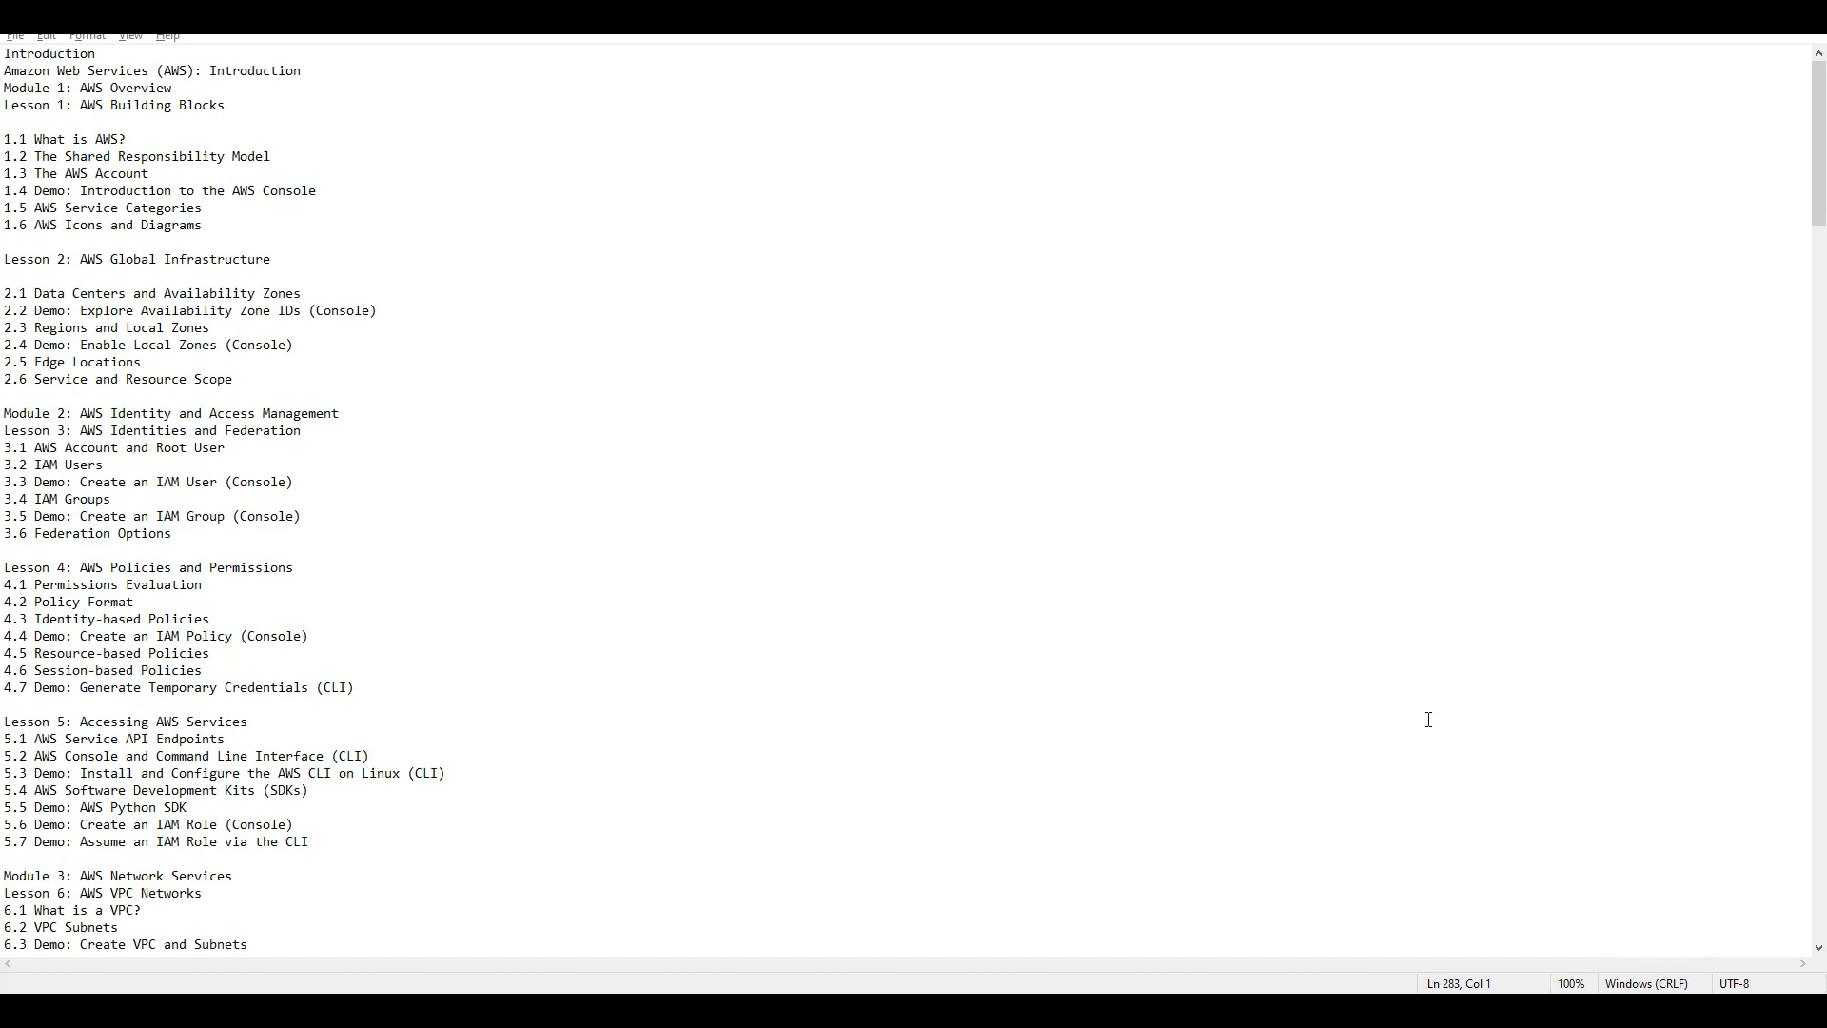
pyautogui.moveTo(714, 598)
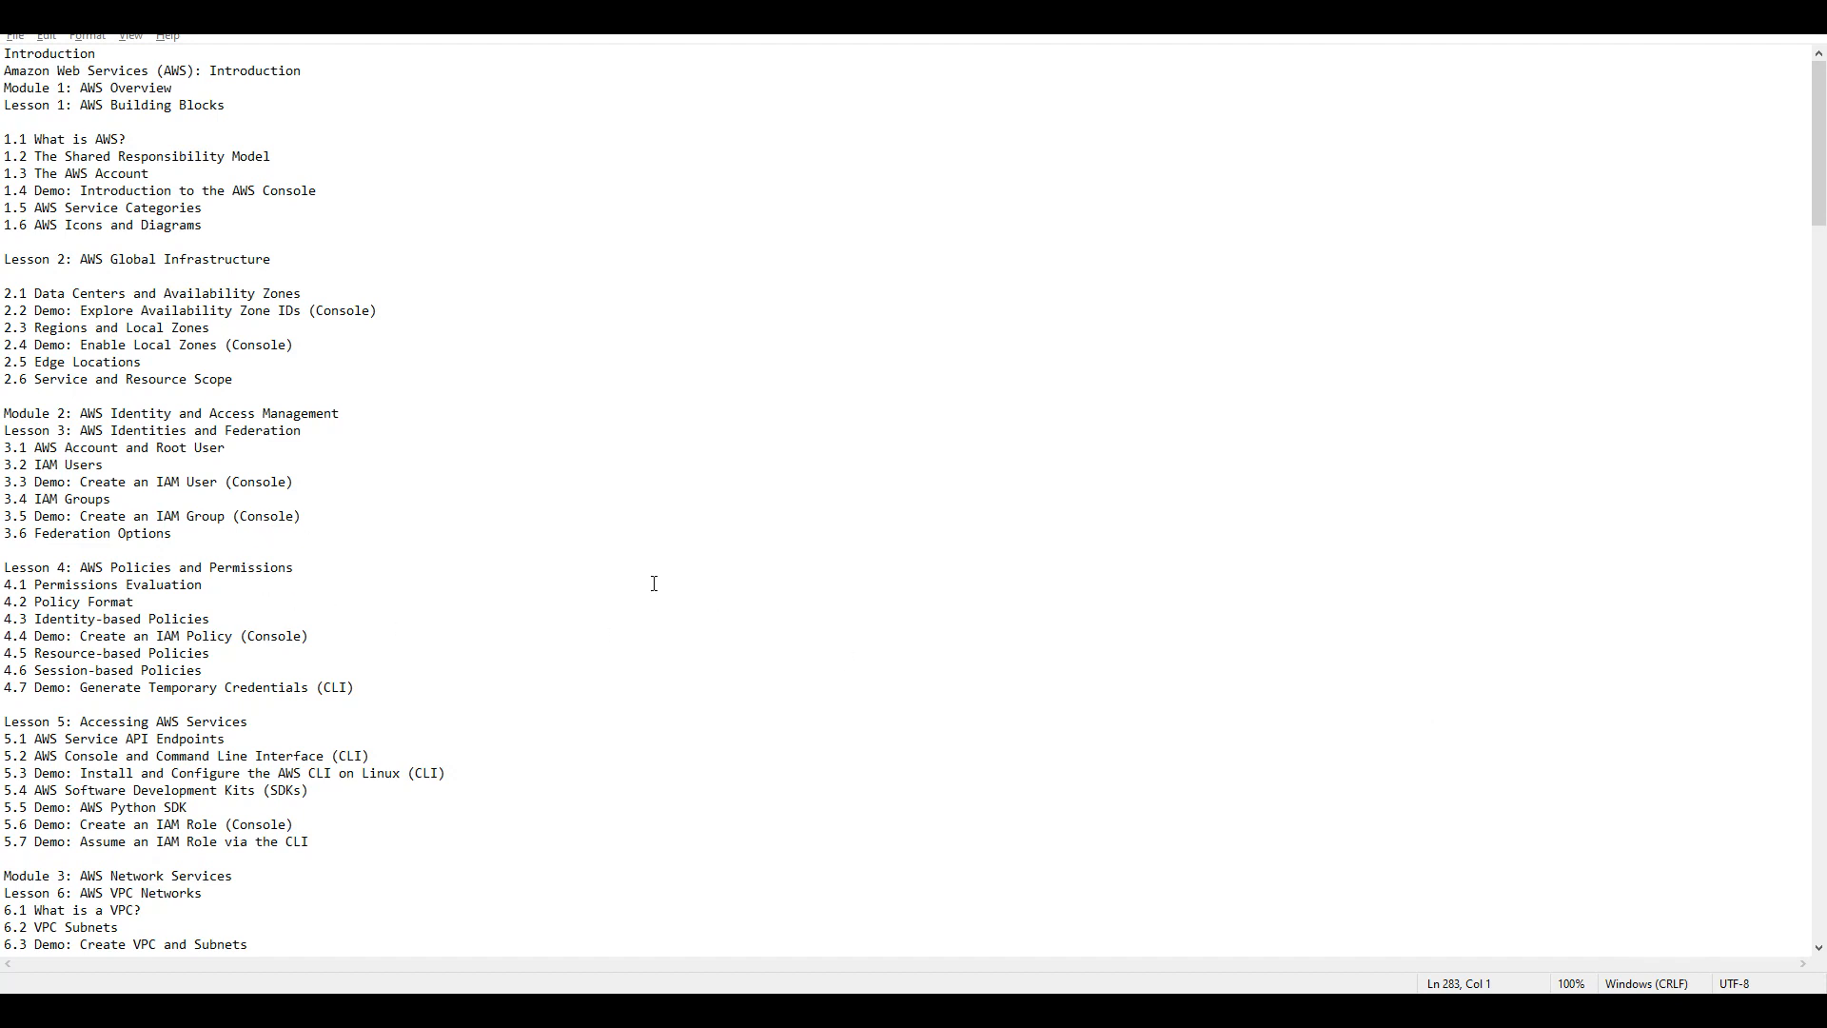
pyautogui.moveTo(583, 537)
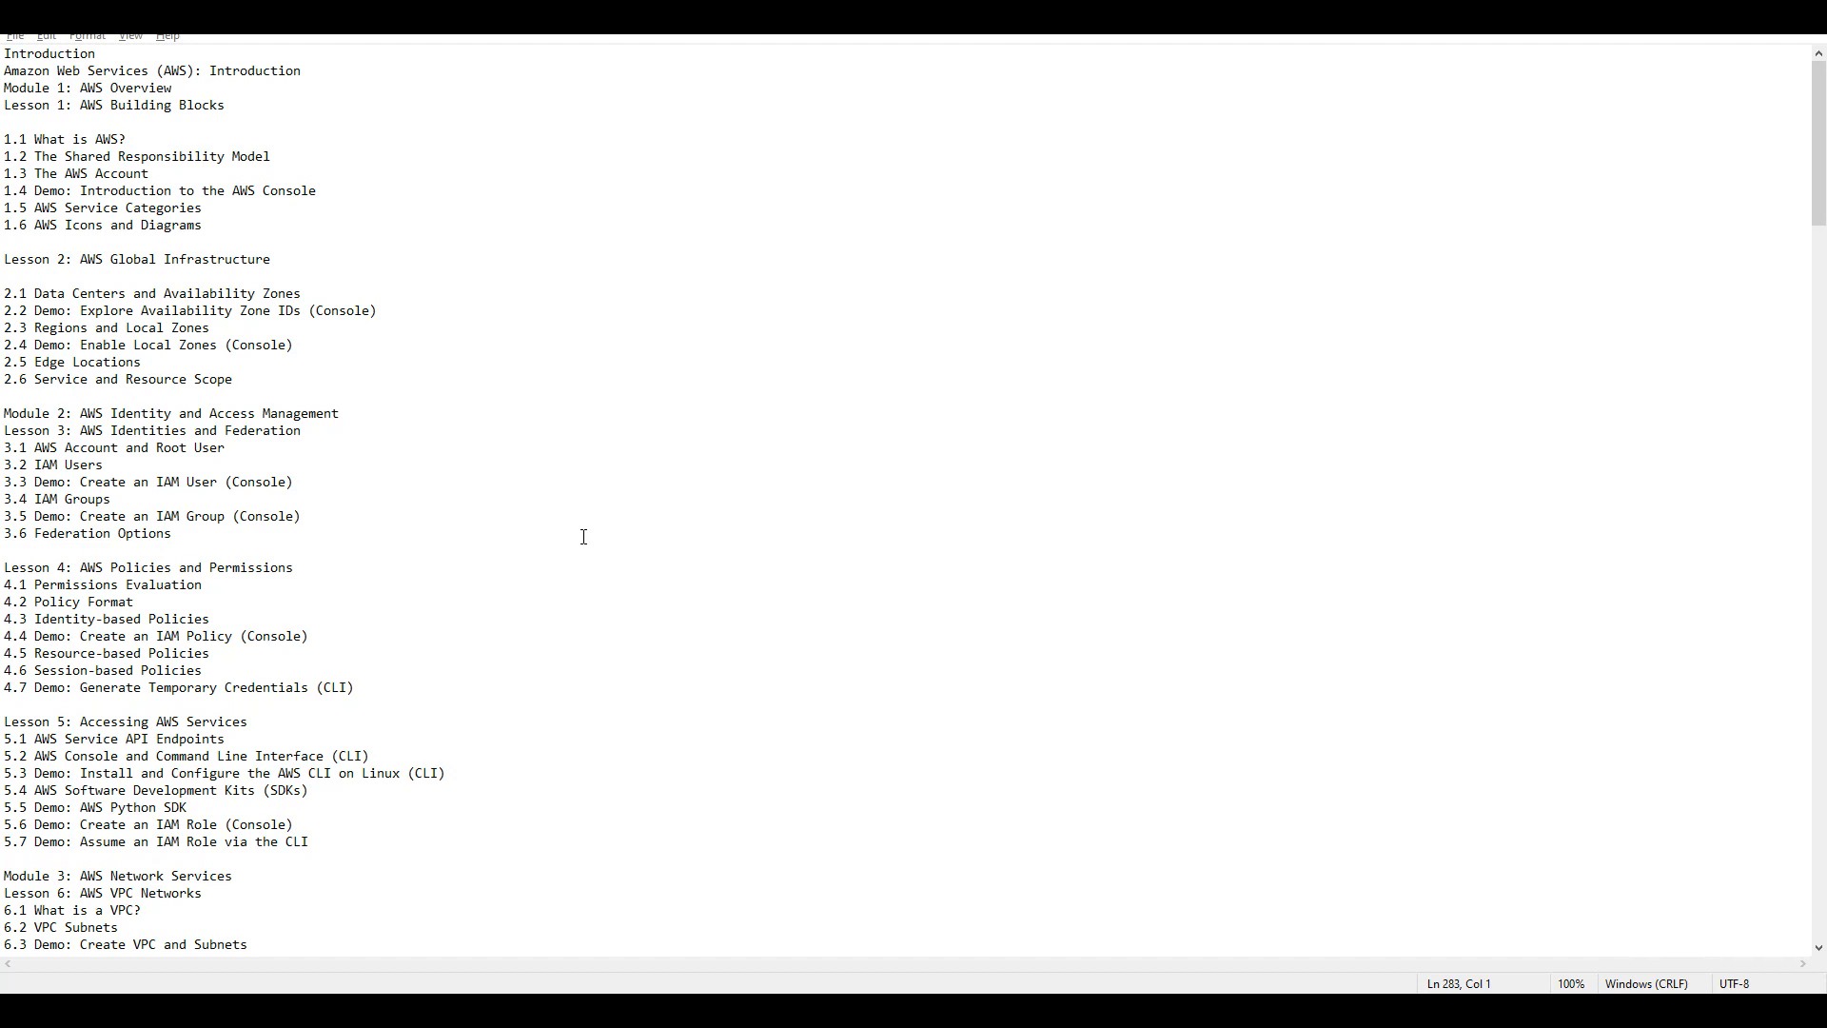
pyautogui.moveTo(538, 532)
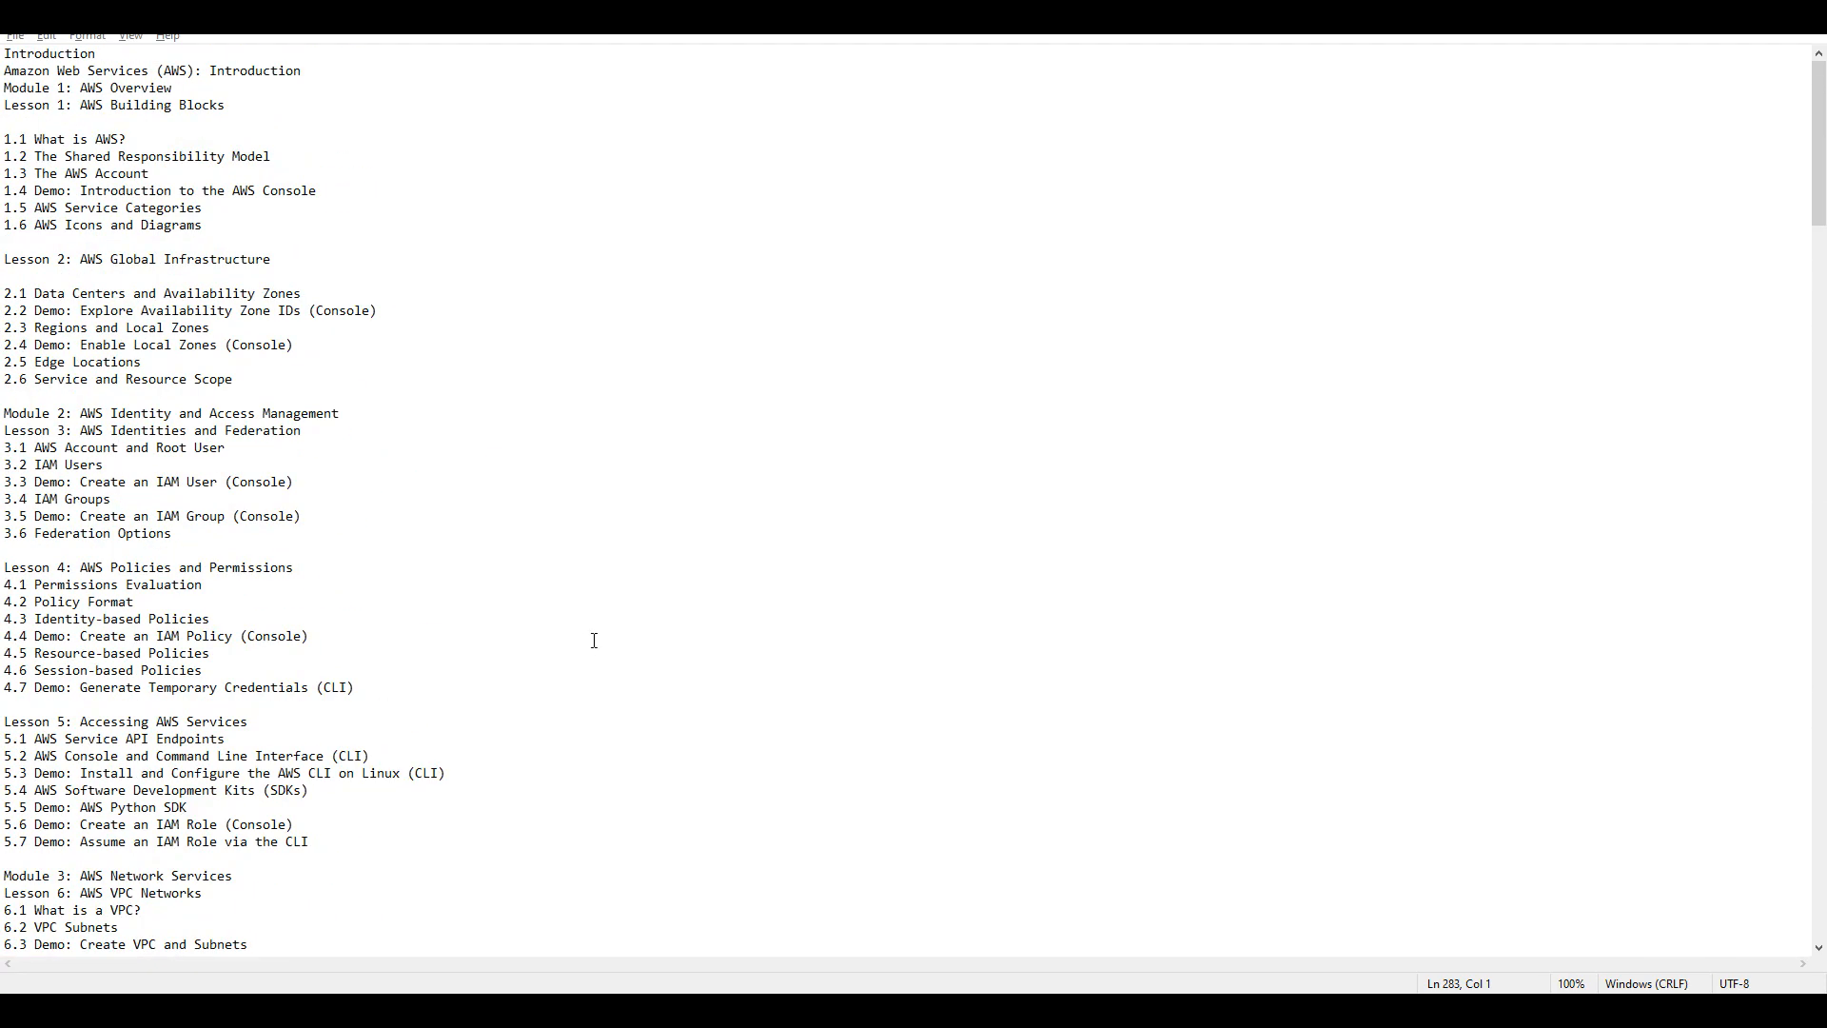
pyautogui.moveTo(594, 620)
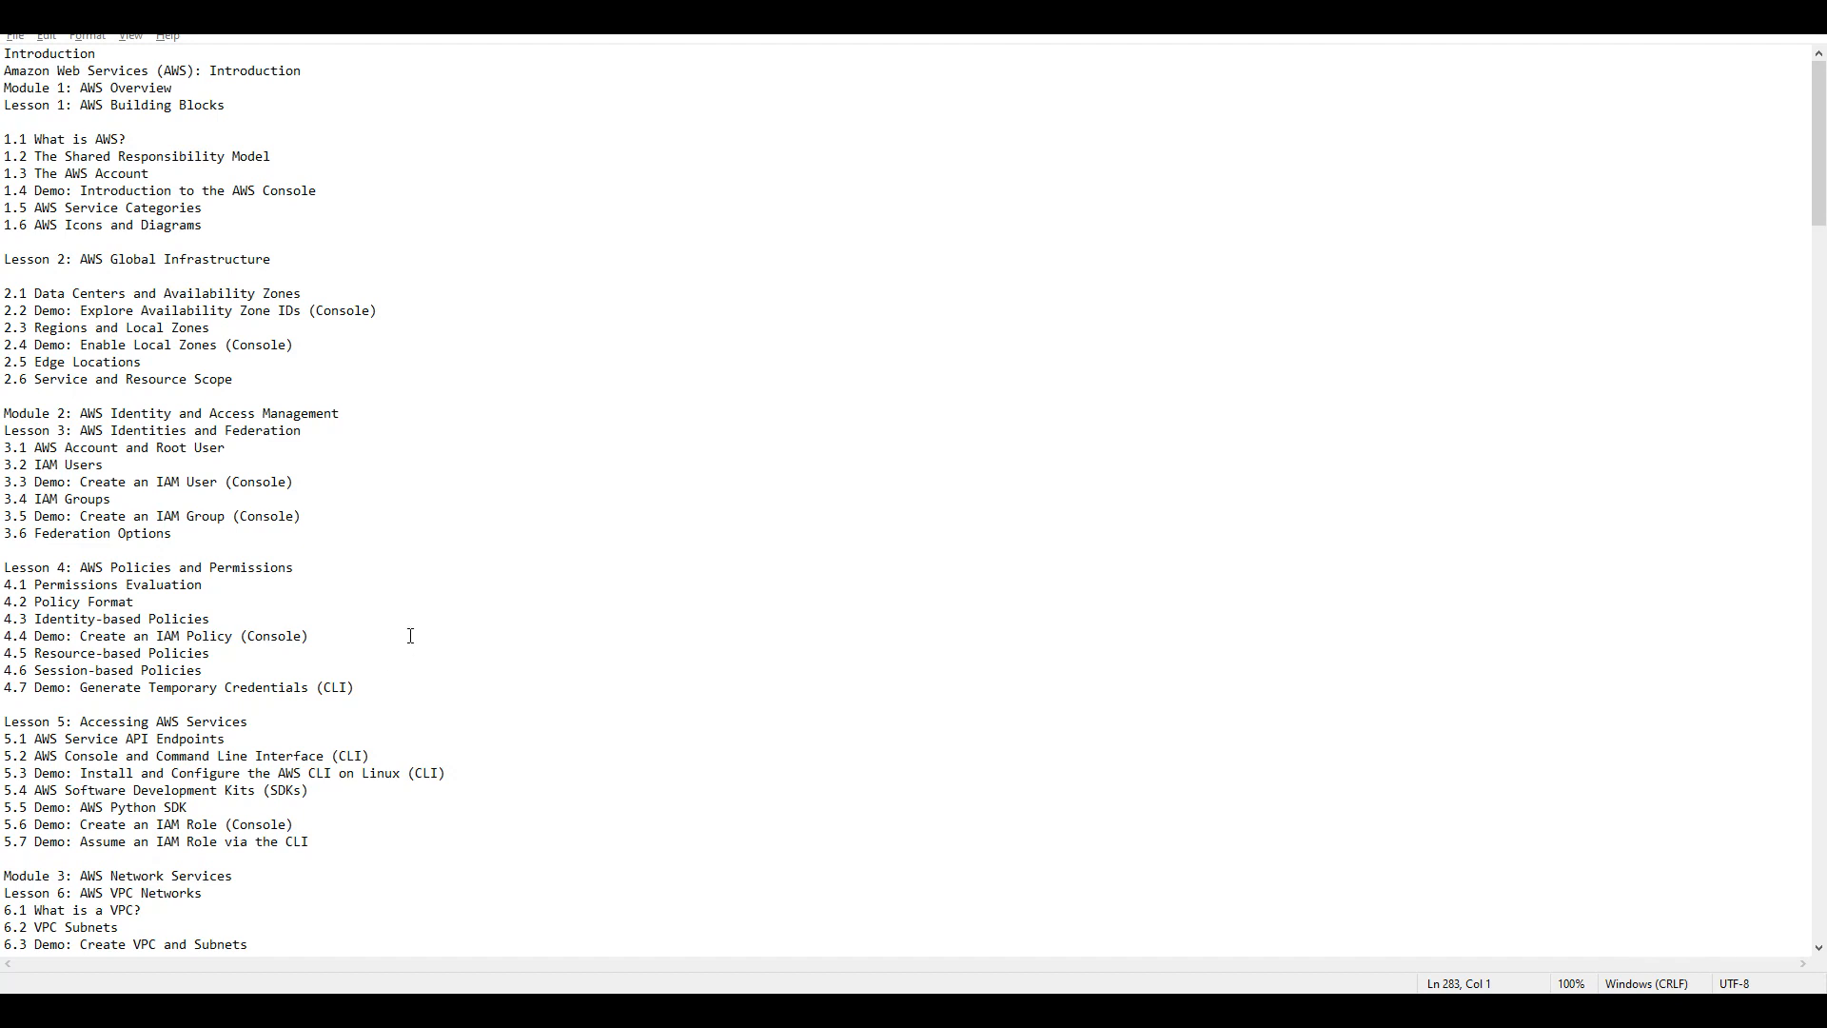
pyautogui.moveTo(456, 653)
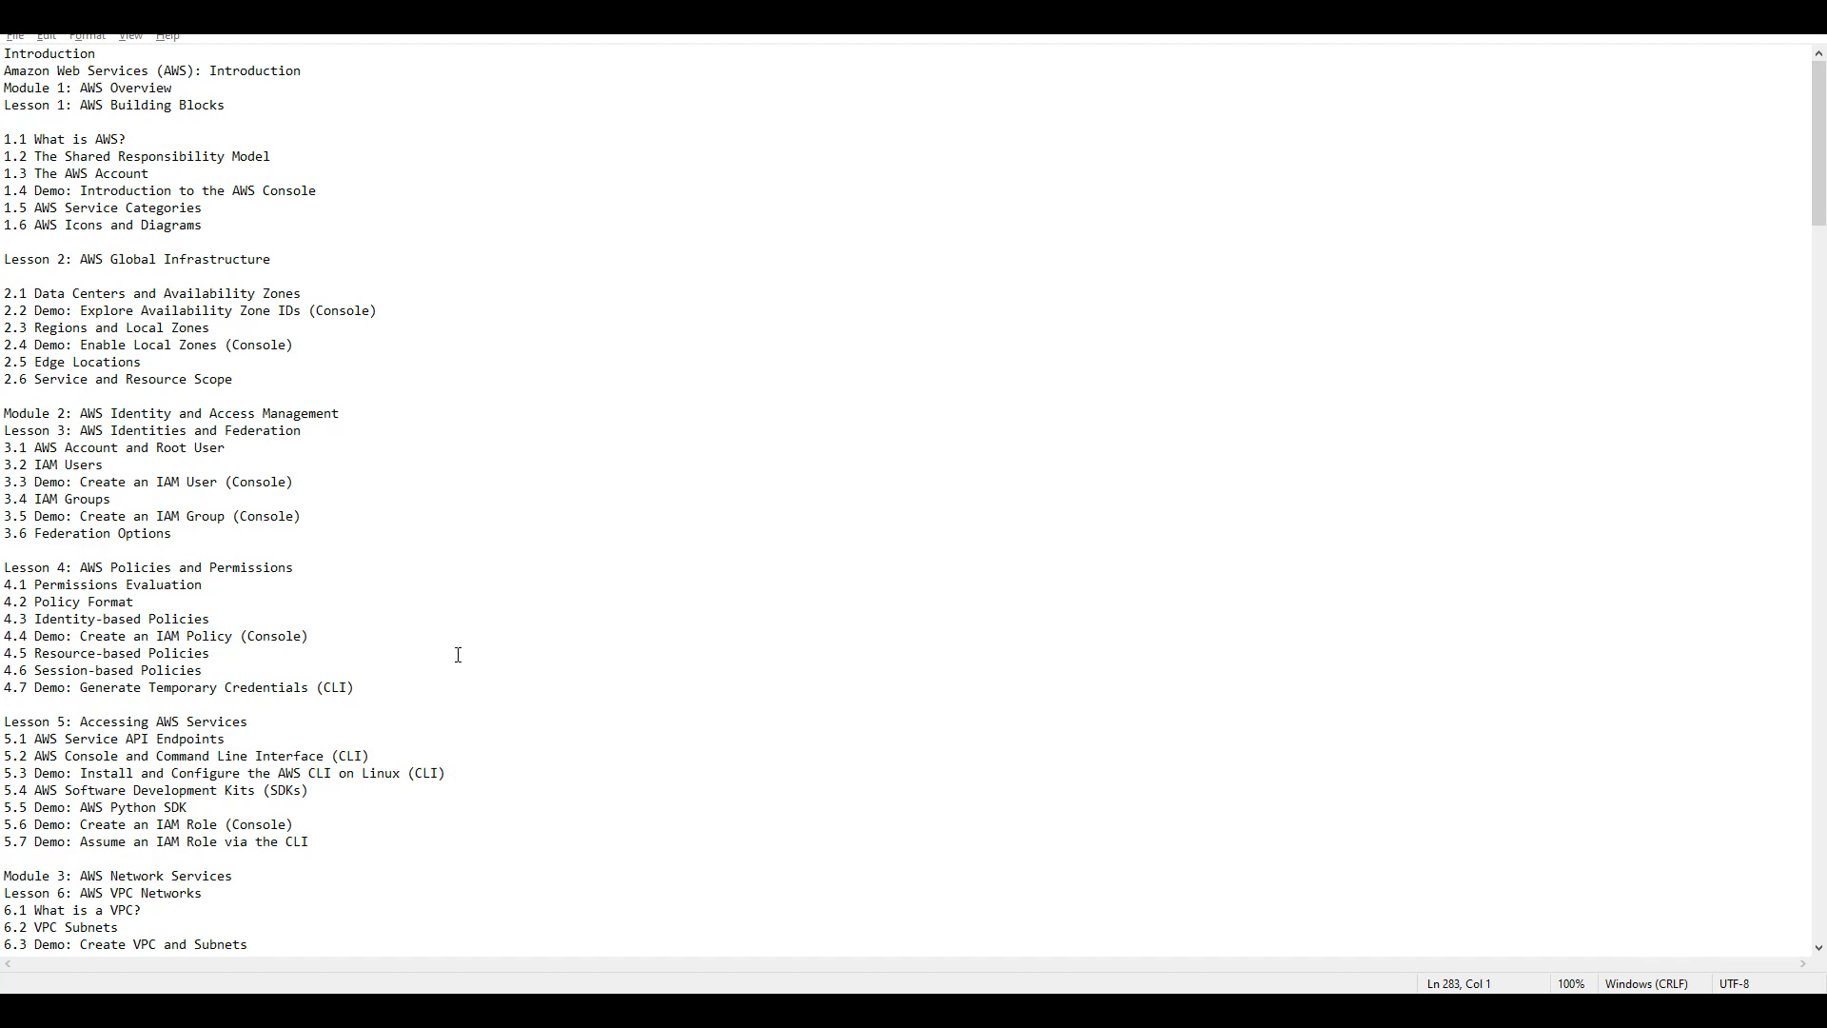
pyautogui.moveTo(394, 527)
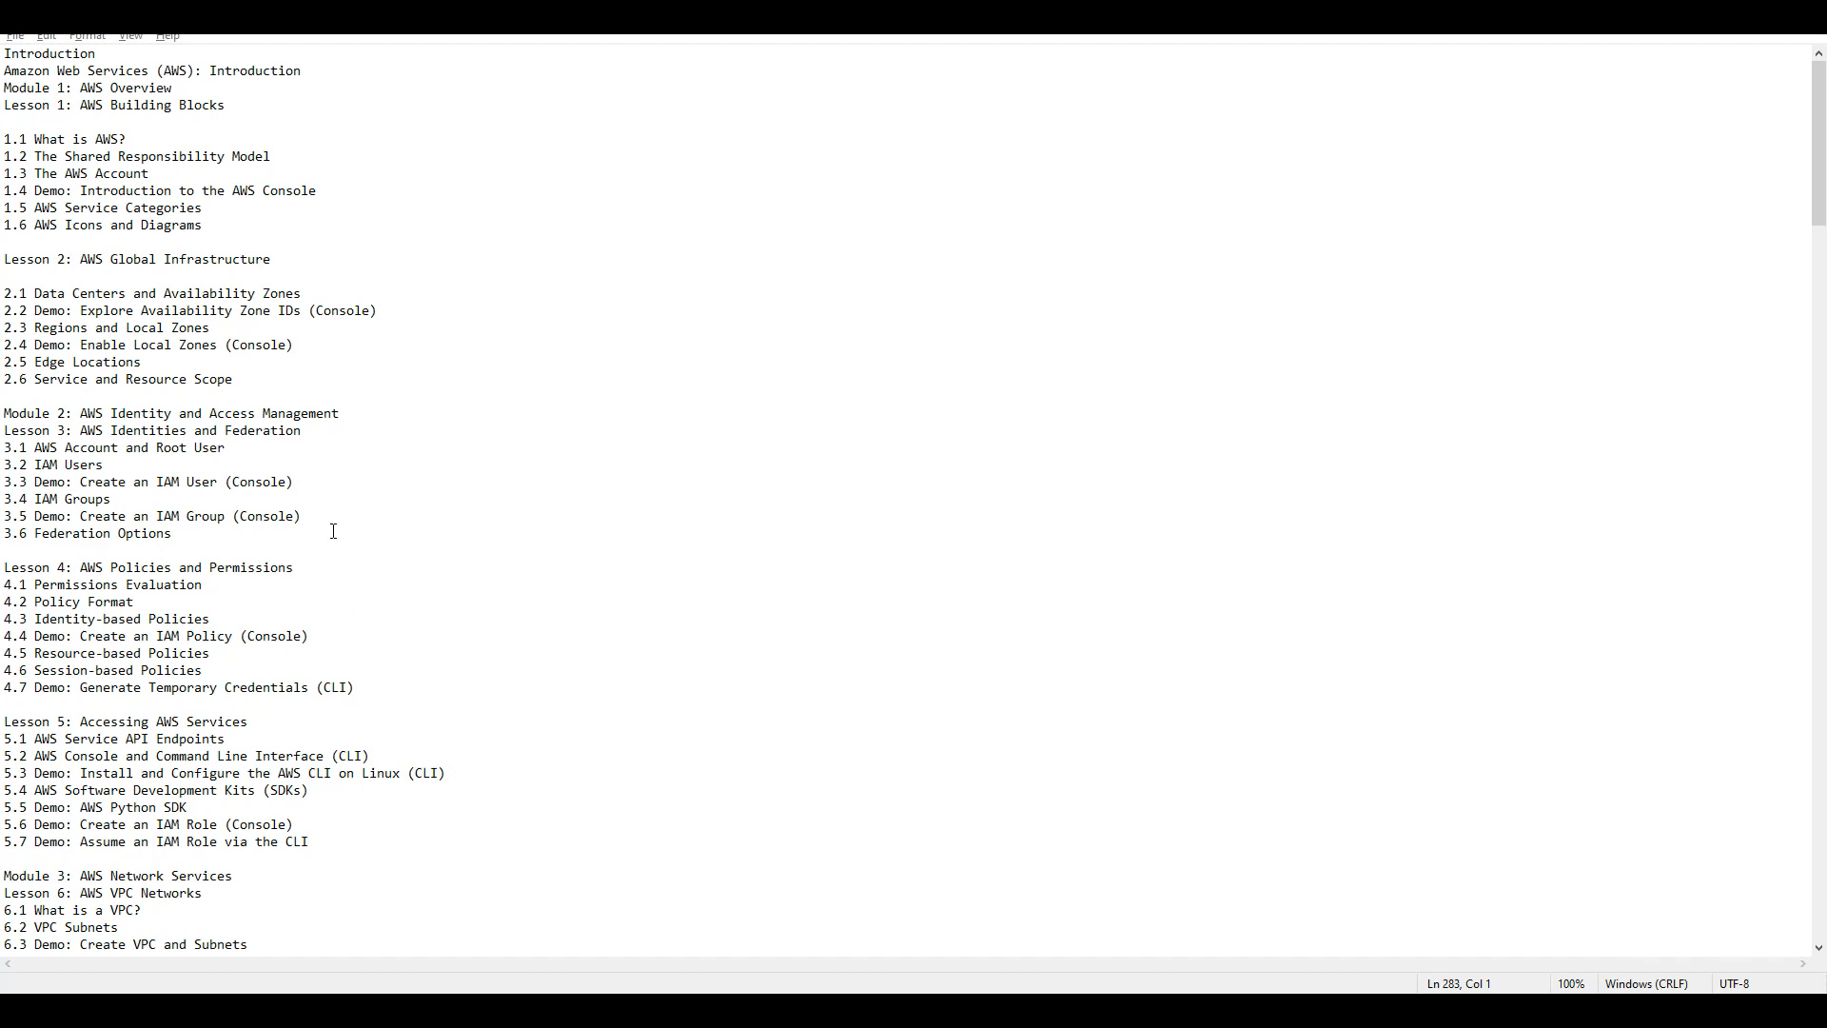
# Highlight Module 2's Lesson 1 and Lesson 2 lists, then clear the selection
pyautogui.moveTo(12, 139); pyautogui.dragTo(232, 379)
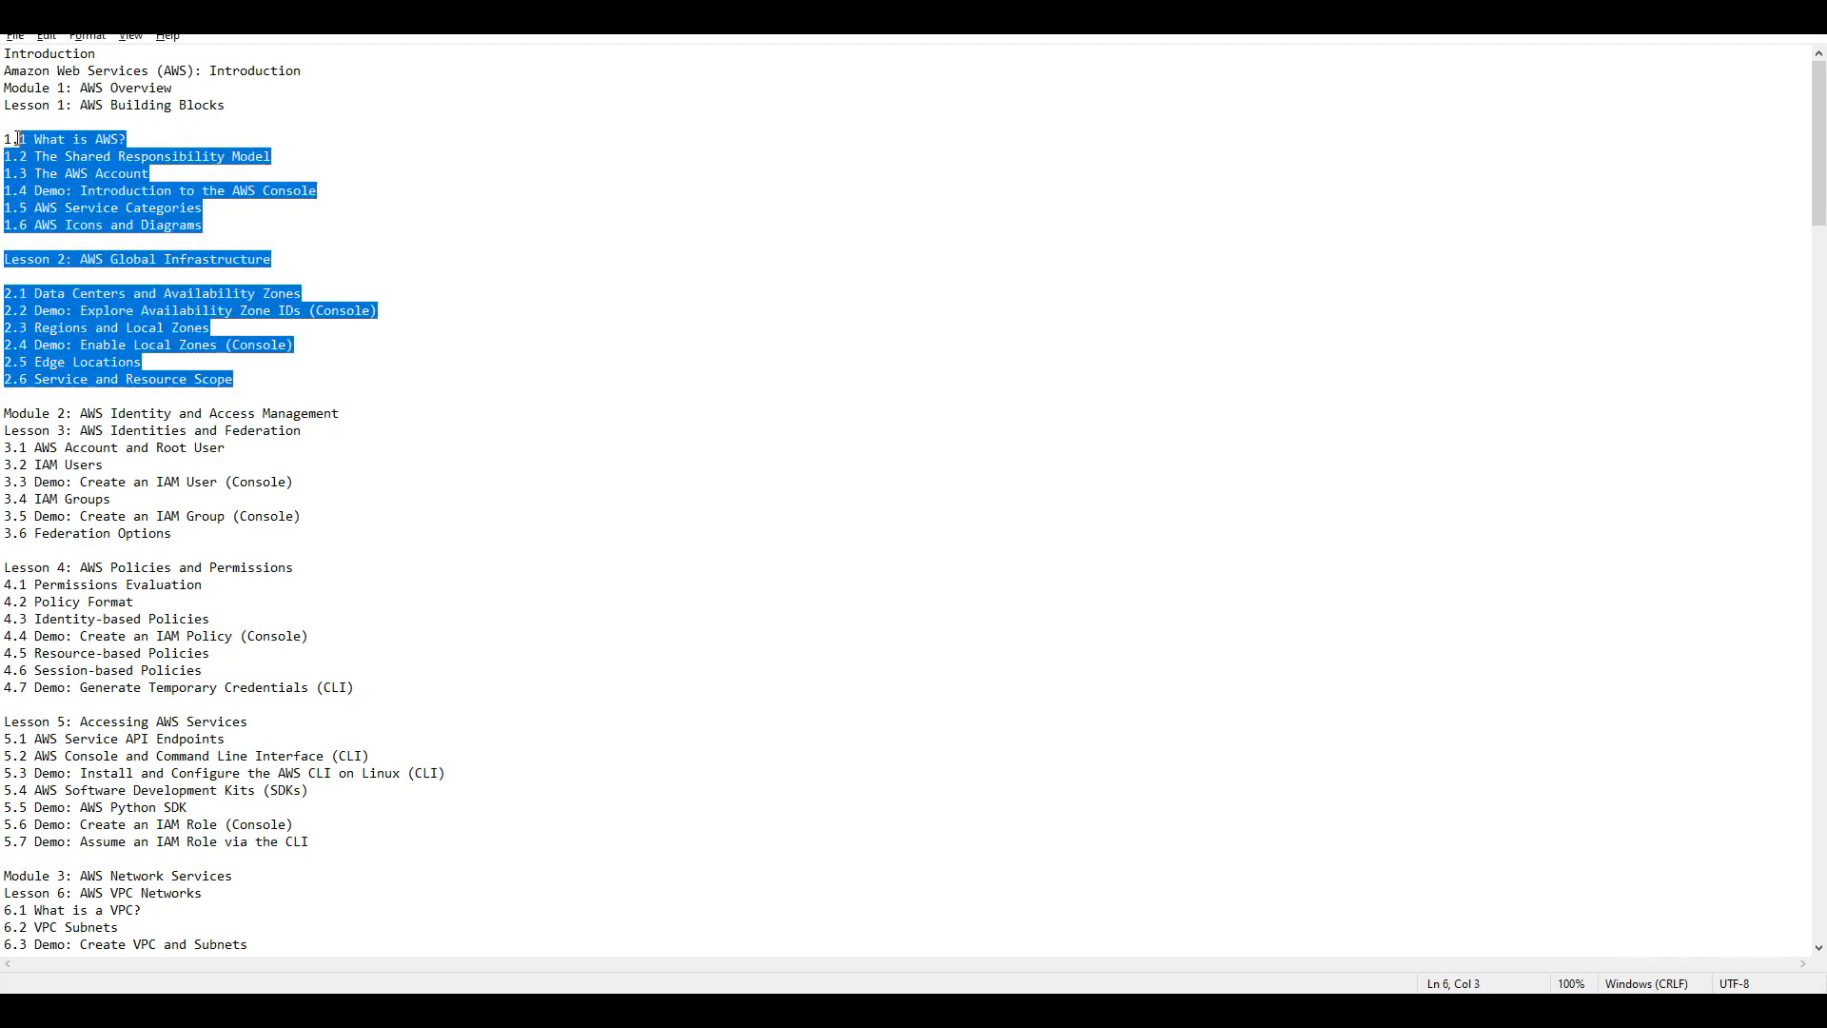
pyautogui.click(248, 225)
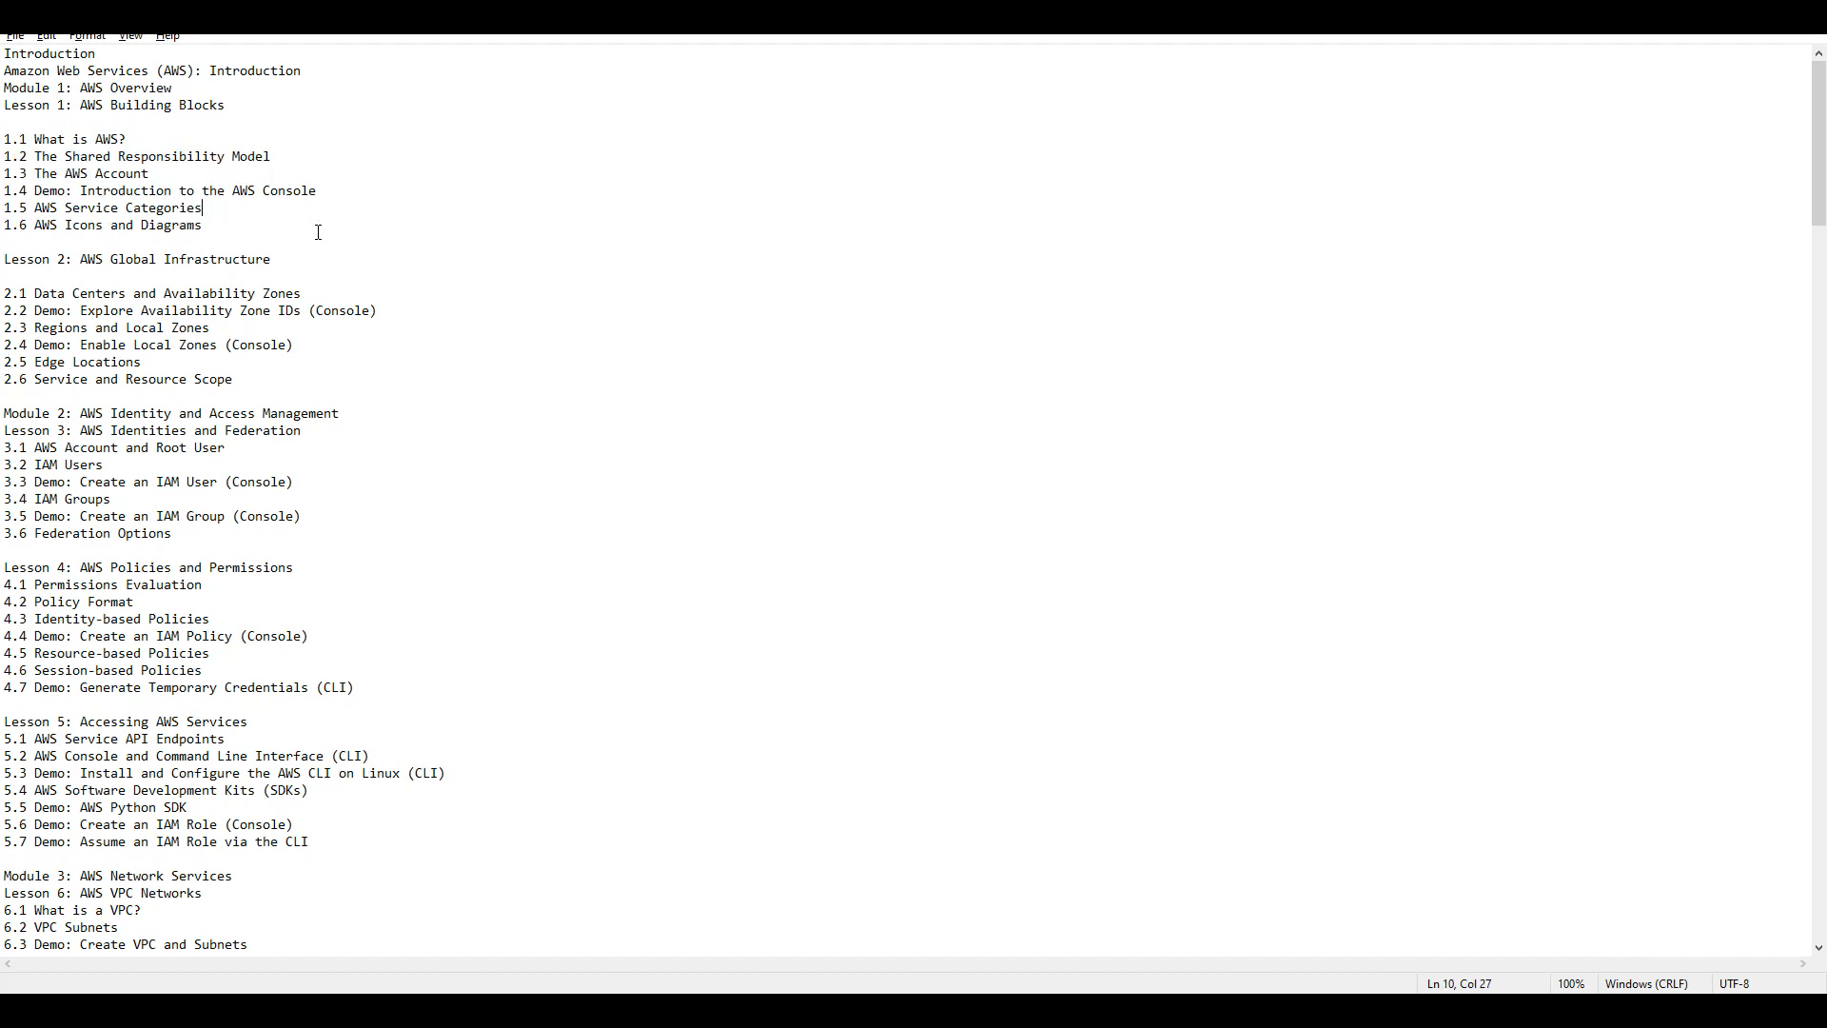
pyautogui.doubleClick(172, 156)
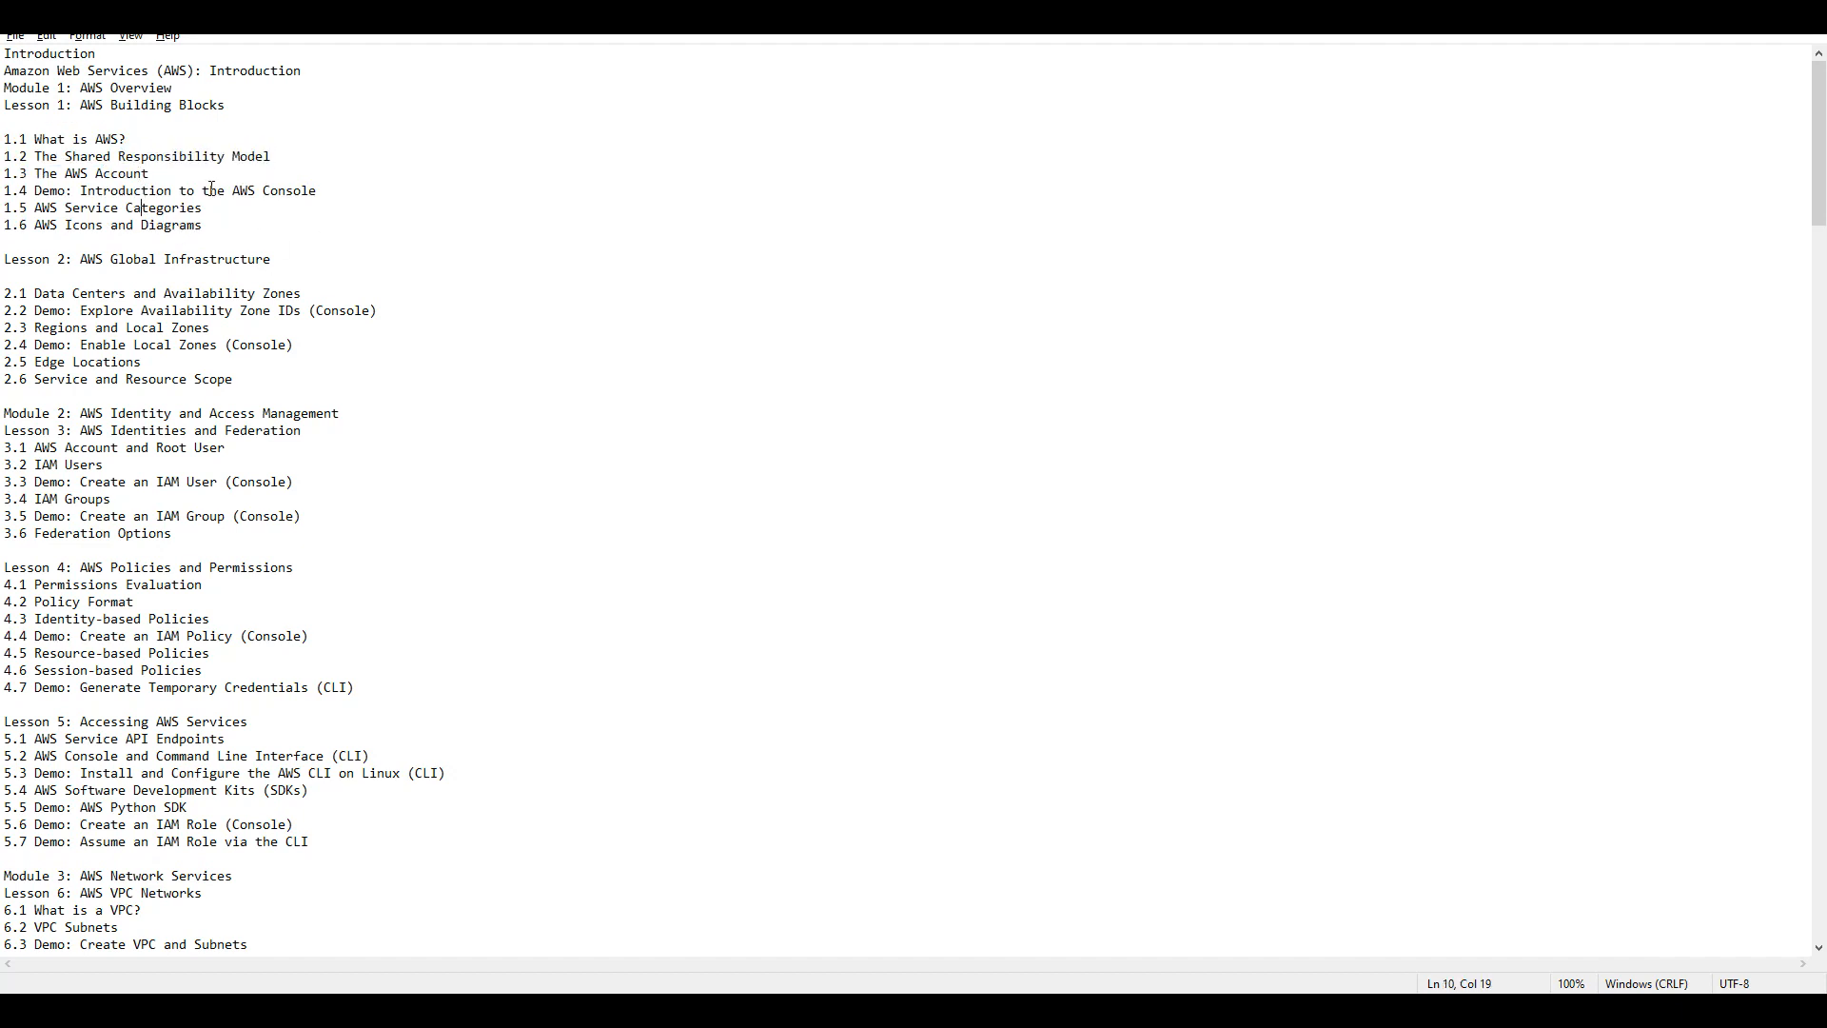
pyautogui.doubleClick(215, 190)
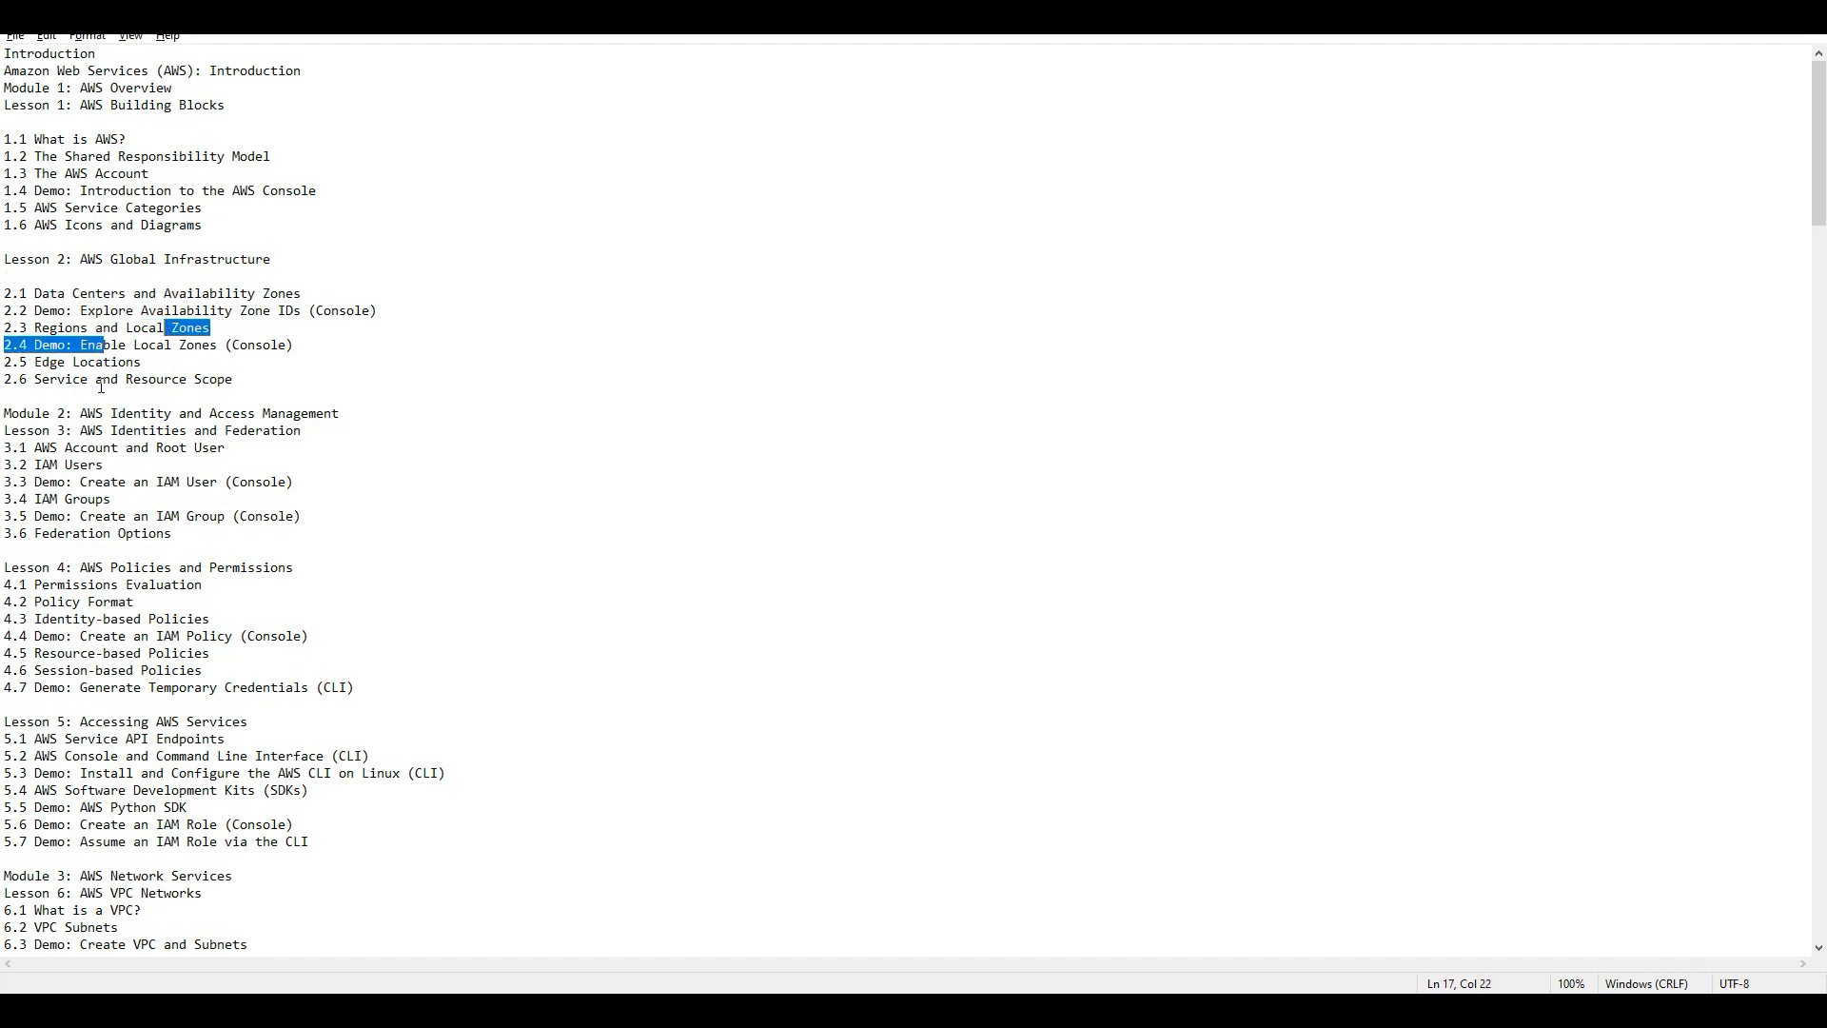
pyautogui.click(249, 327)
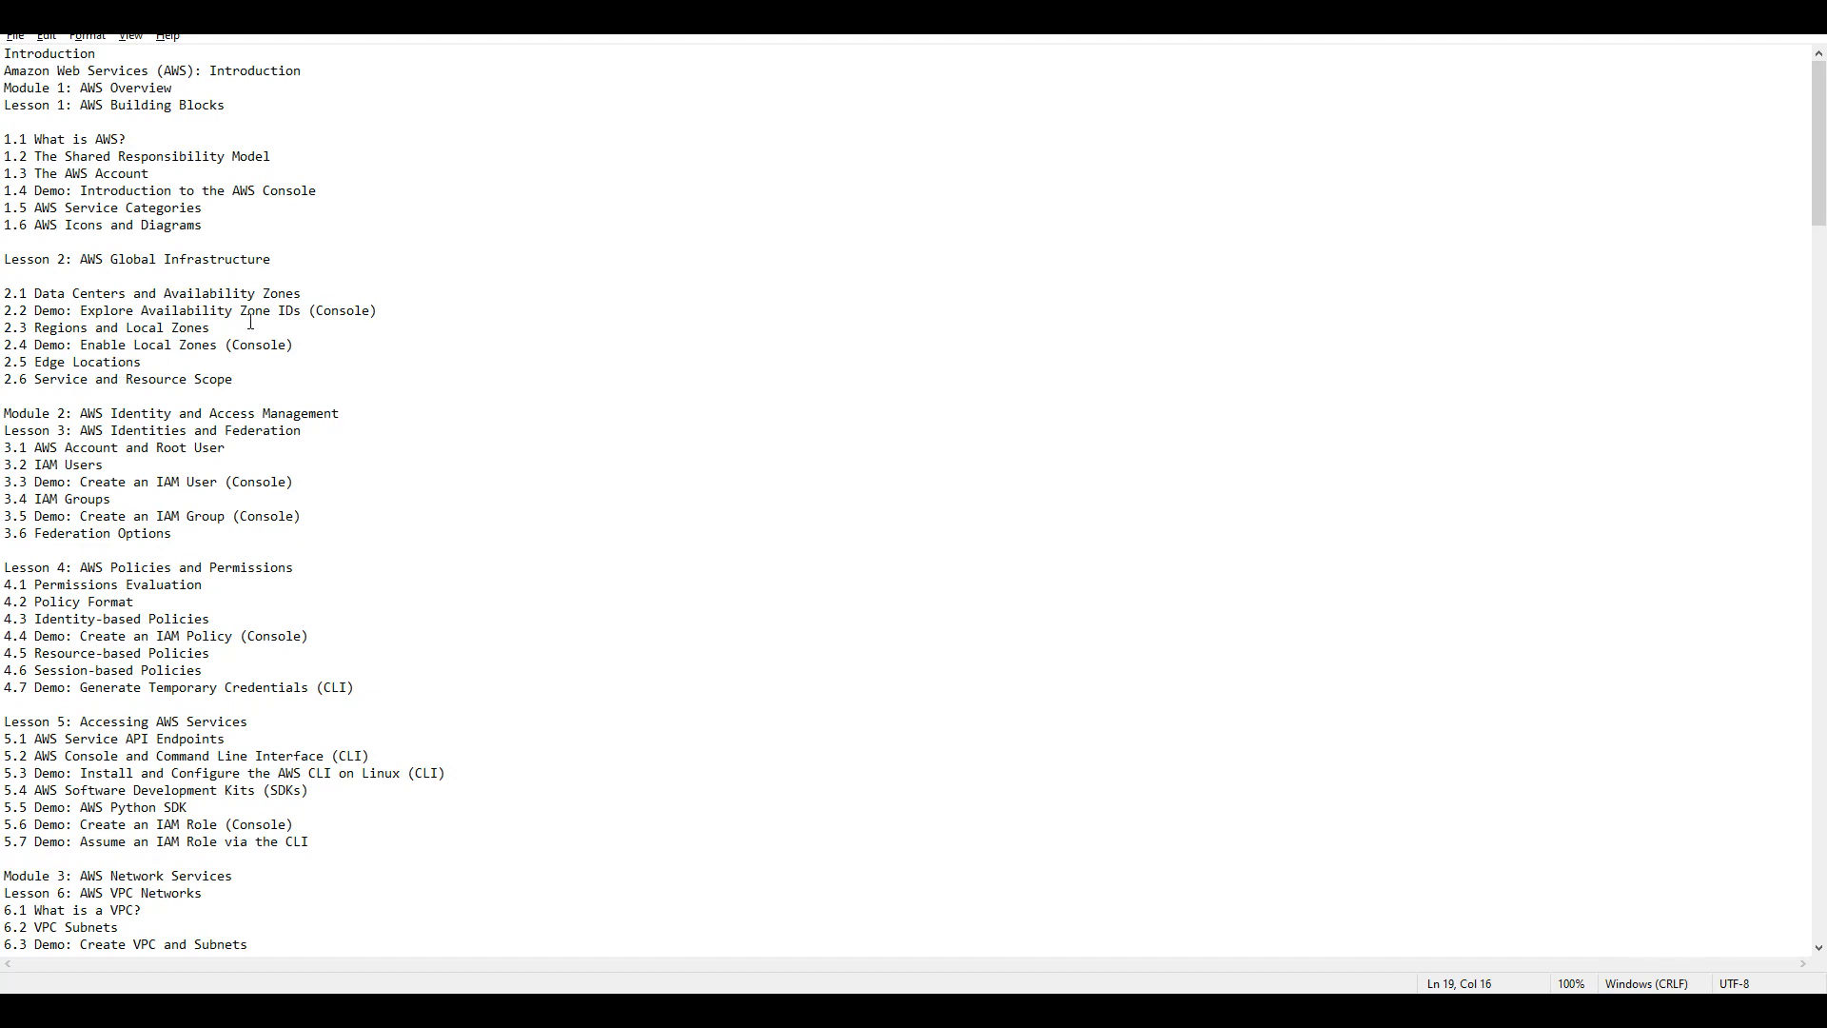
pyautogui.doubleClick(105, 362)
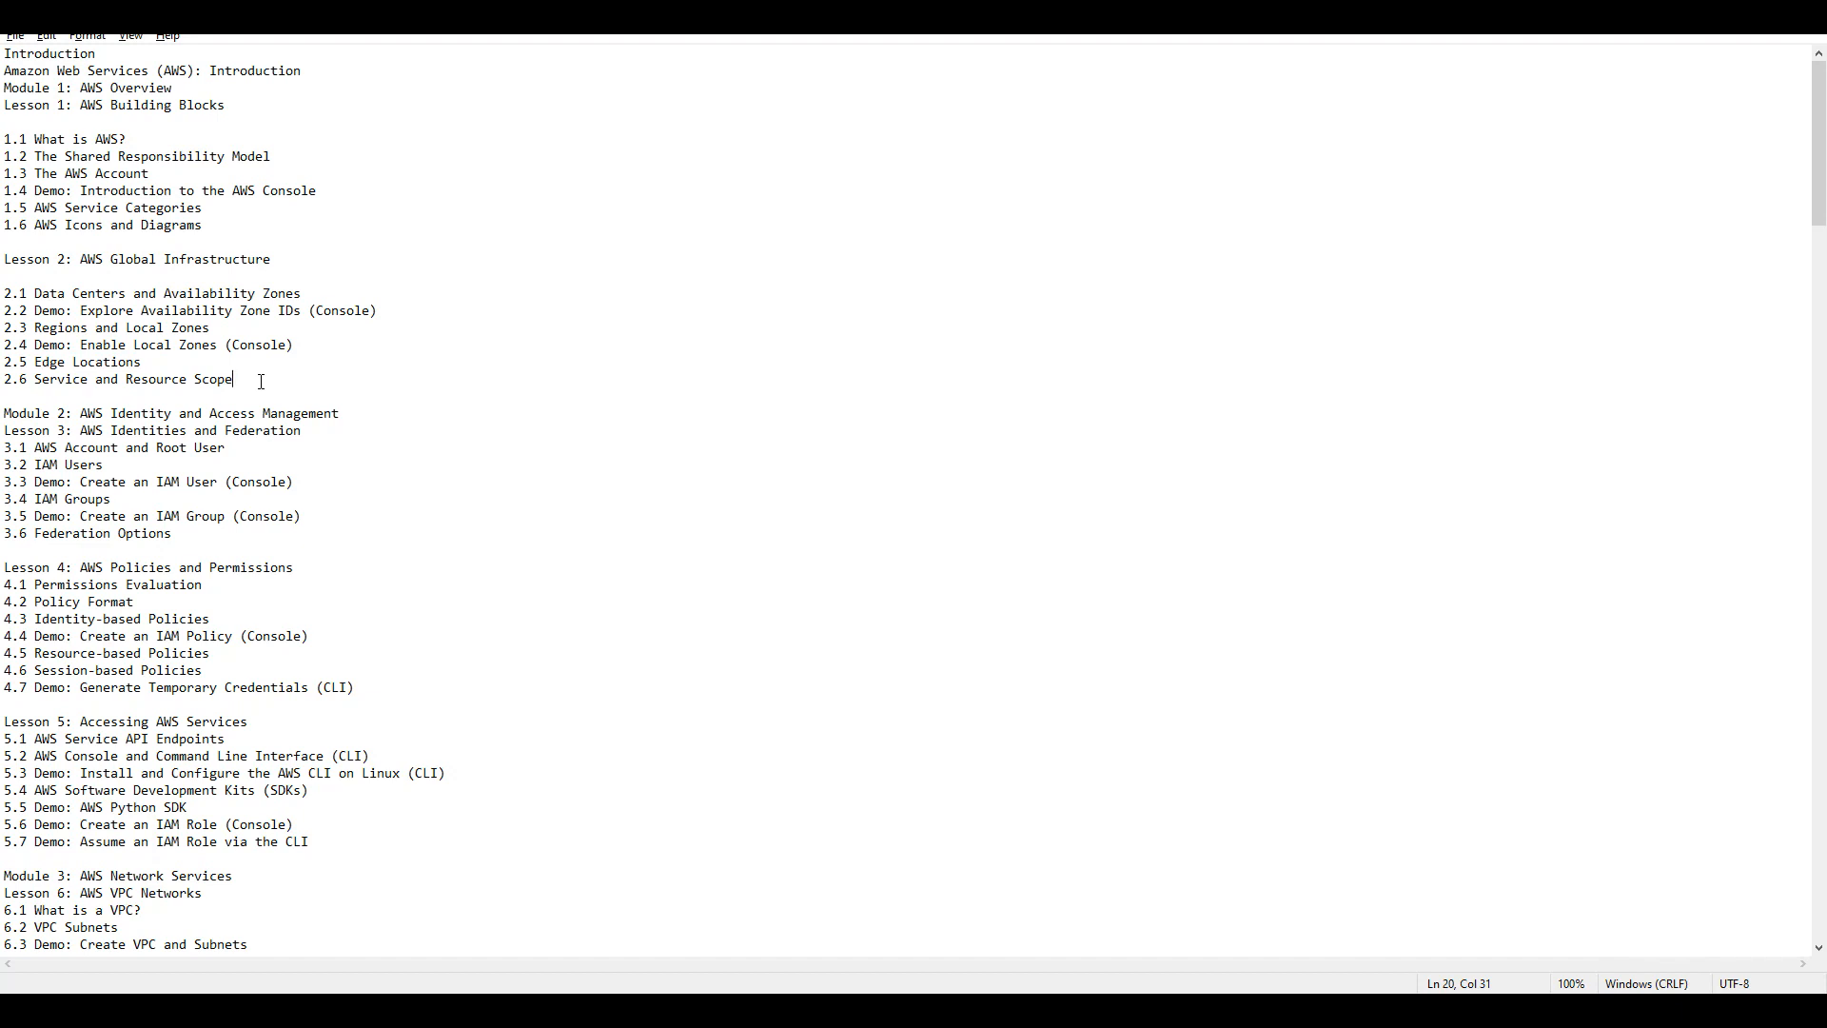
# Highlight Module 2's Lesson 3 and Lesson 4 identity and access lists, then deselect
pyautogui.scroll(-3)
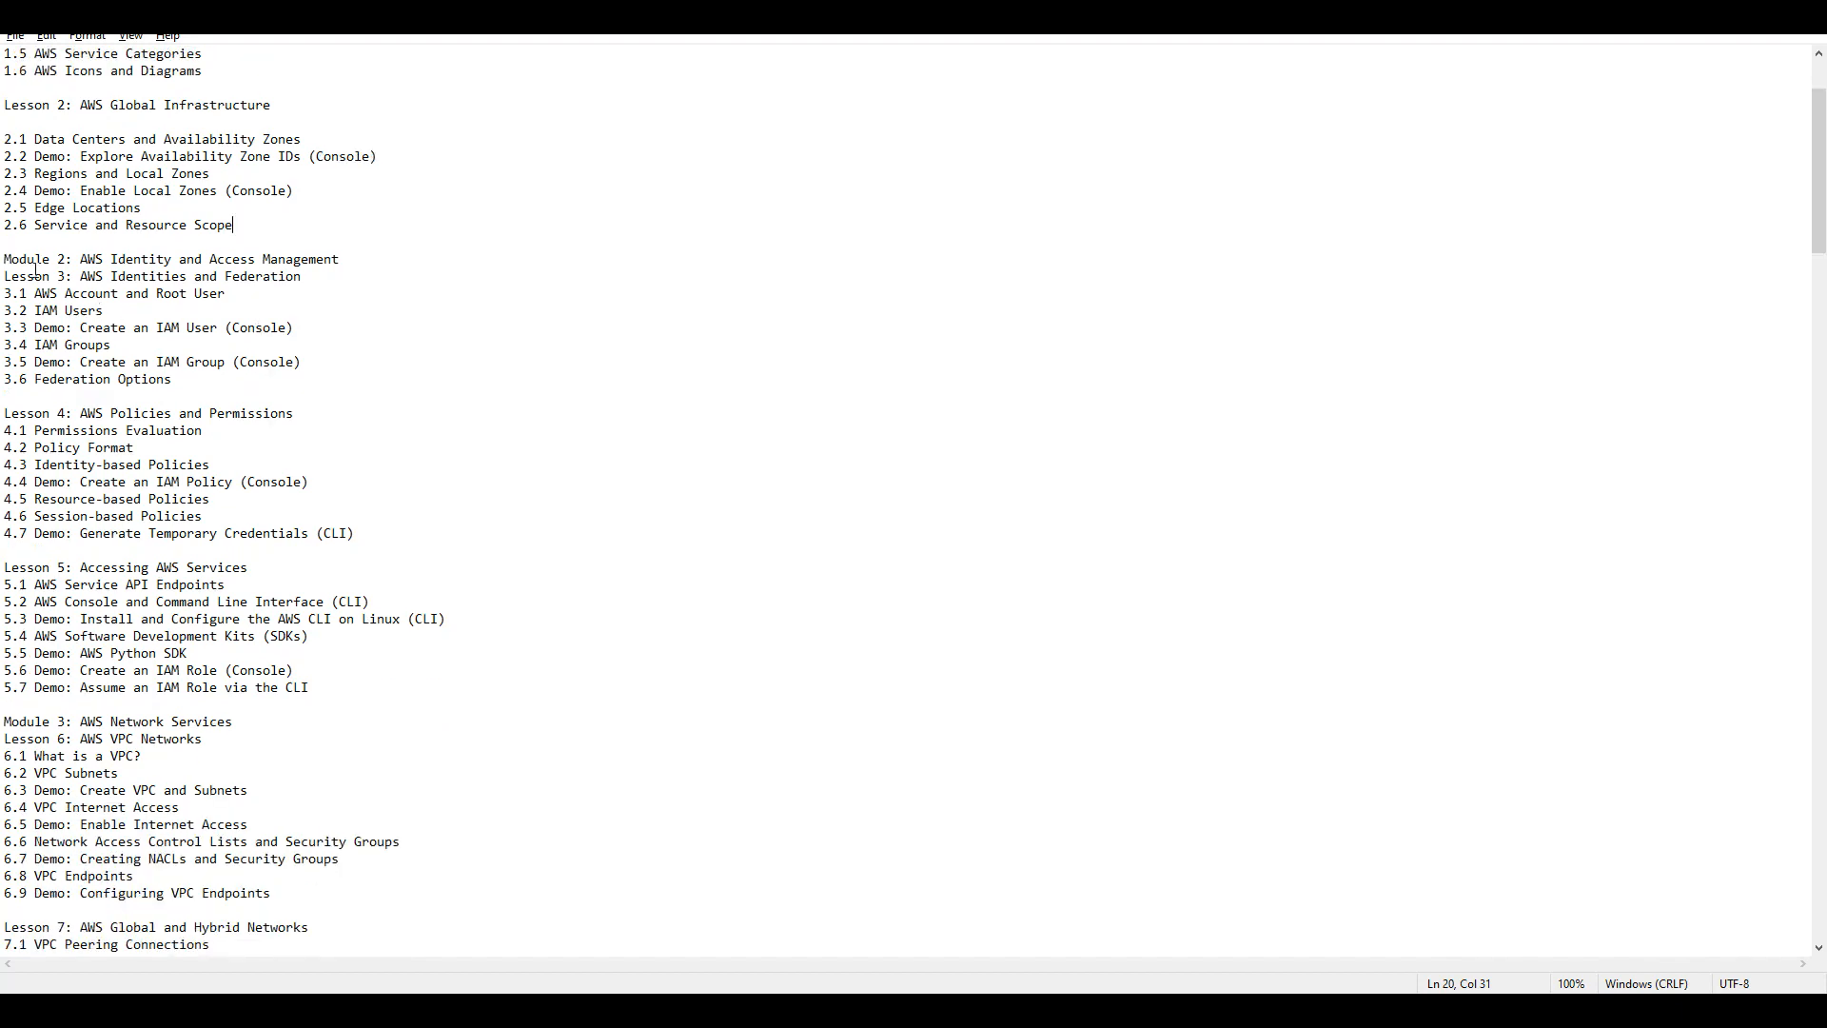
pyautogui.moveTo(35, 276); pyautogui.dragTo(171, 378)
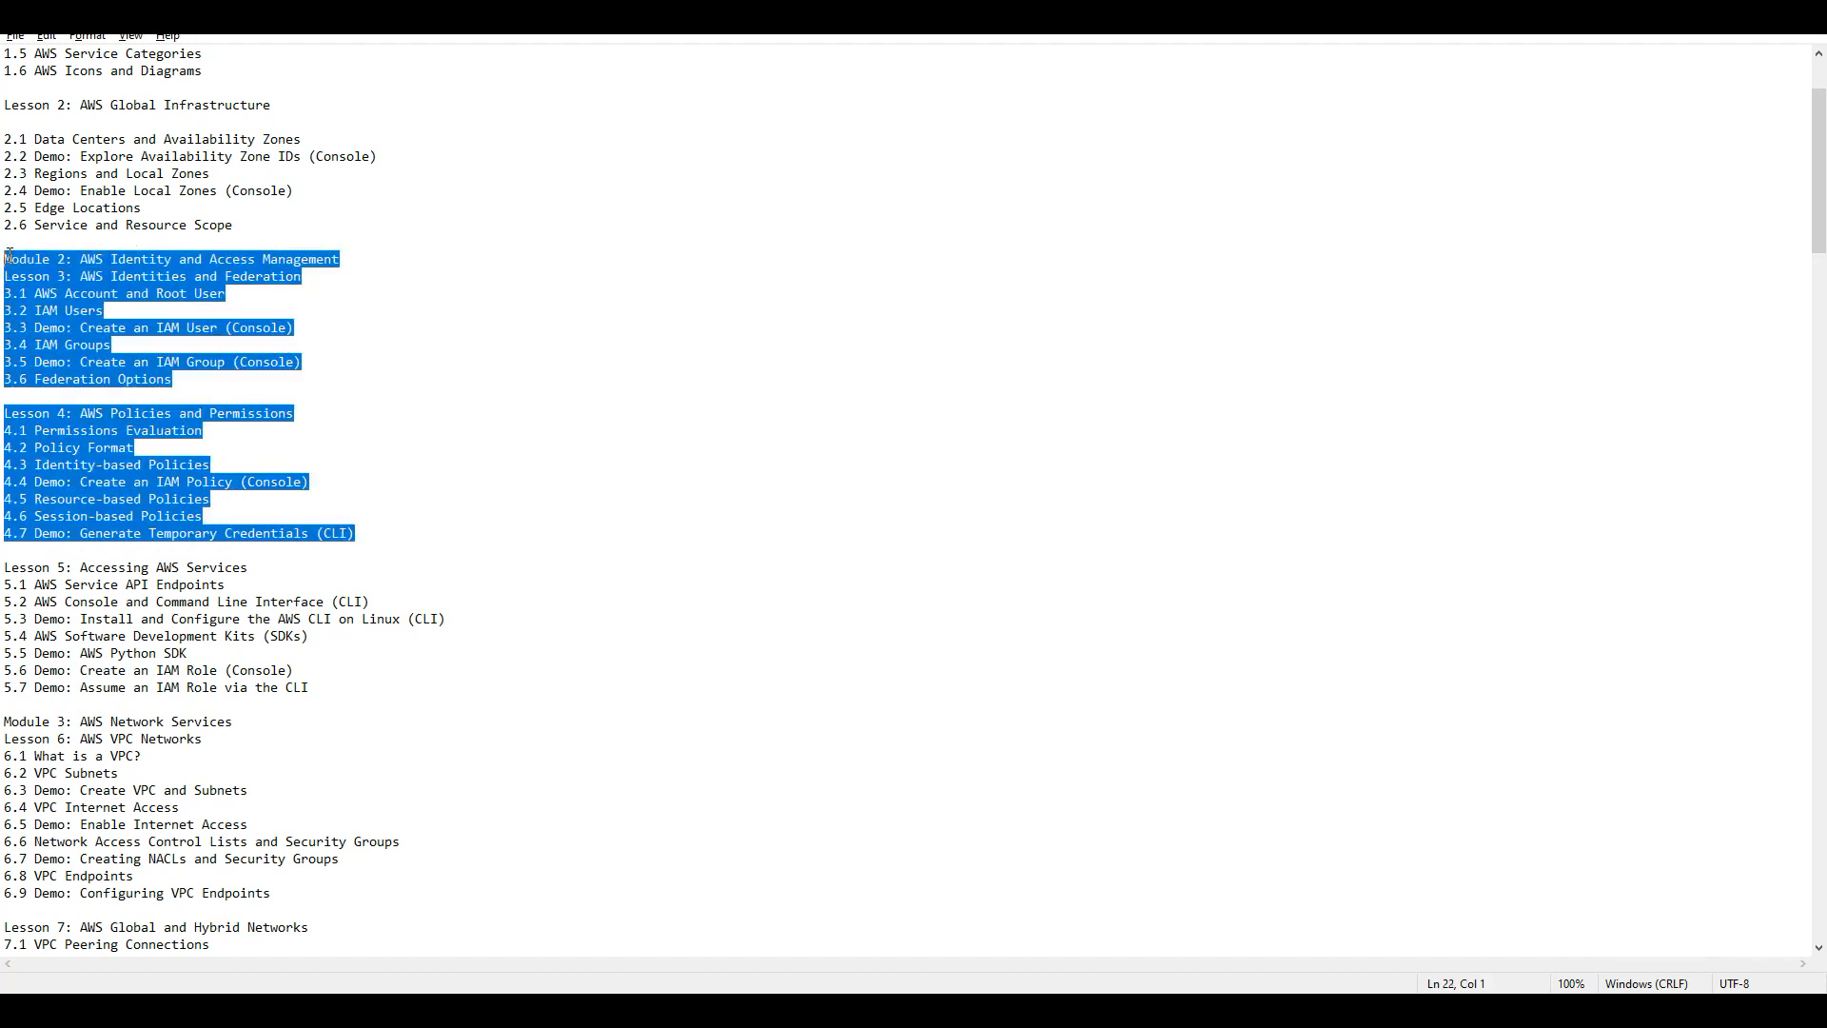
pyautogui.click(295, 413)
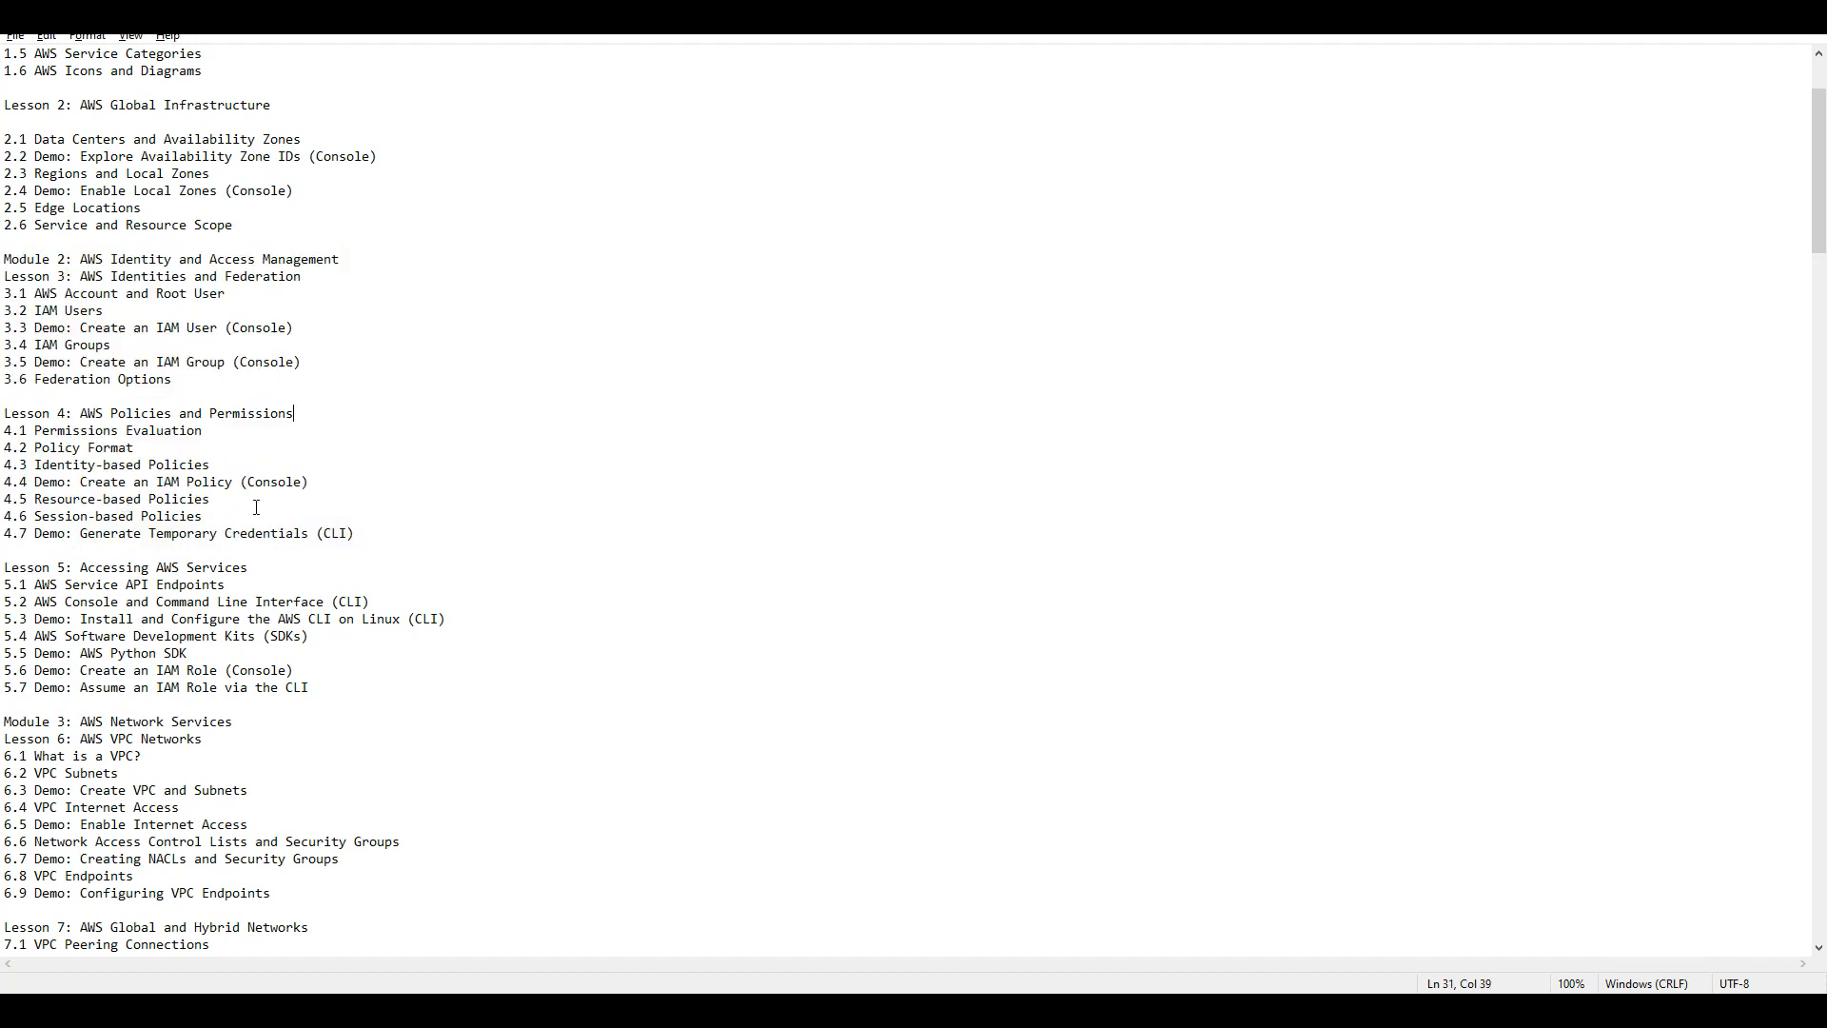
# Bring Module 3's VPC networking lessons into view
pyautogui.scroll(-3)
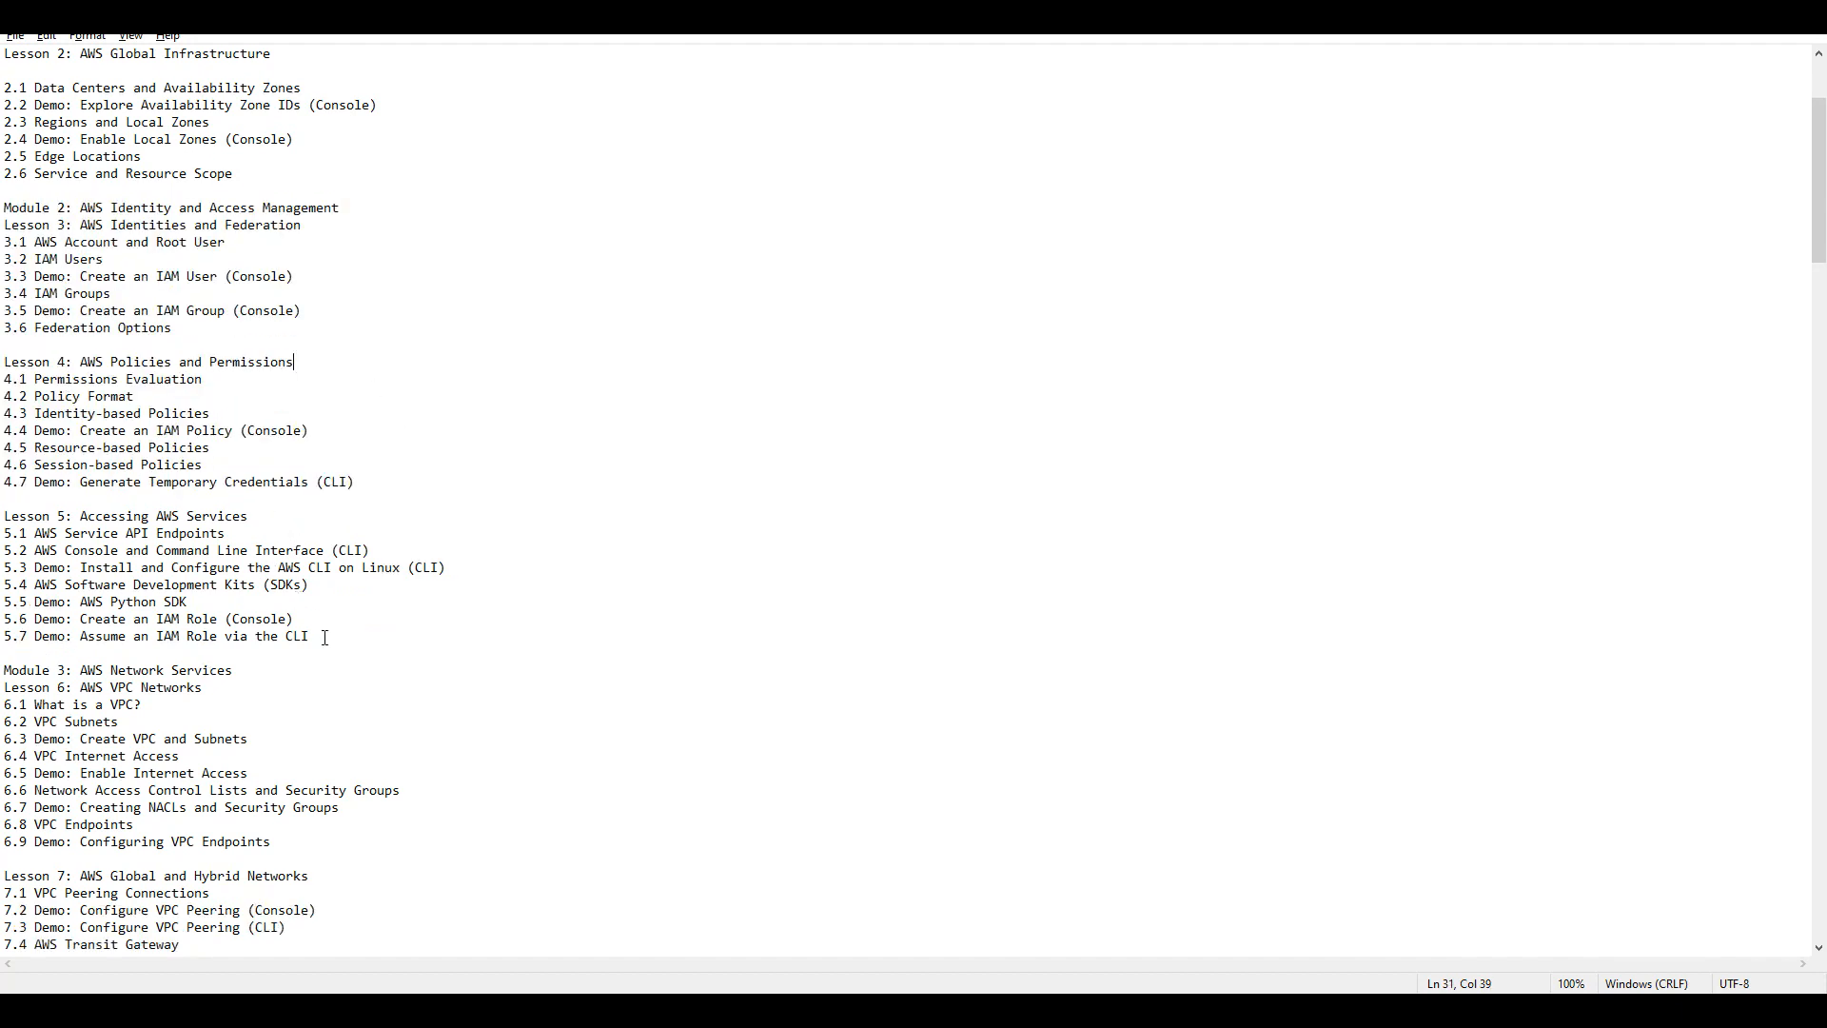
pyautogui.click(133, 396)
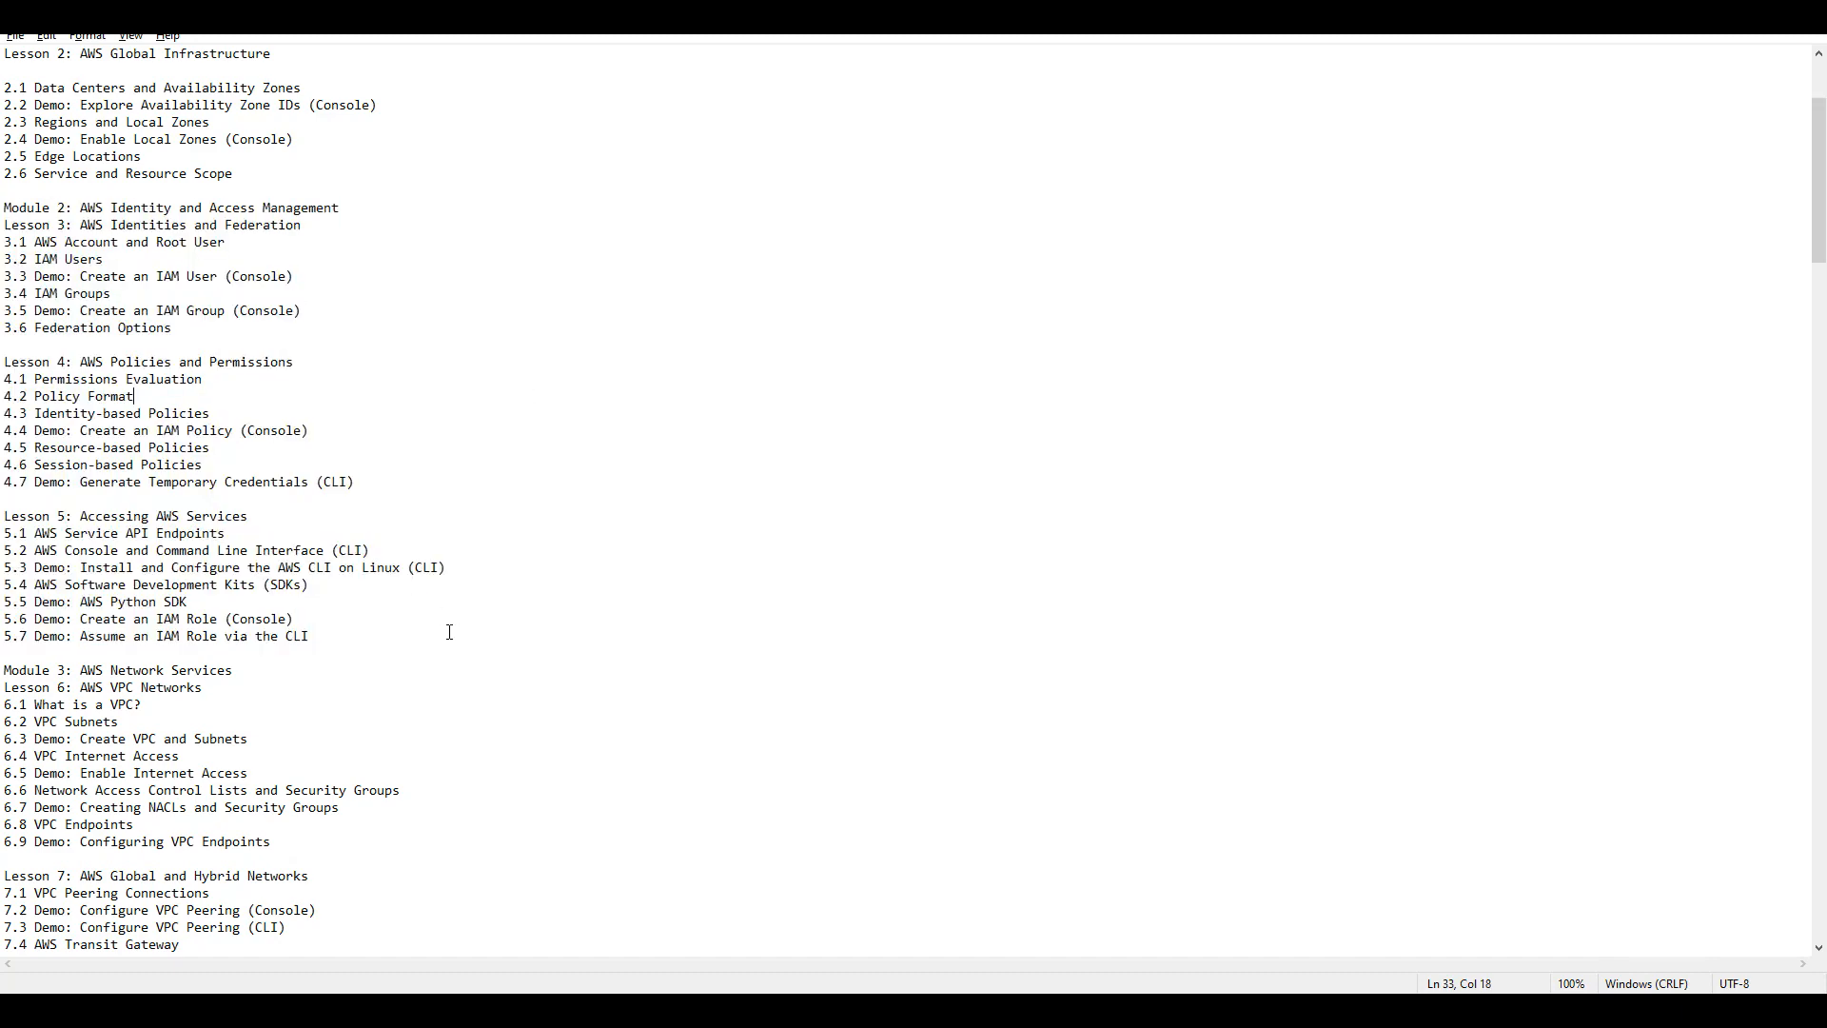
pyautogui.scroll(-3)
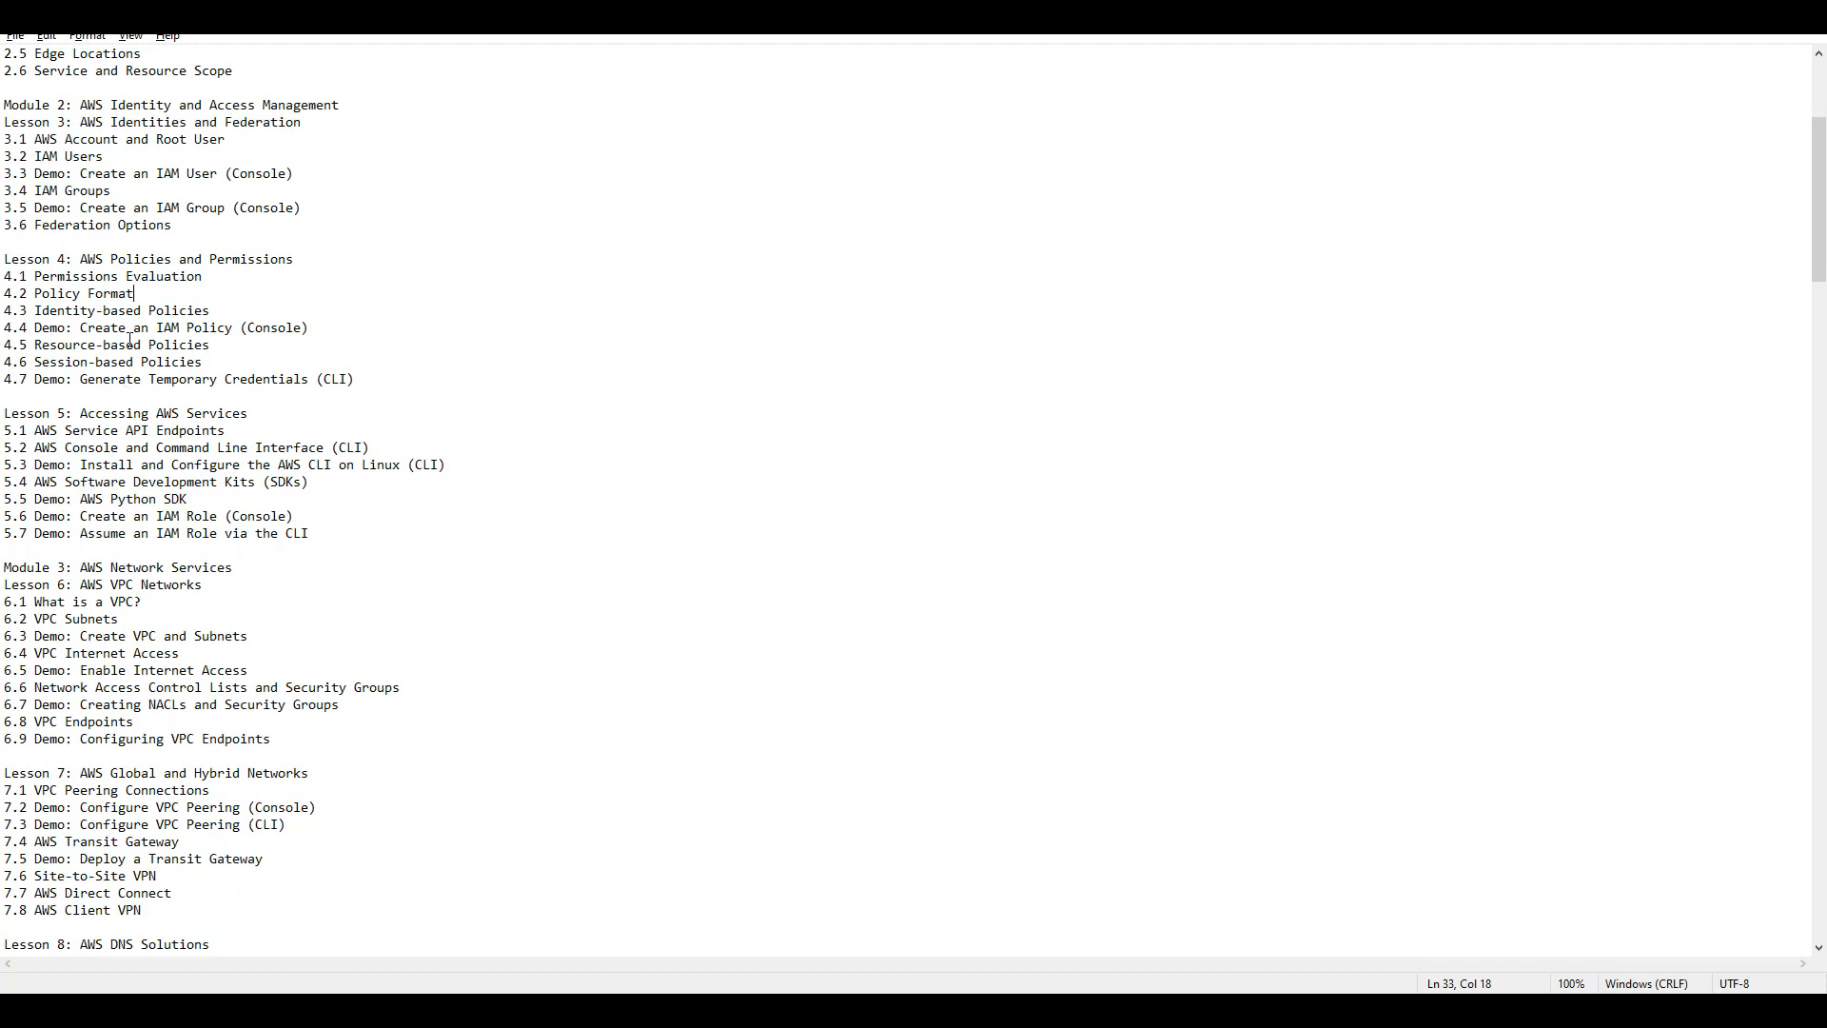
pyautogui.click(132, 259)
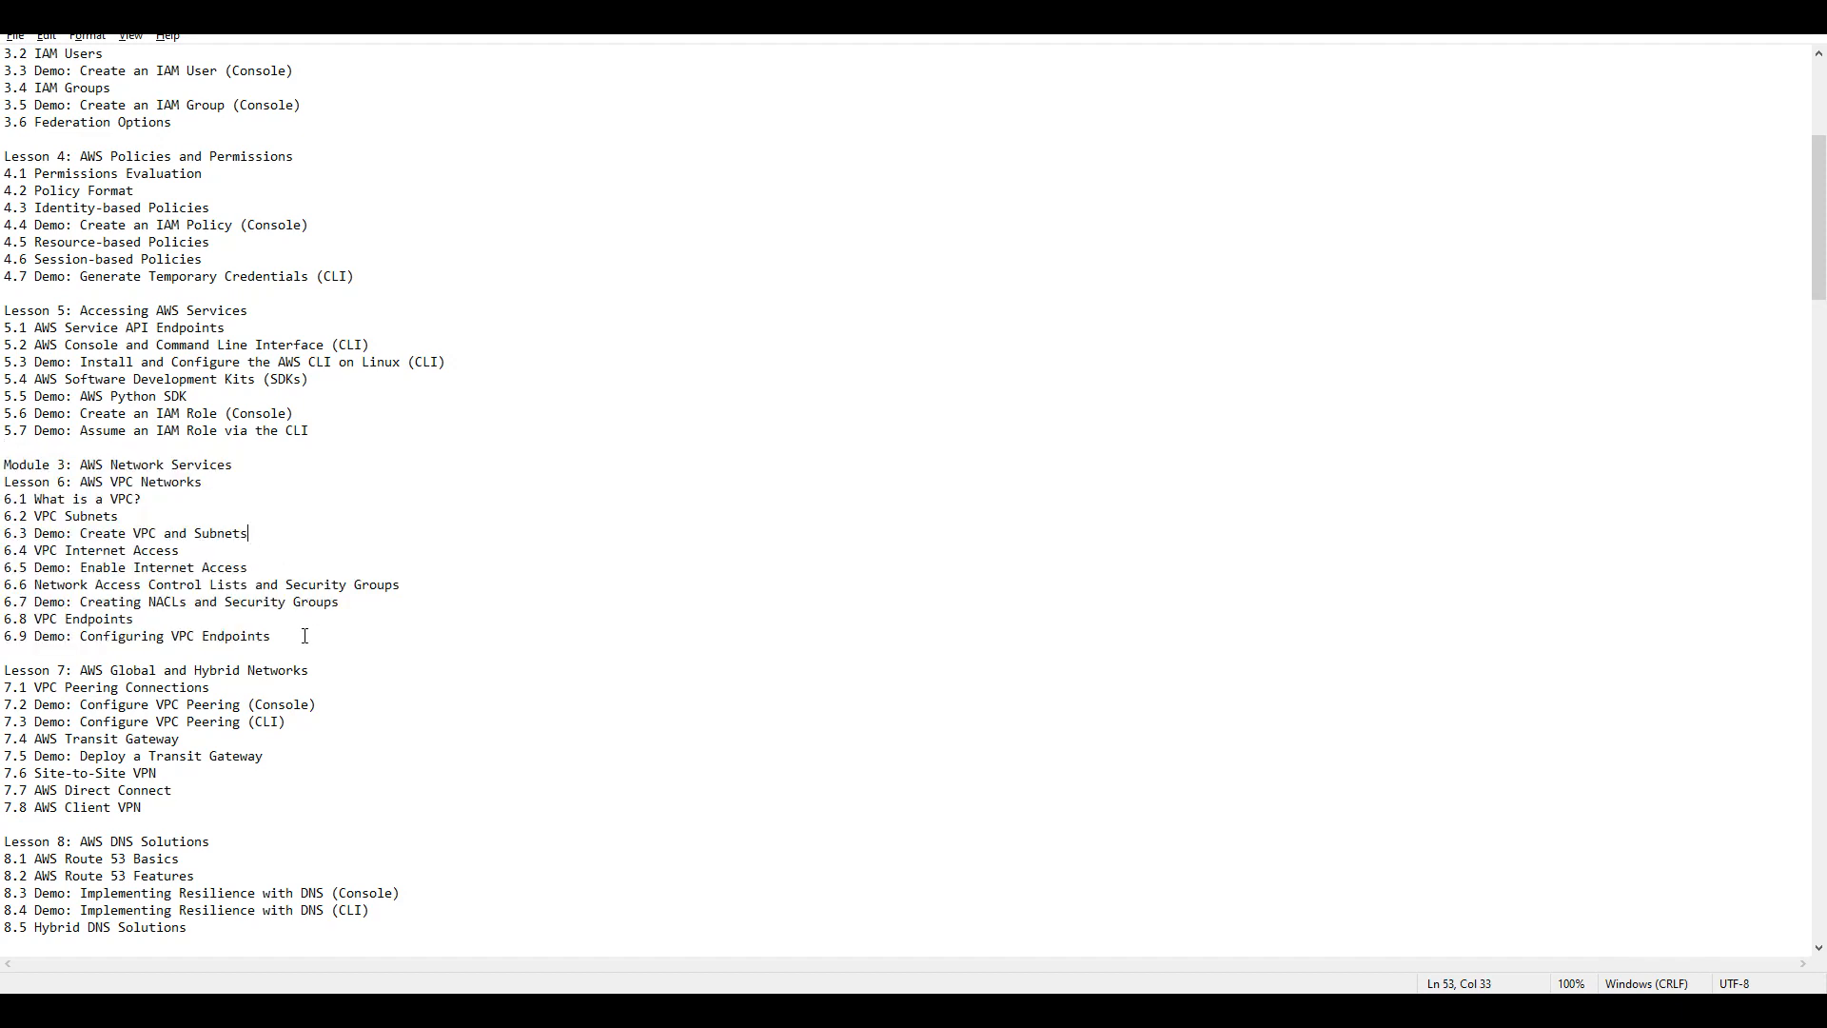
pyautogui.scroll(-3)
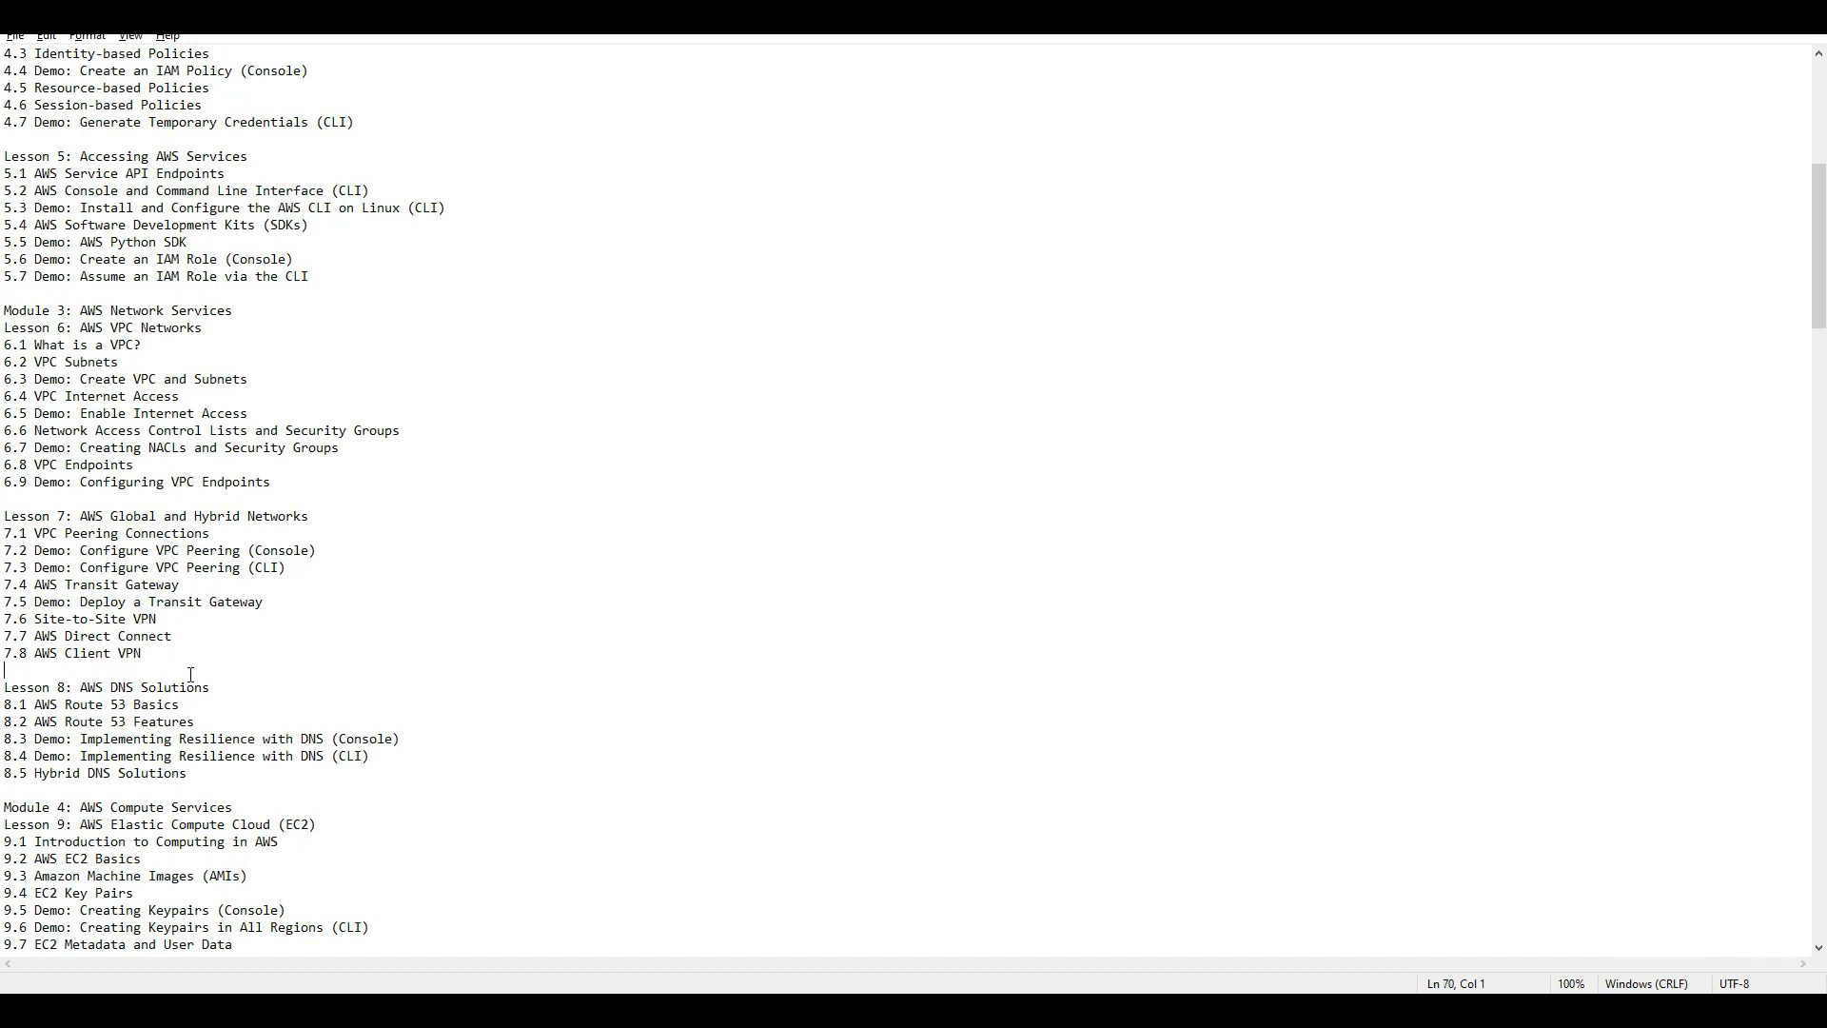
pyautogui.scroll(-3)
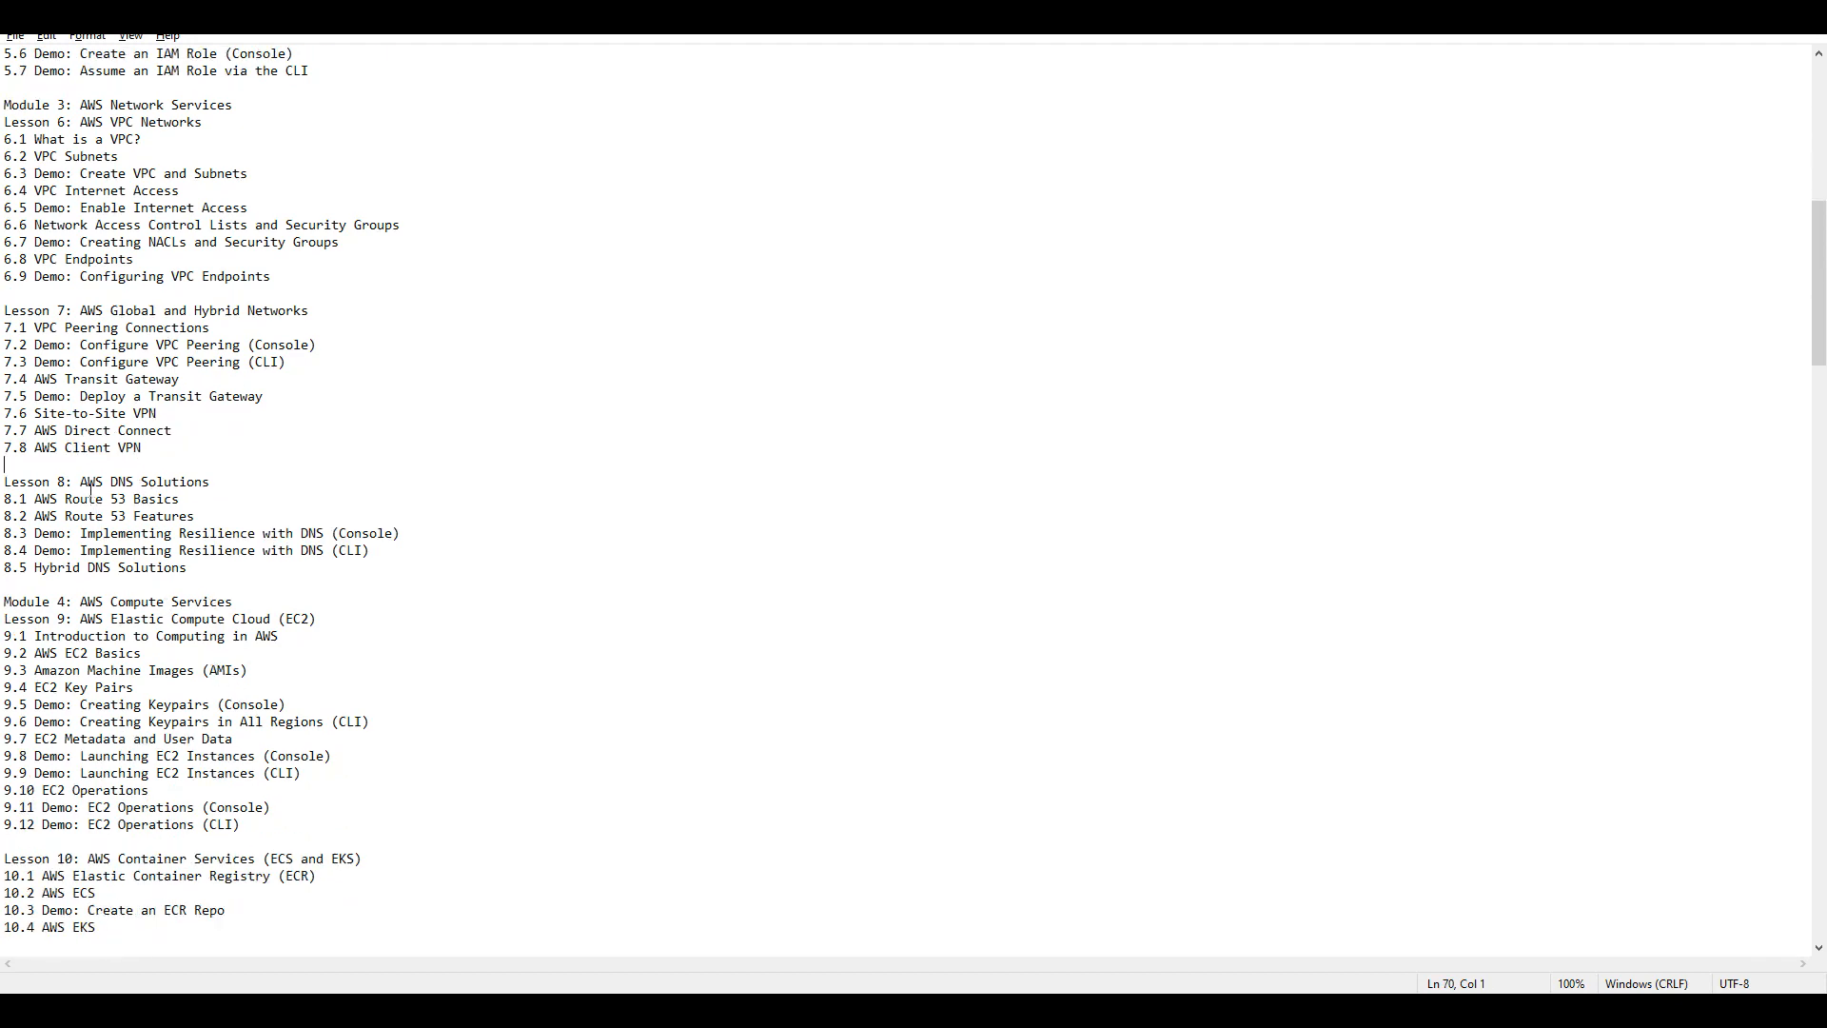
pyautogui.click(137, 567)
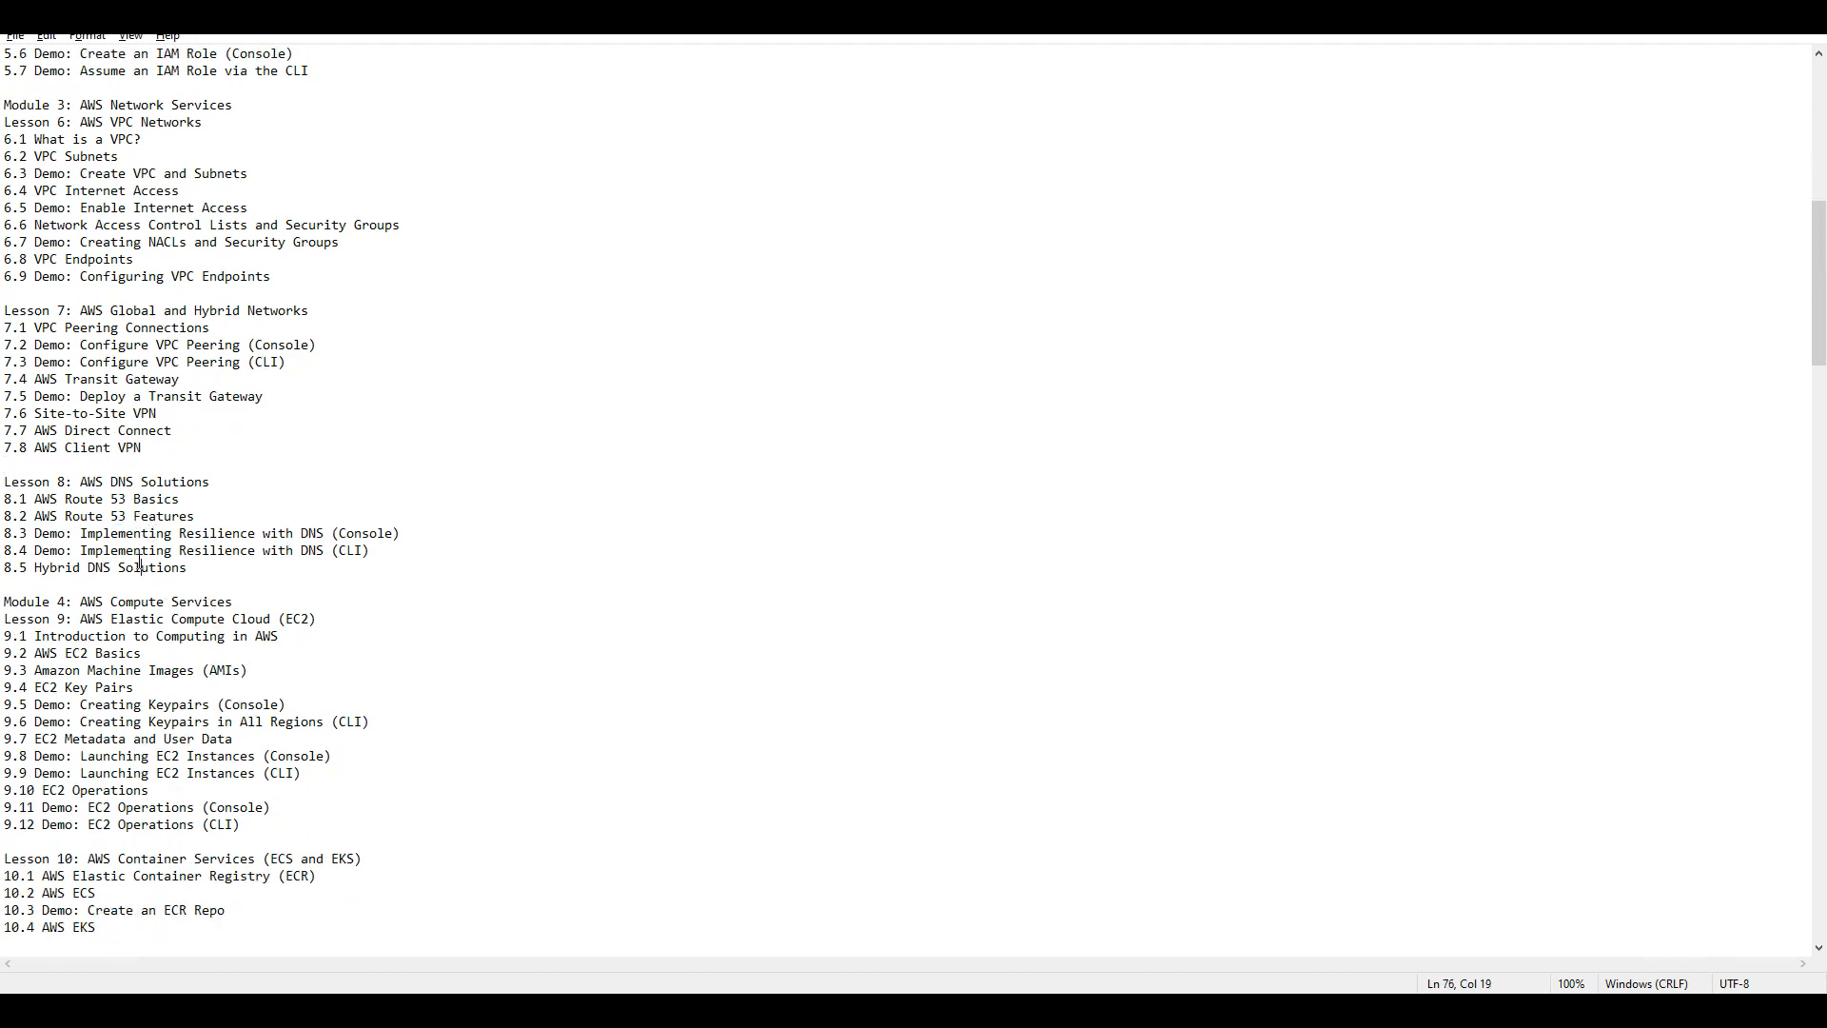
pyautogui.scroll(-3)
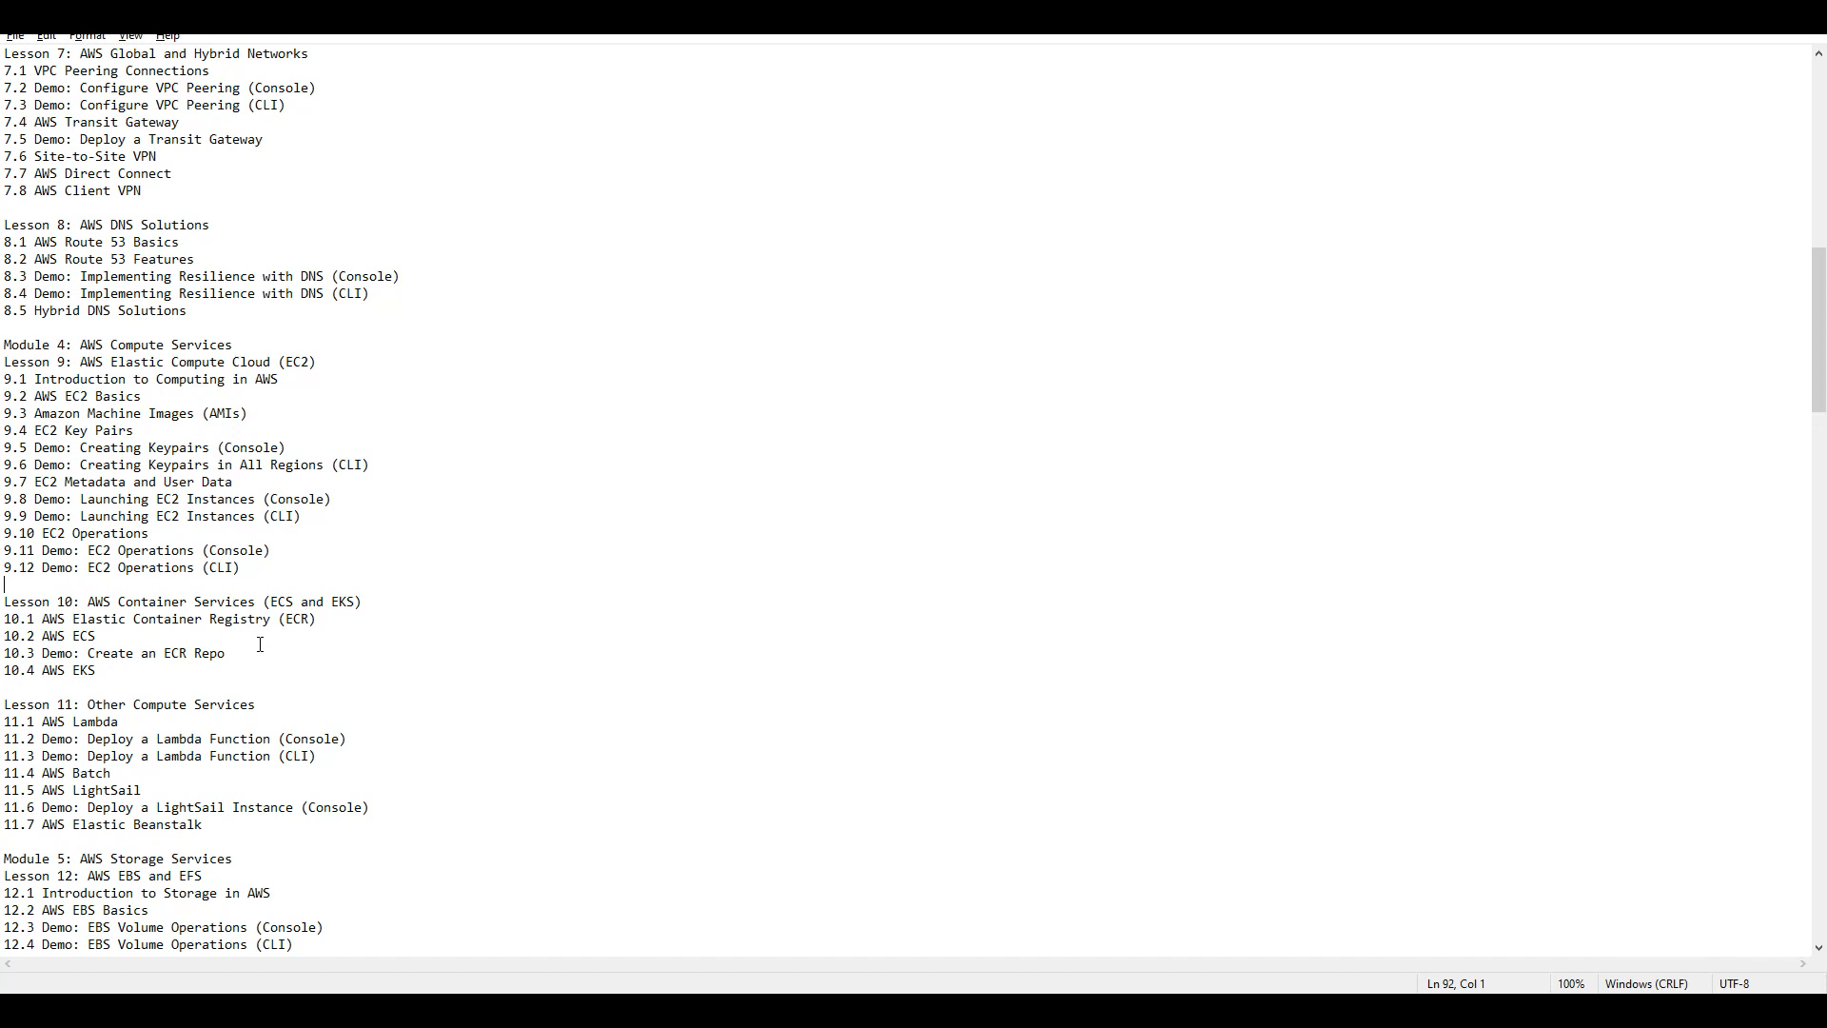
pyautogui.scroll(-3)
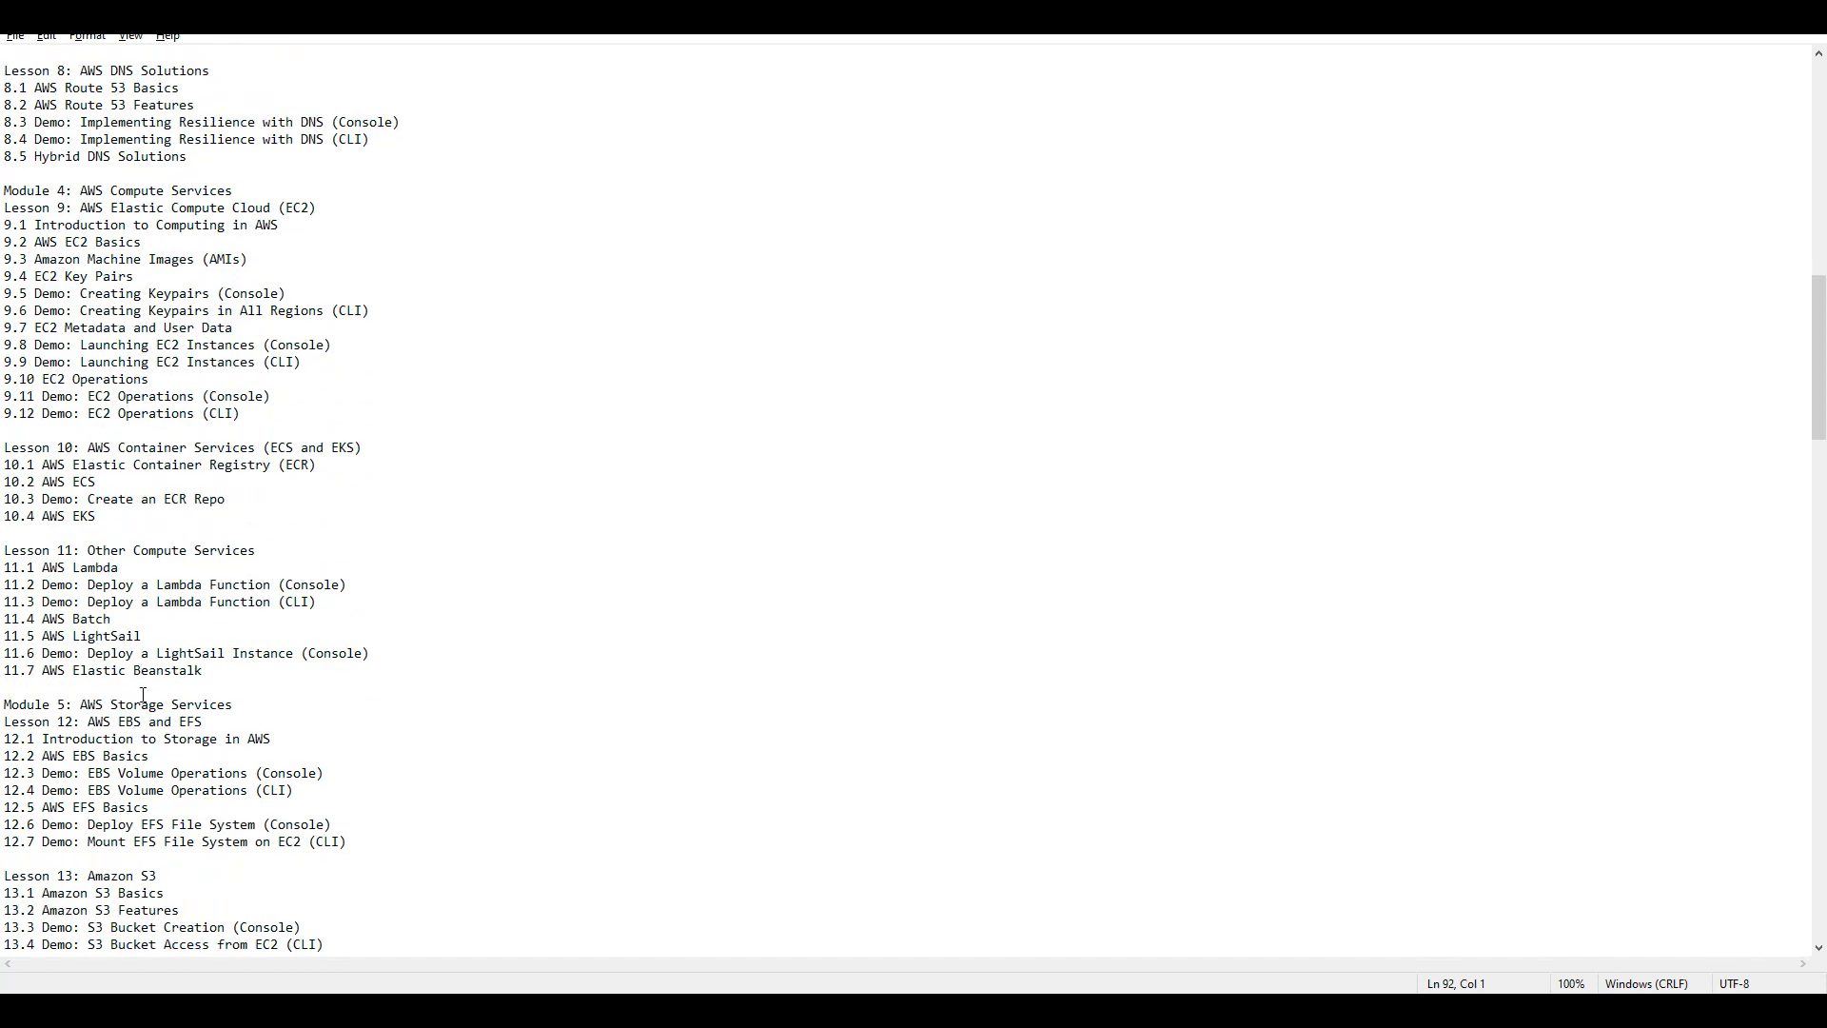
pyautogui.moveTo(4, 550); pyautogui.dragTo(202, 670)
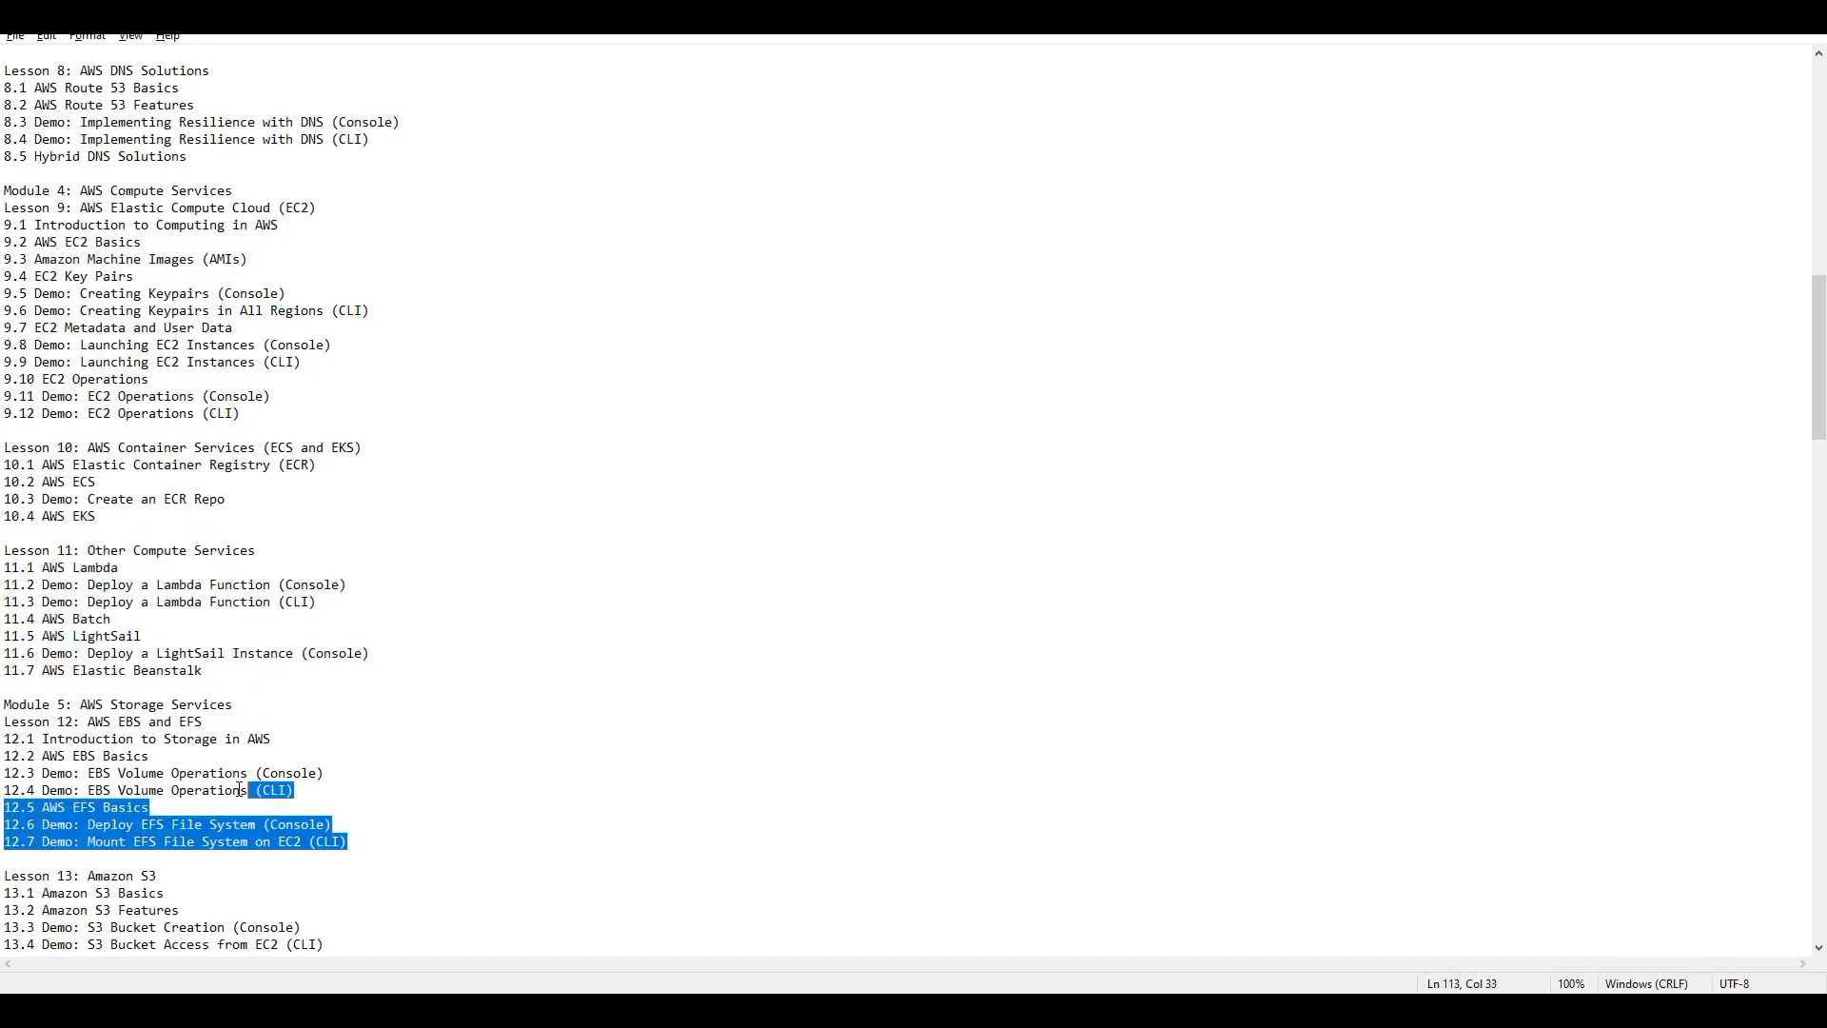
pyautogui.click(329, 725)
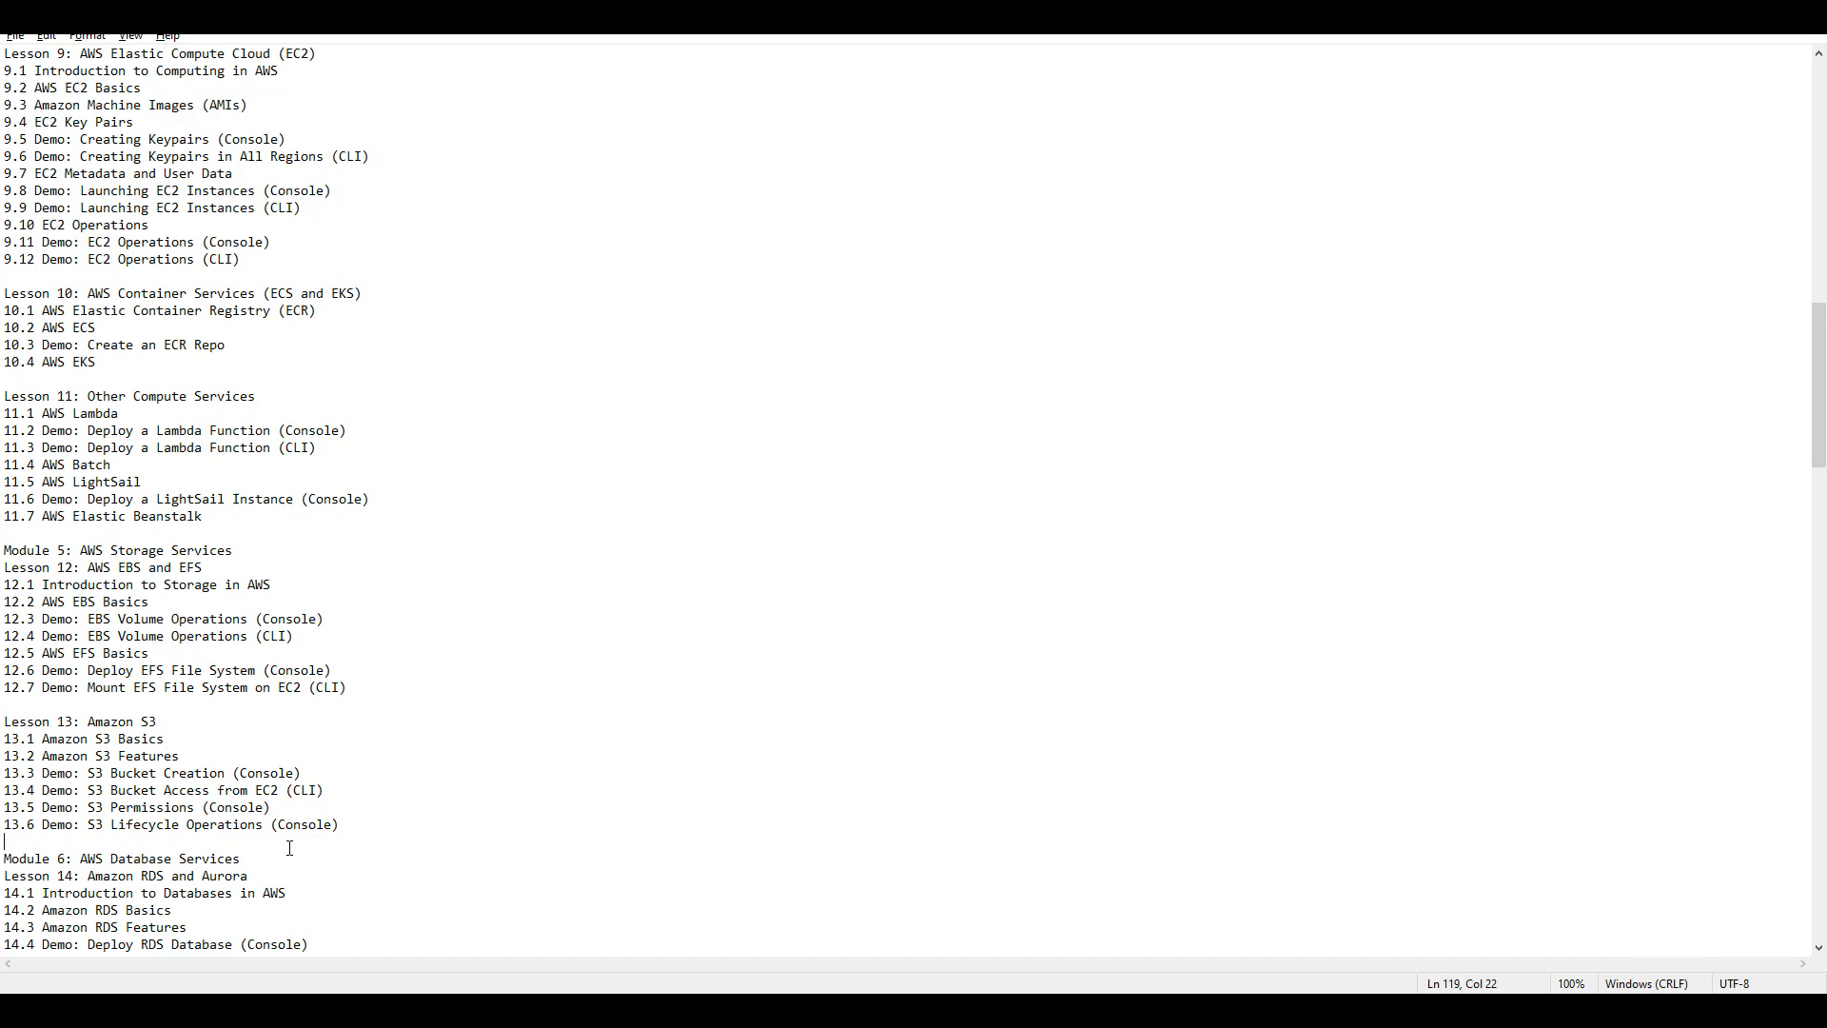
pyautogui.click(339, 824)
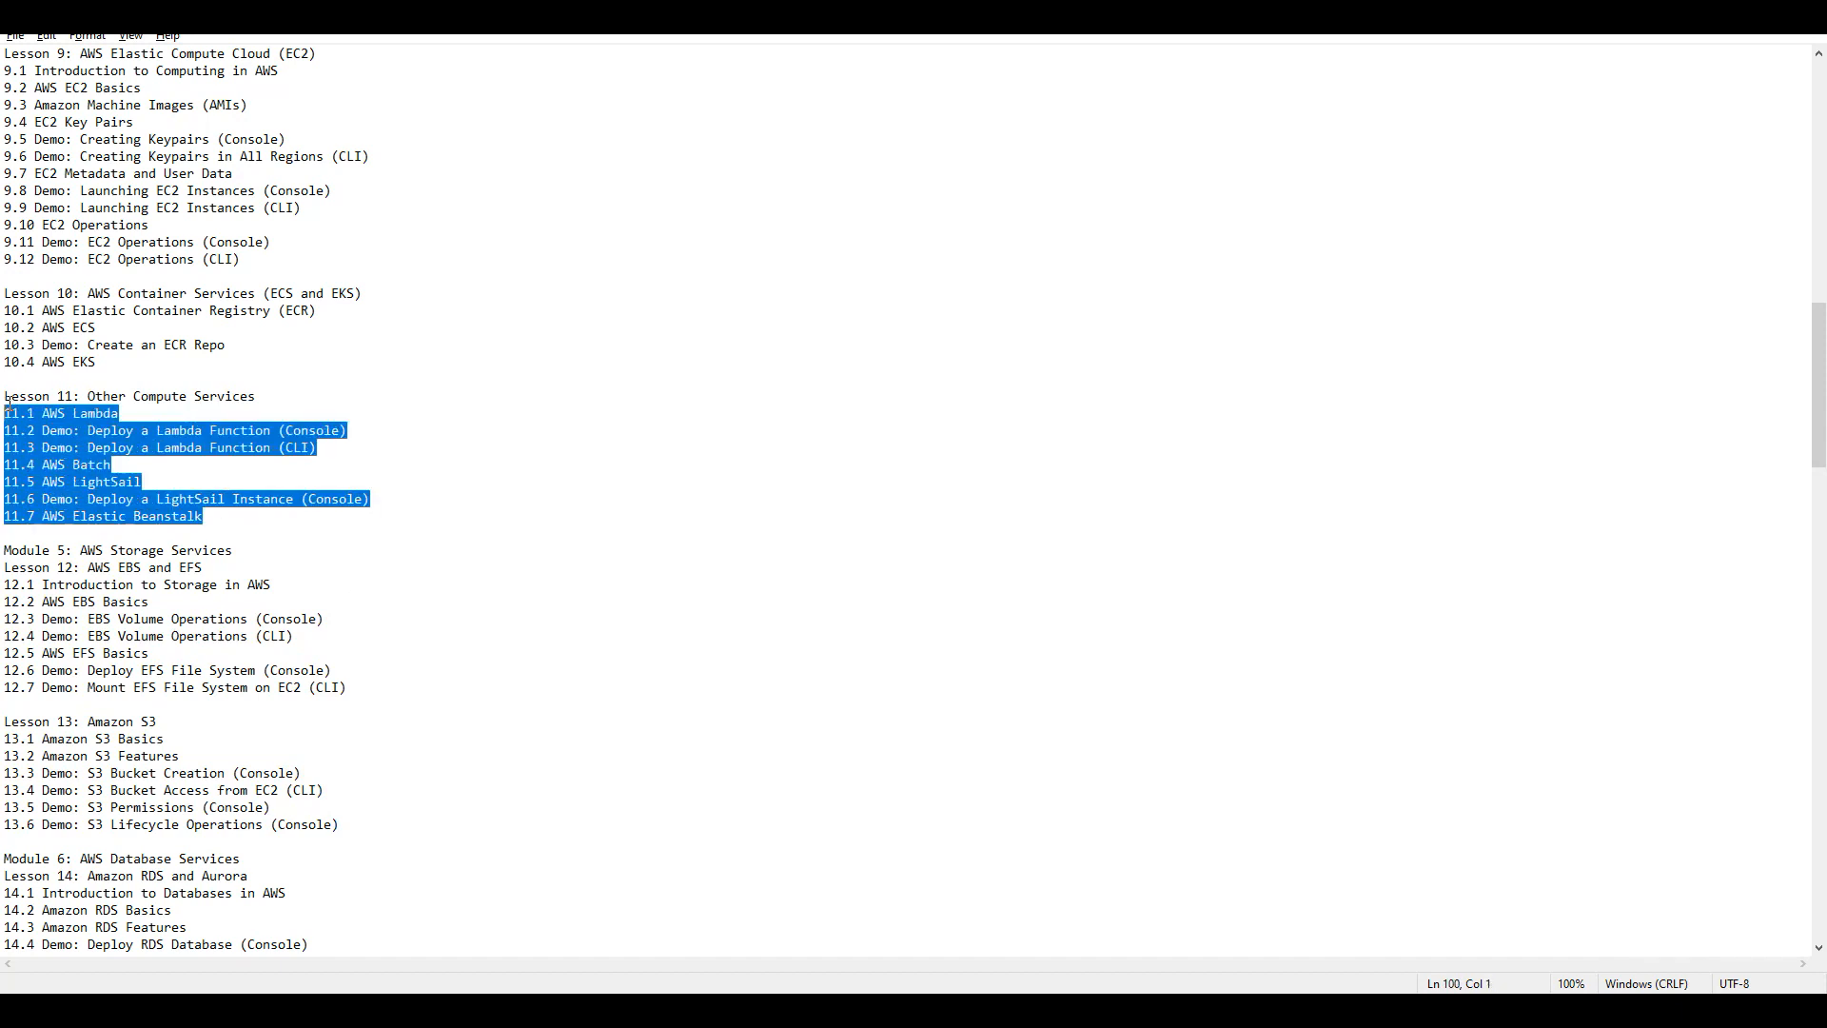
pyautogui.click(314, 560)
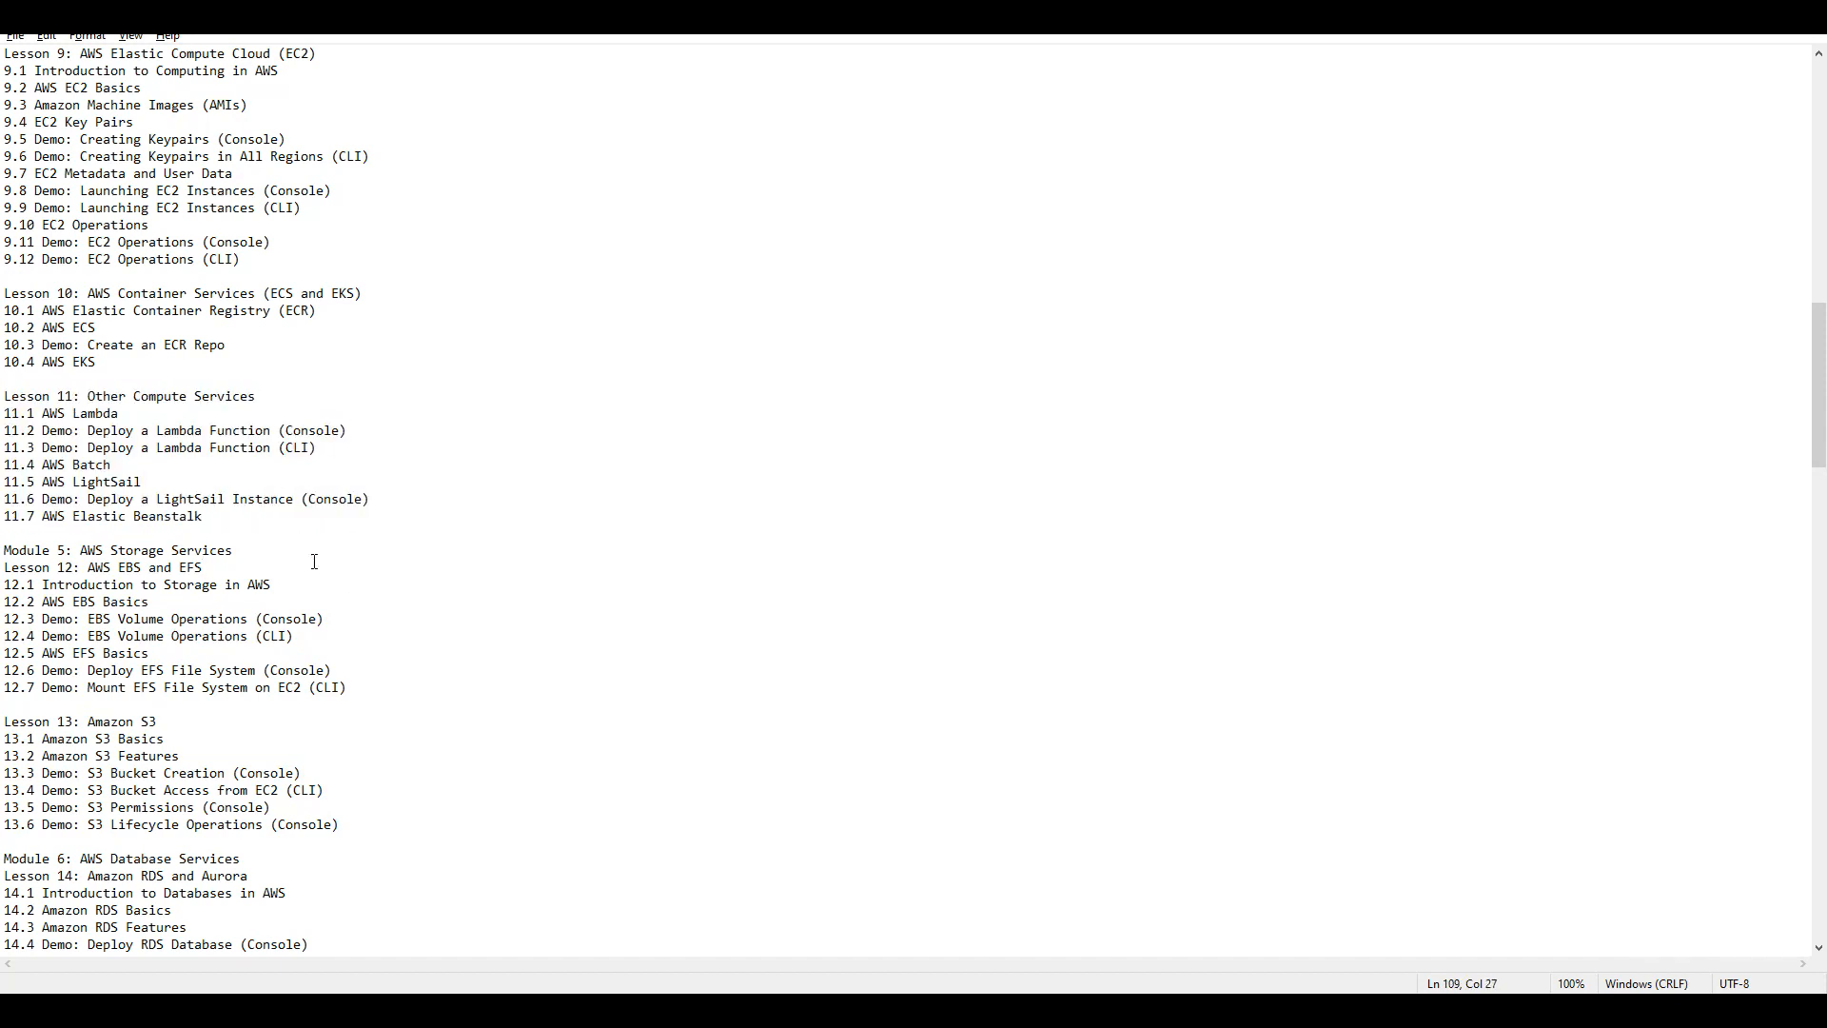
pyautogui.scroll(-3)
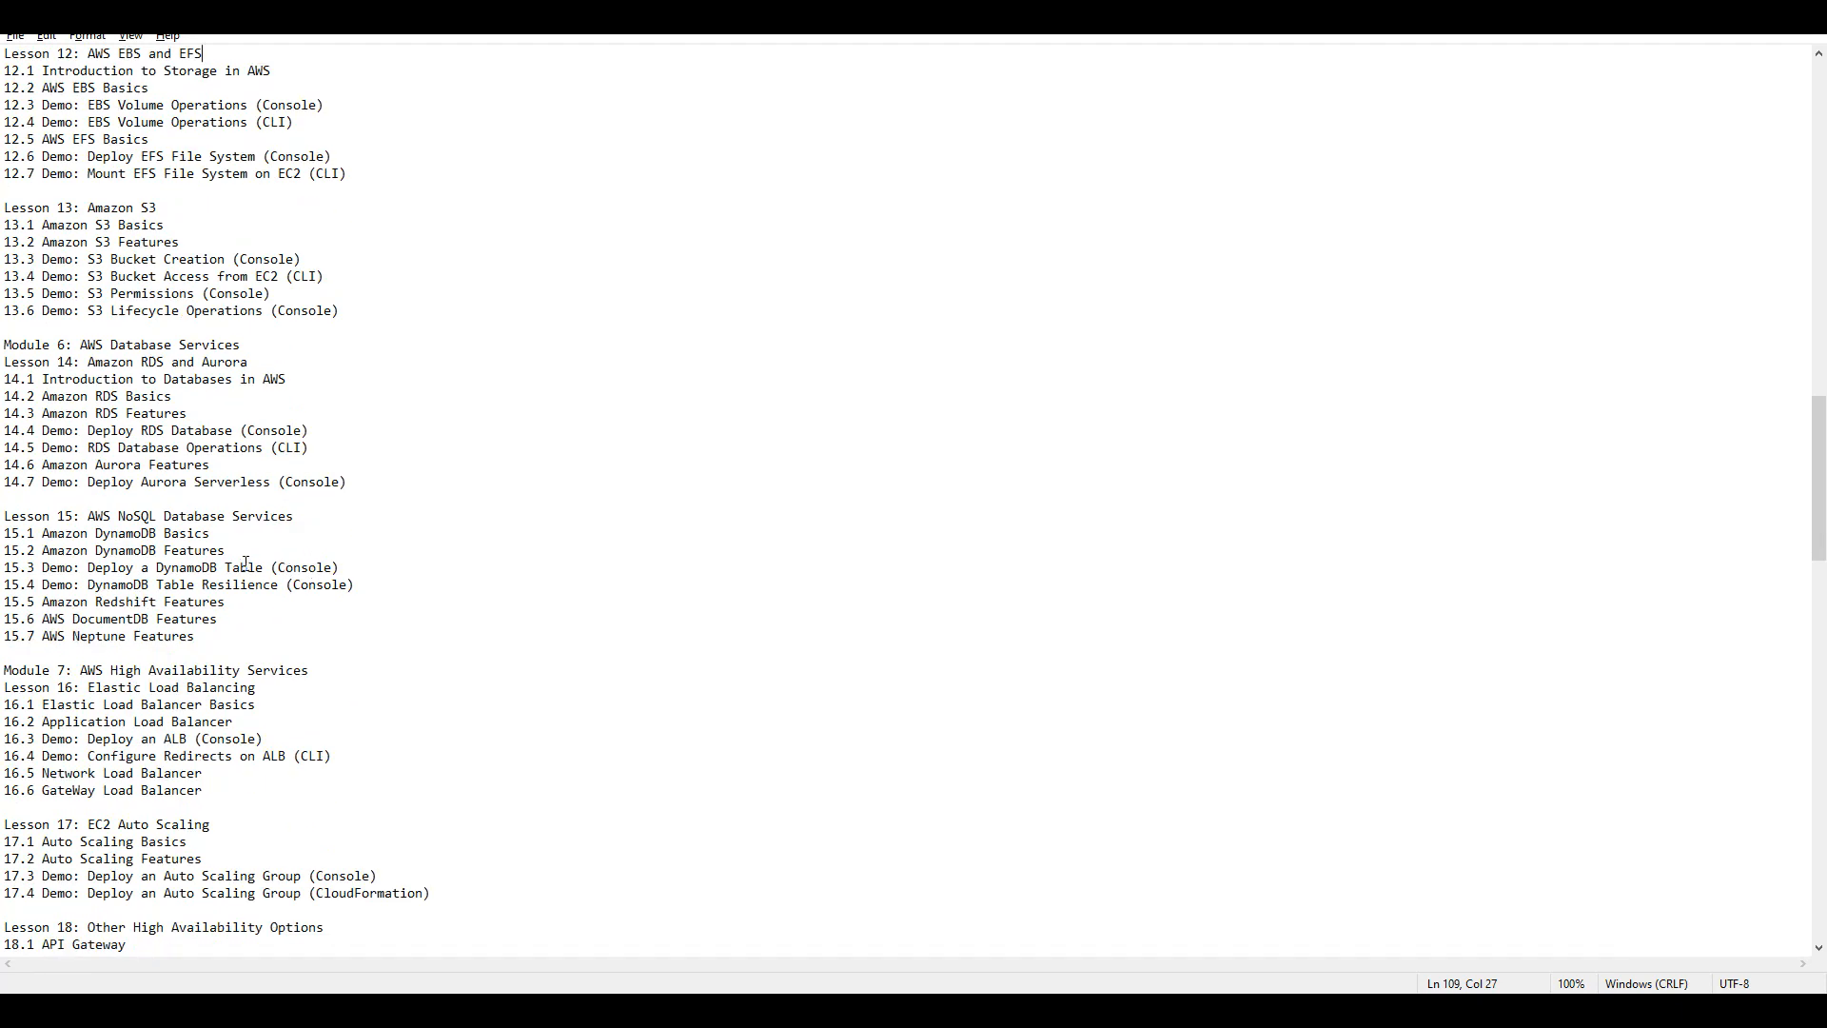
pyautogui.moveTo(110, 356)
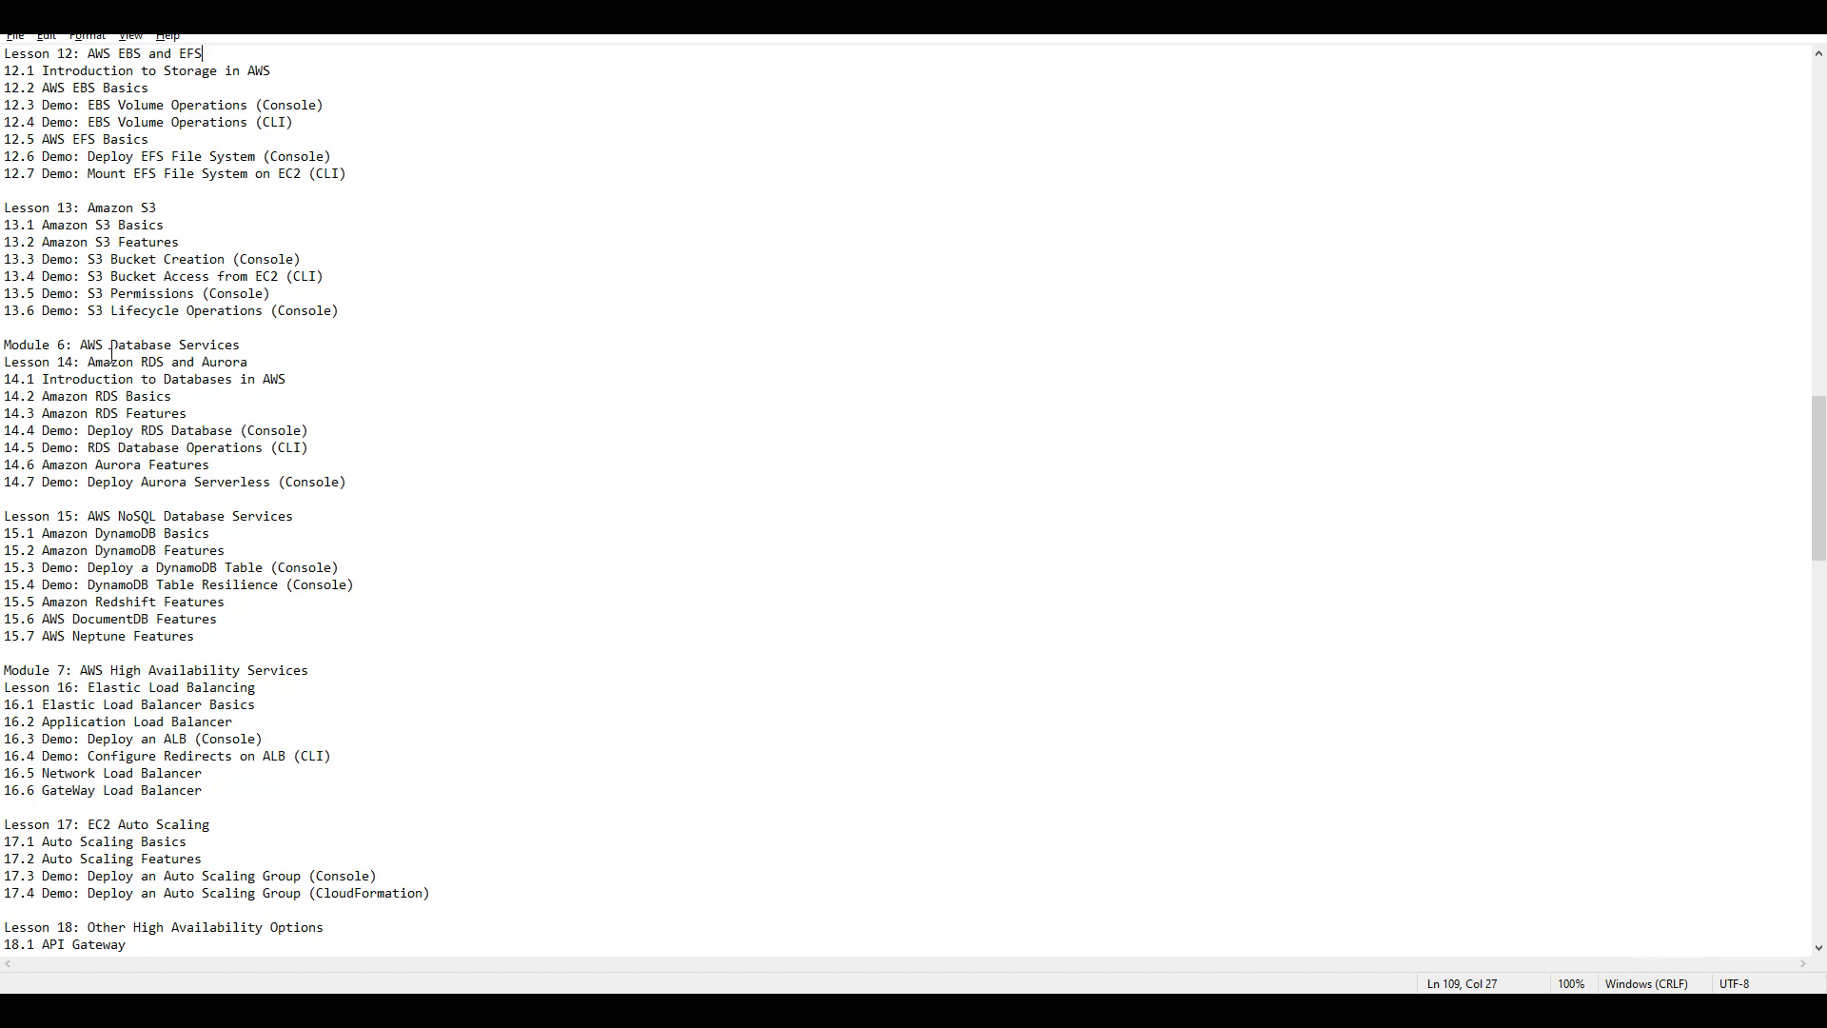
# Highlight the Module 9 heading with its Lesson 22 AWS Organizations lines
pyautogui.scroll(-3)
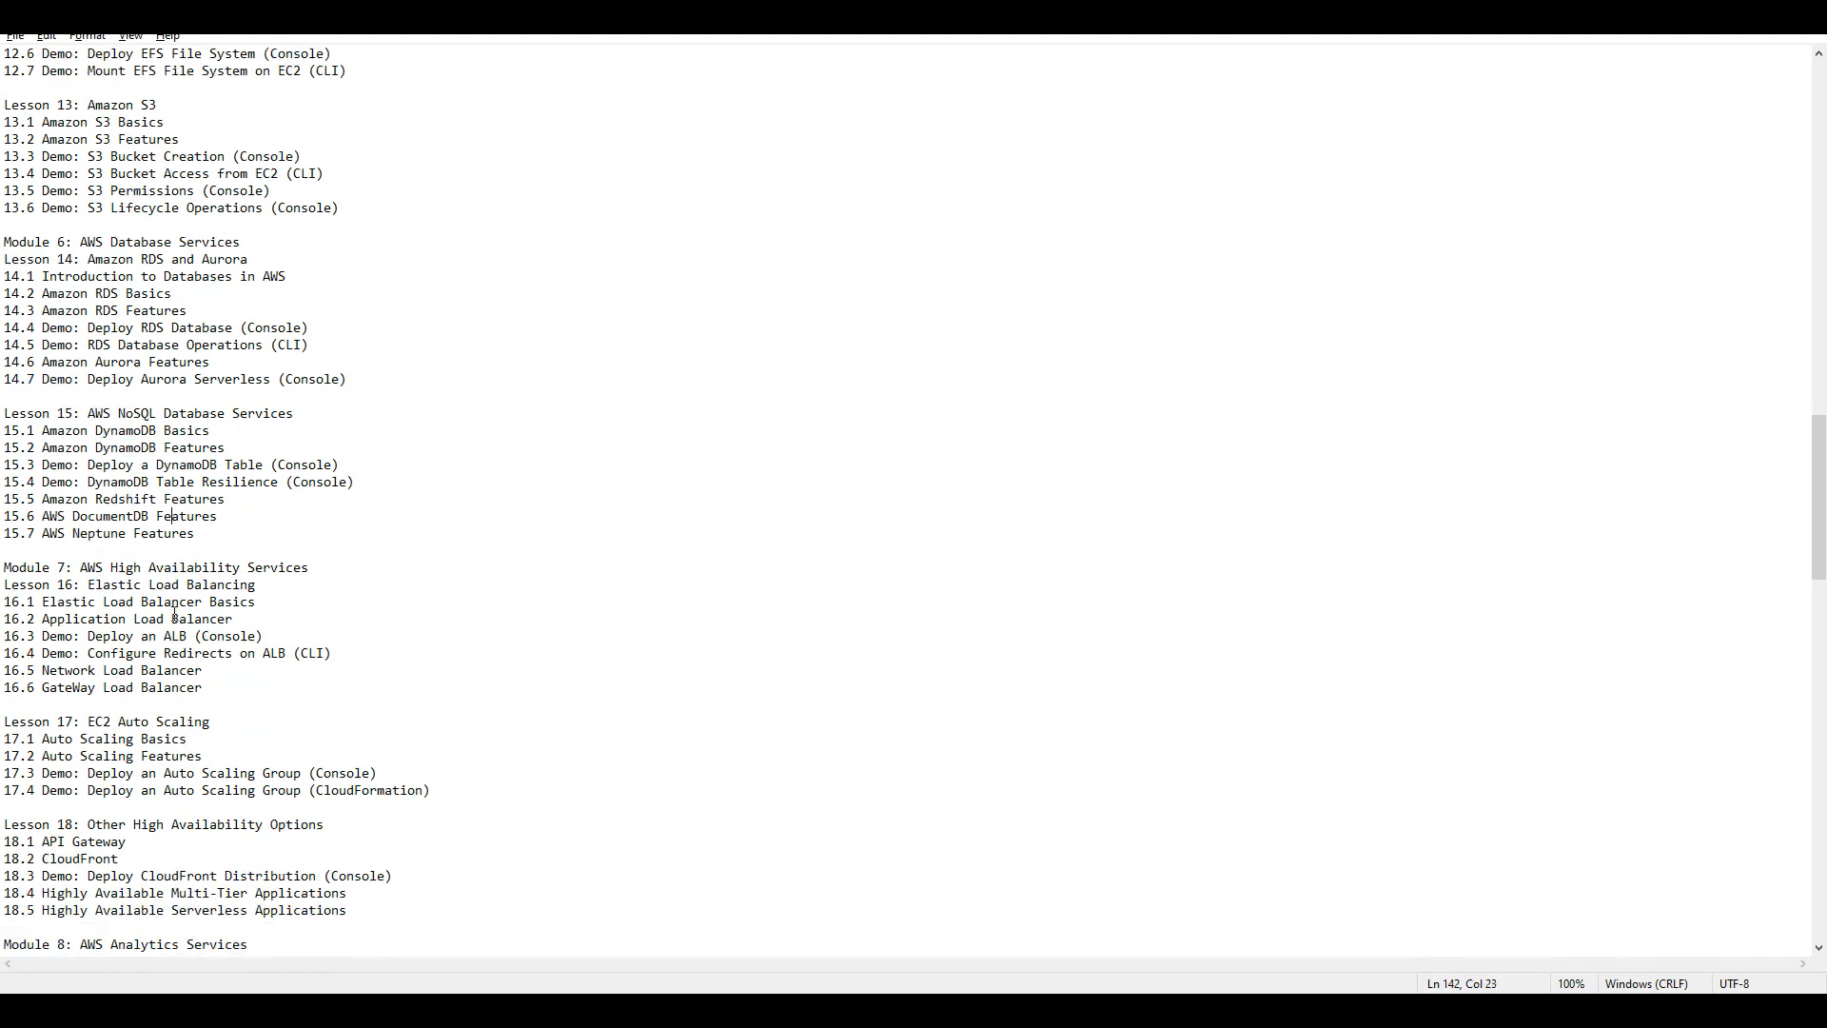
pyautogui.click(194, 636)
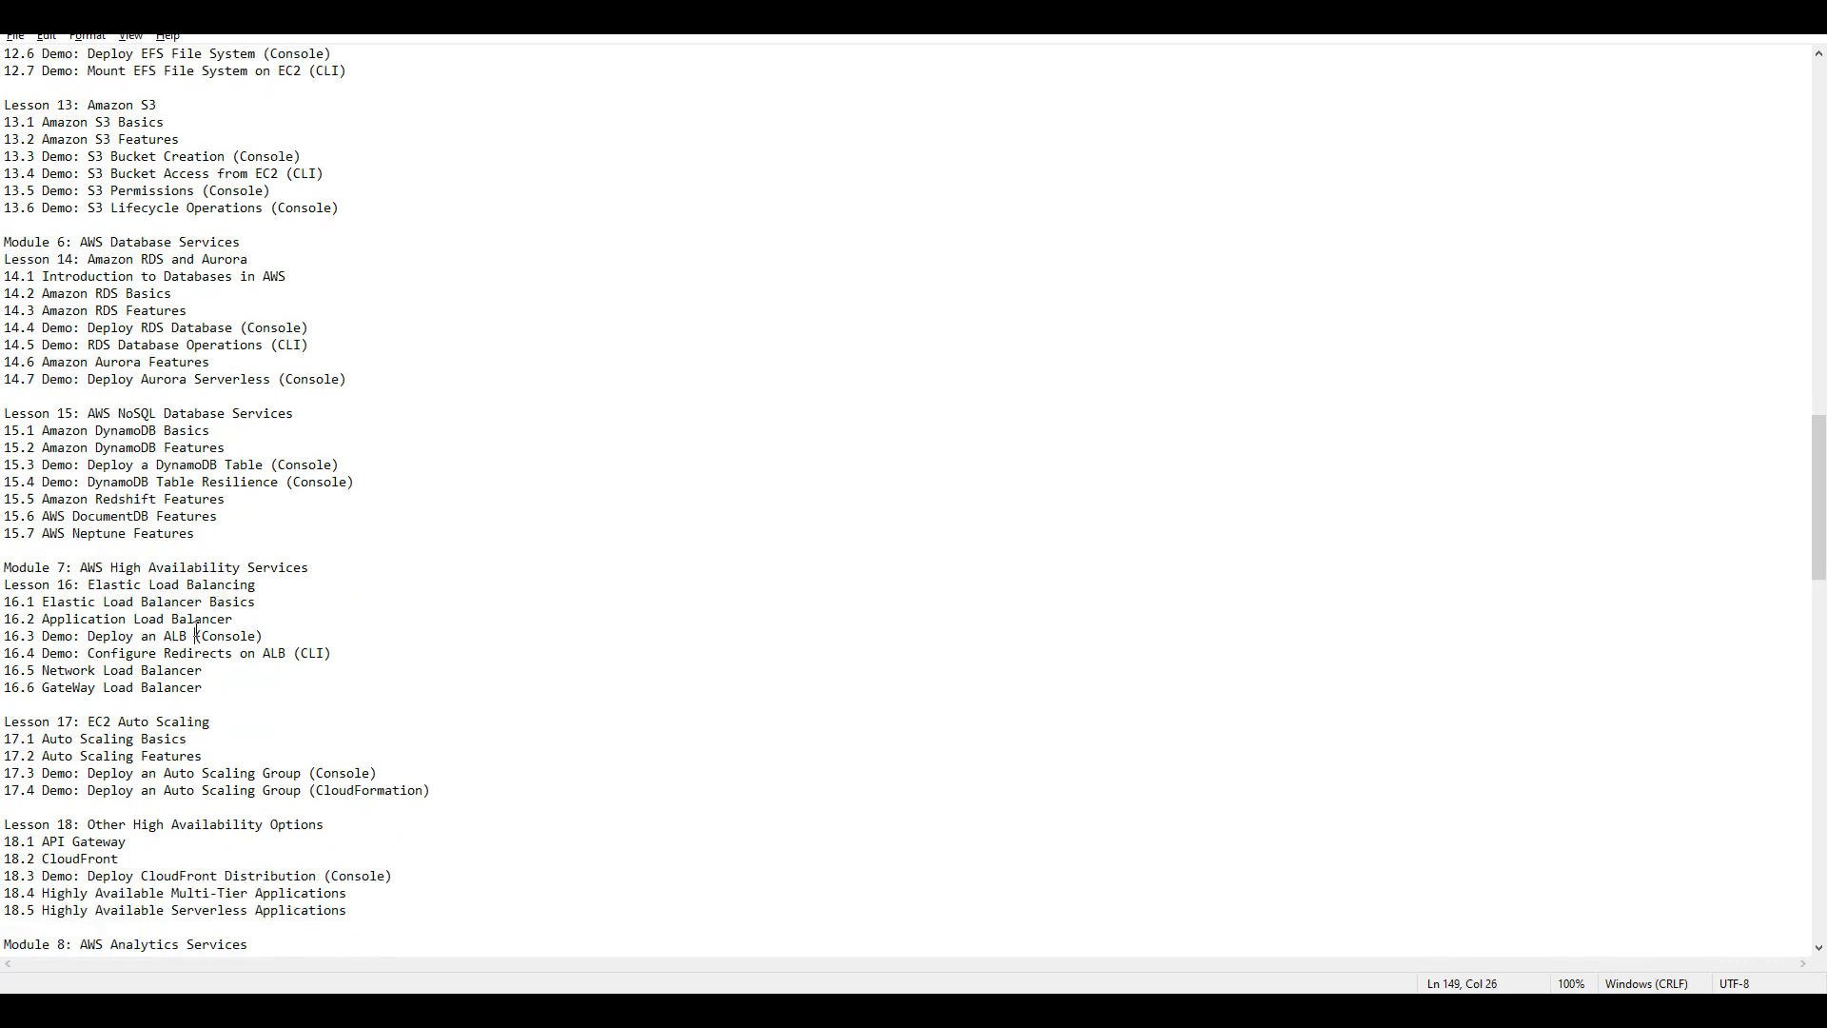
pyautogui.scroll(-3)
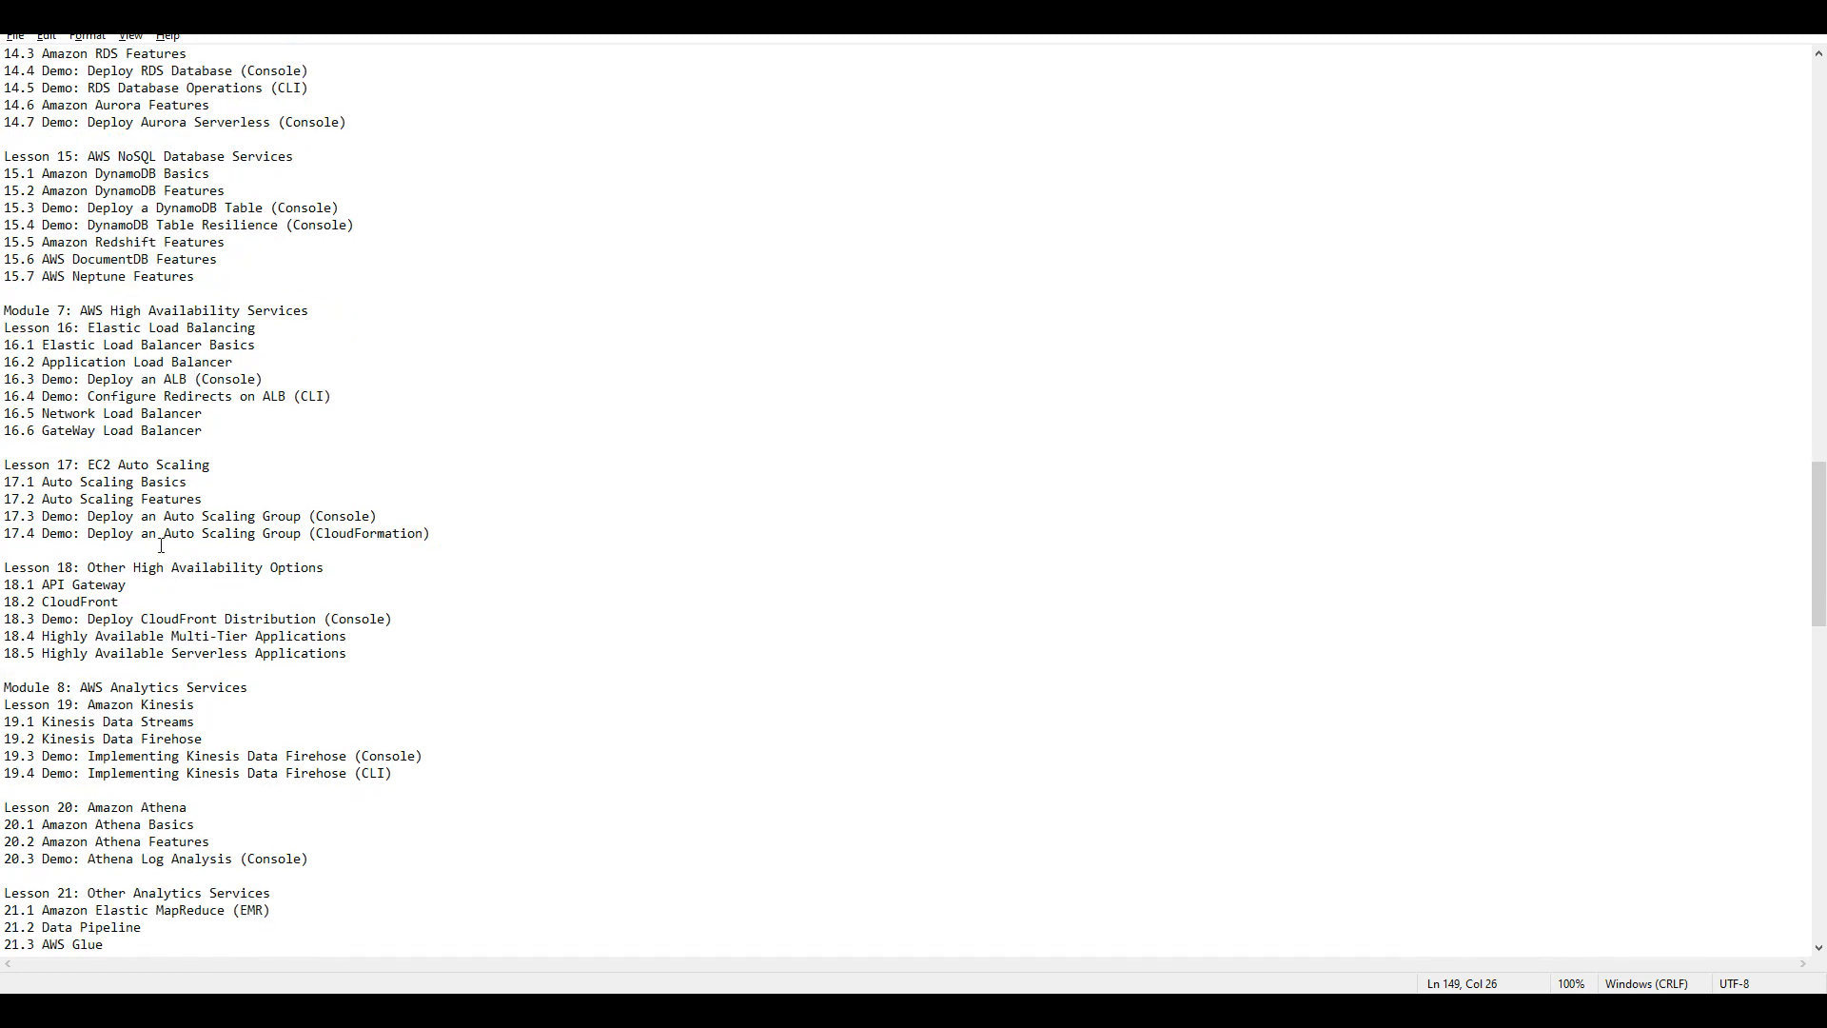
pyautogui.doubleClick(198, 568)
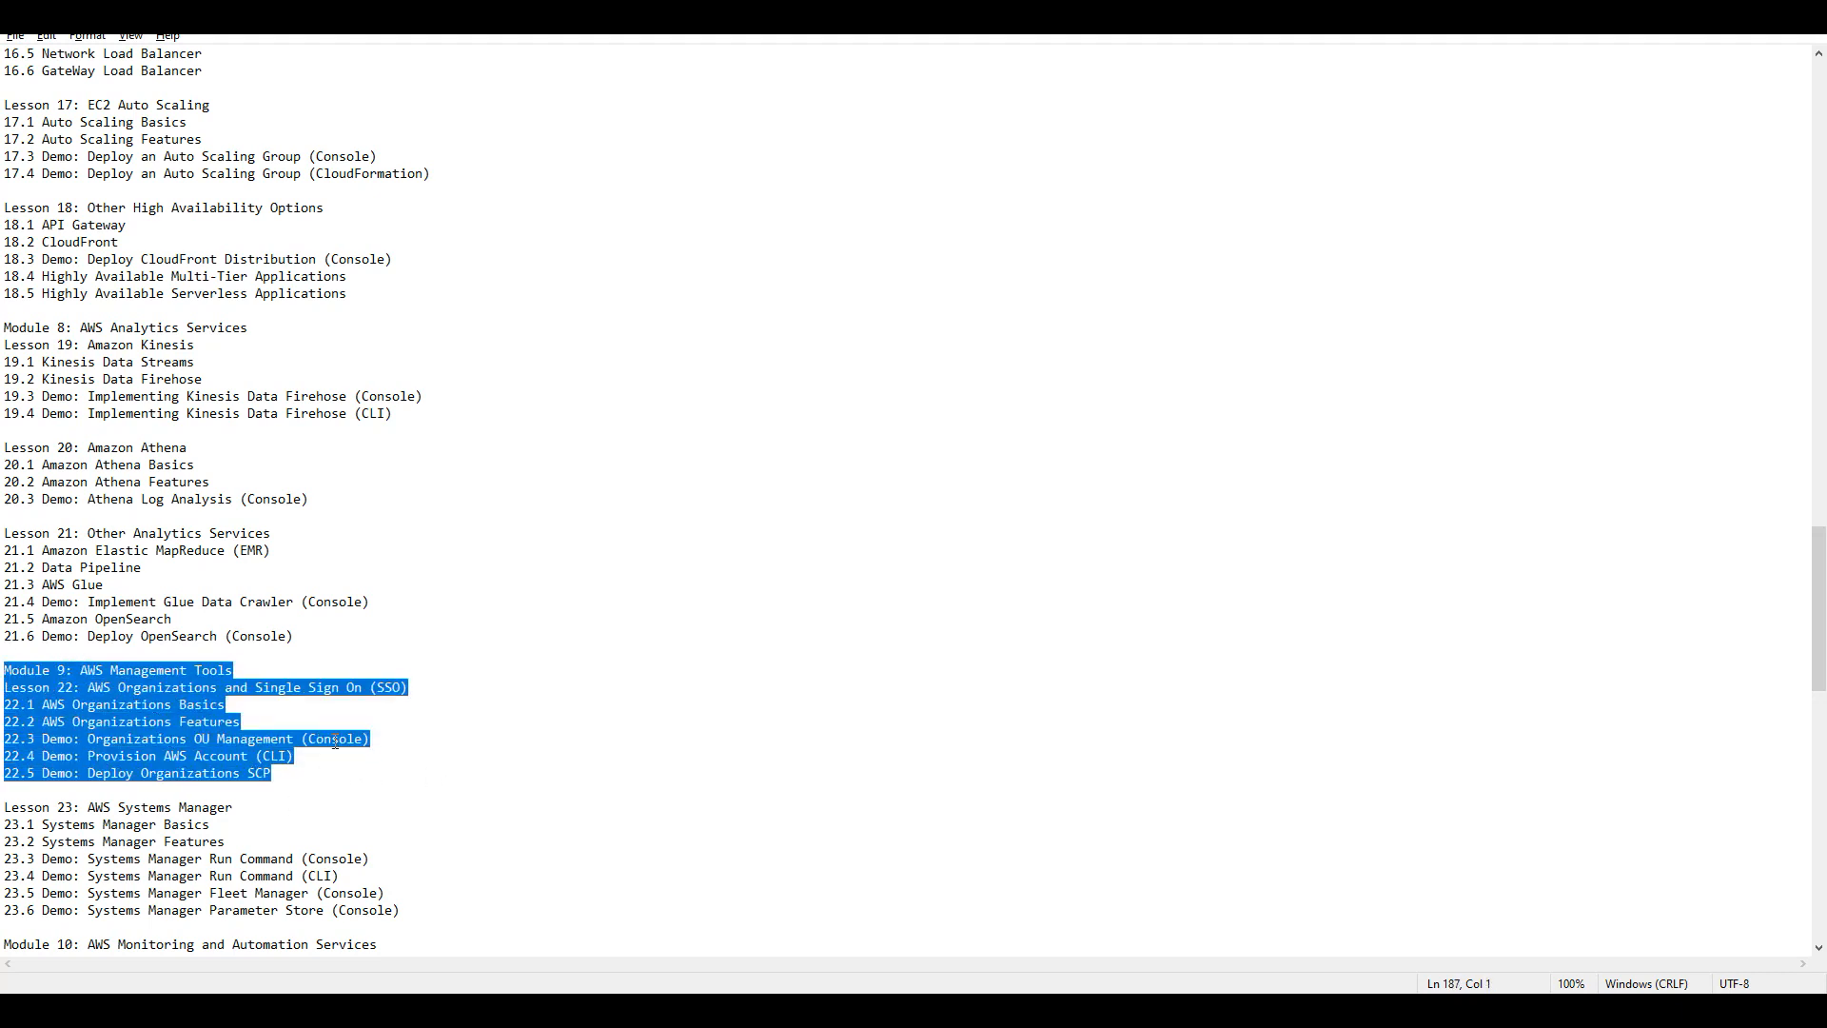
pyautogui.click(158, 720)
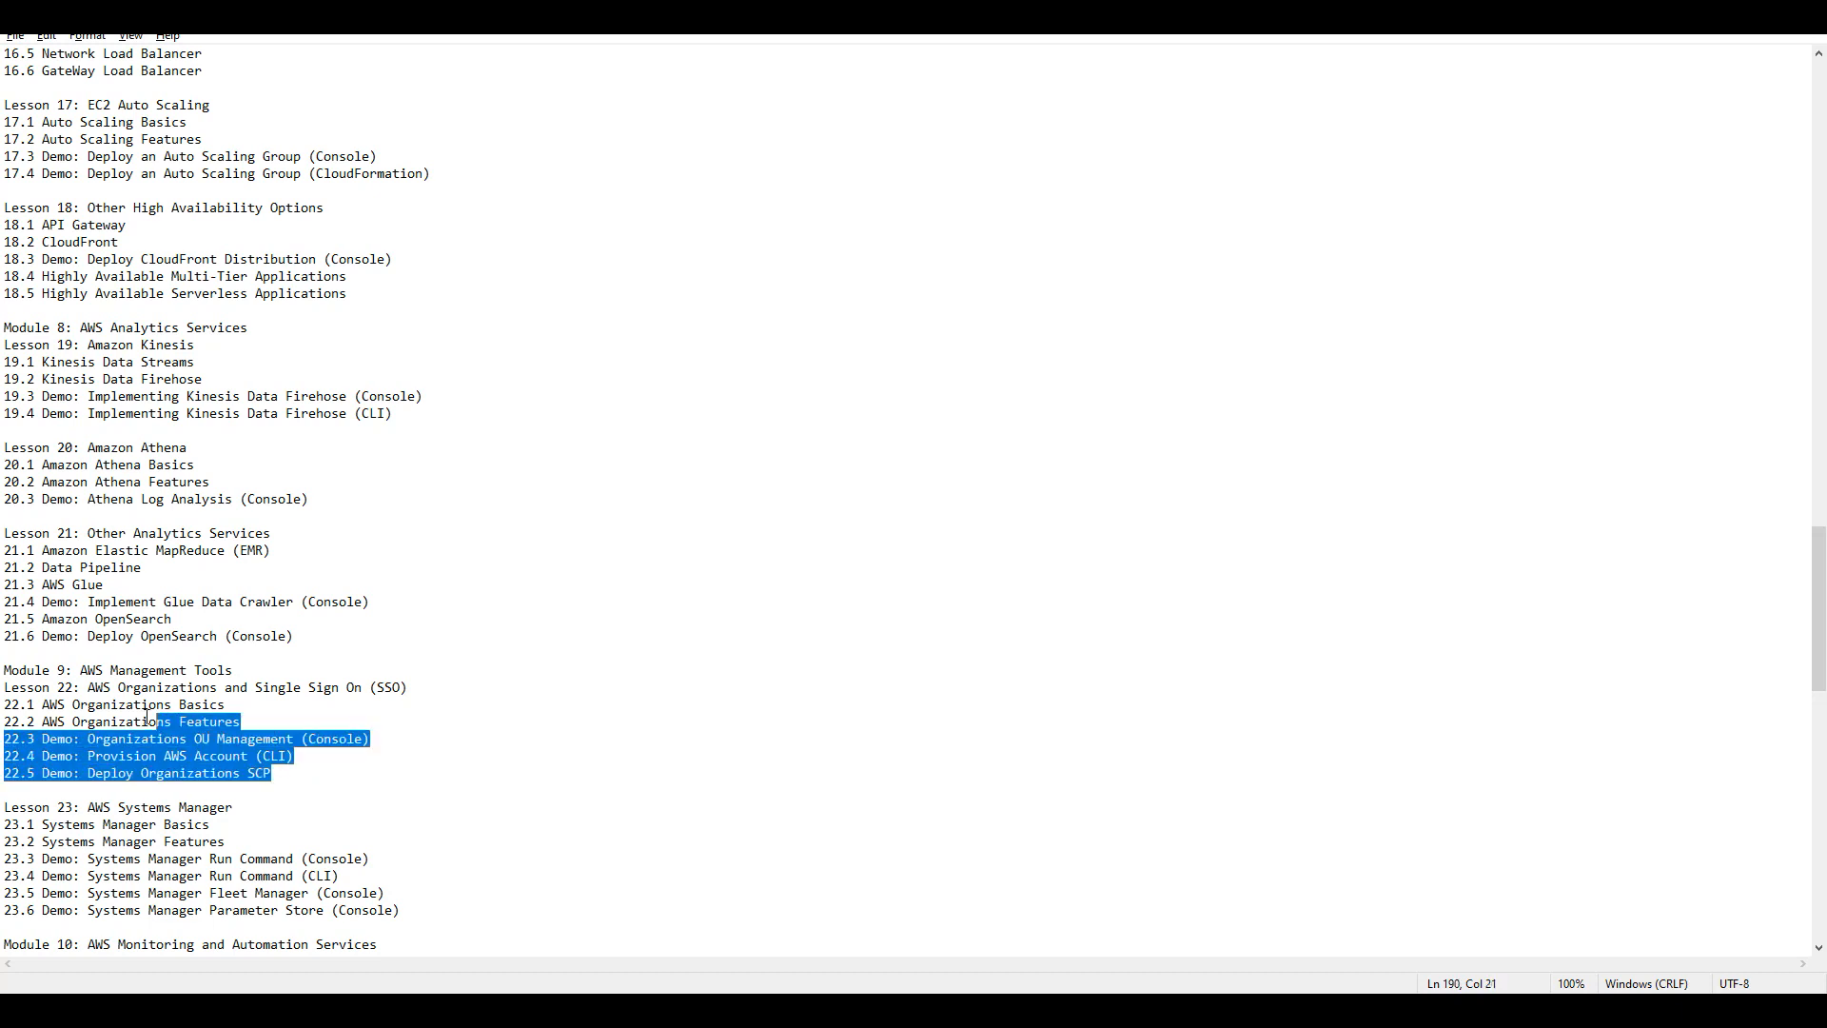
pyautogui.click(371, 688)
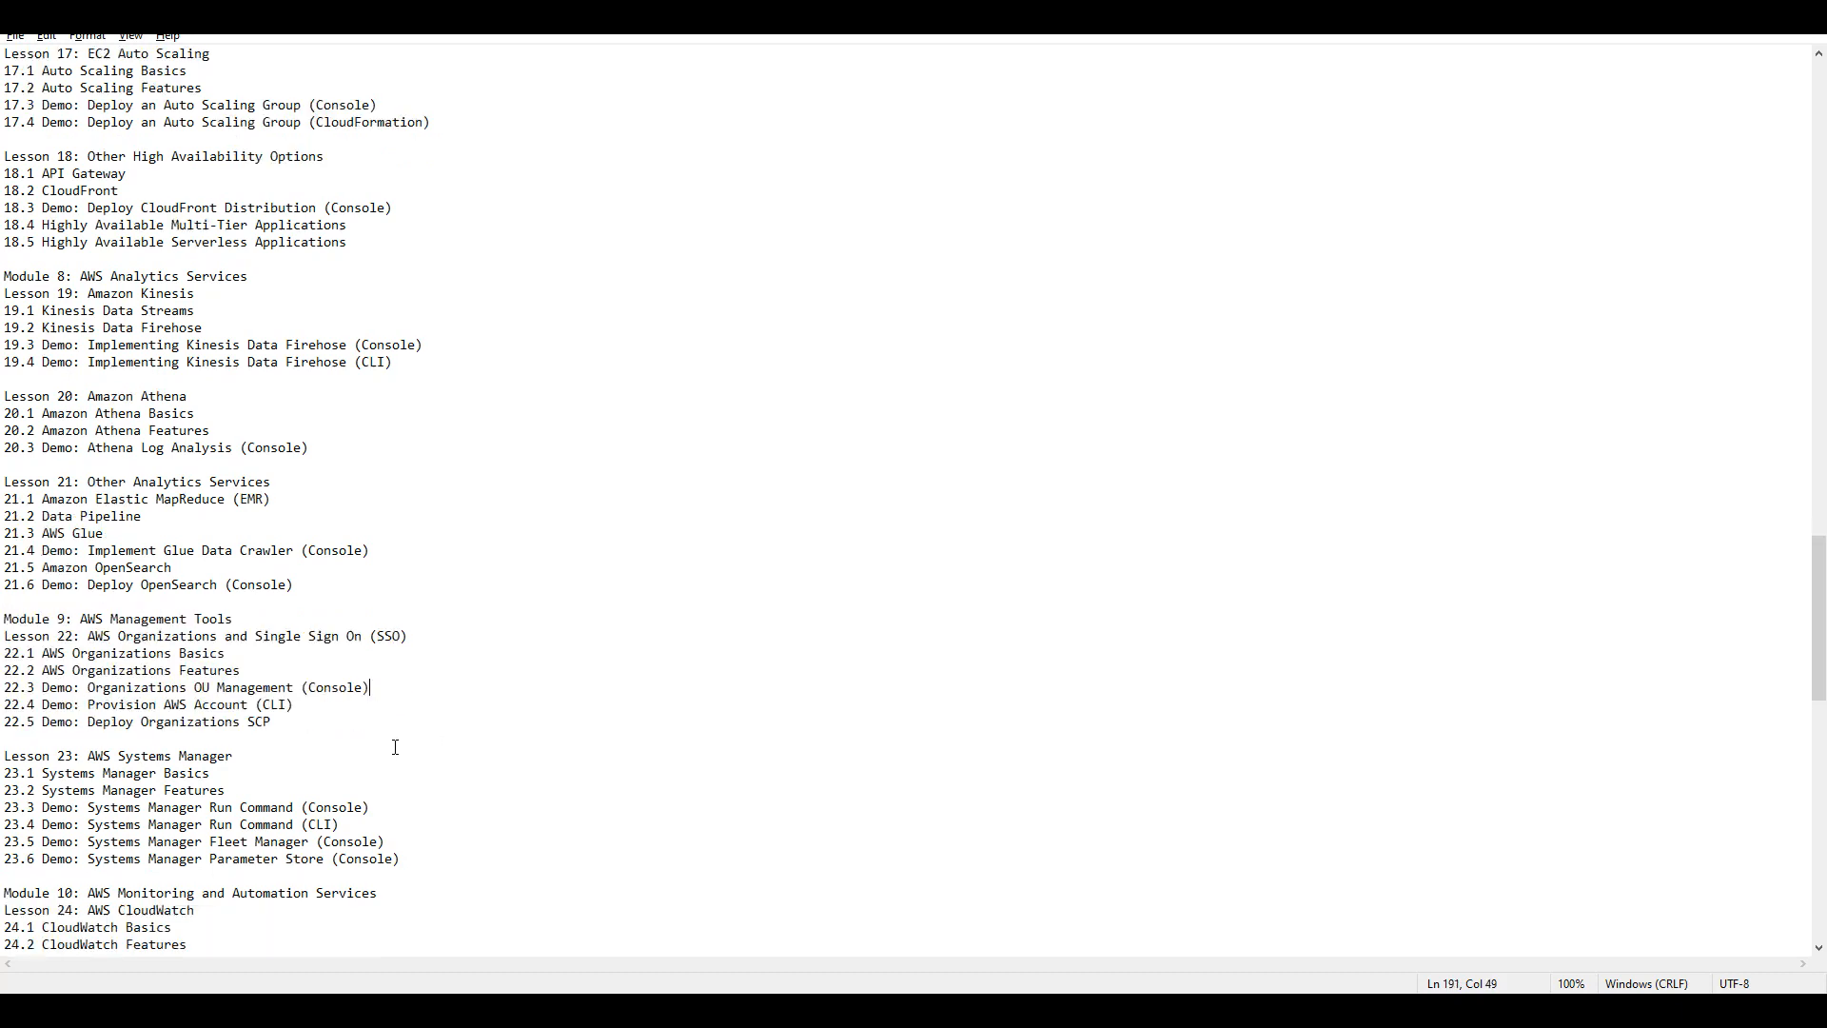
pyautogui.scroll(-3)
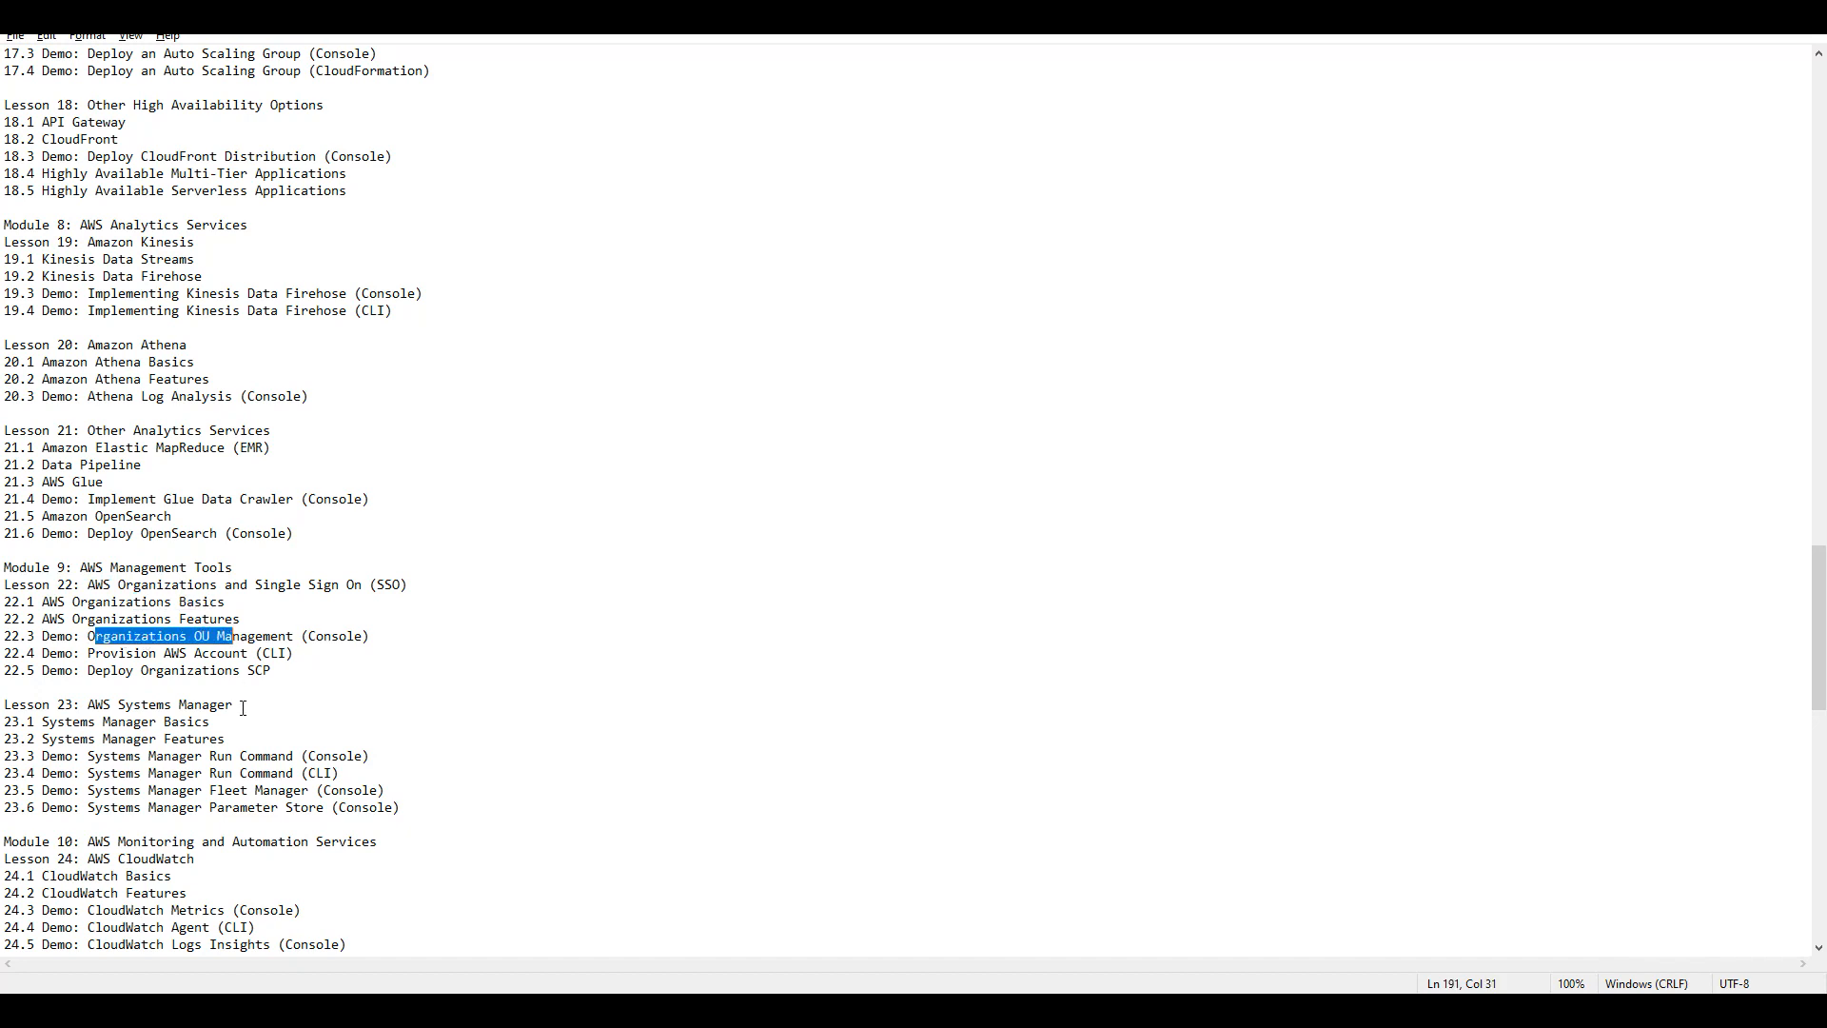
pyautogui.moveTo(232, 636); pyautogui.dragTo(17, 533)
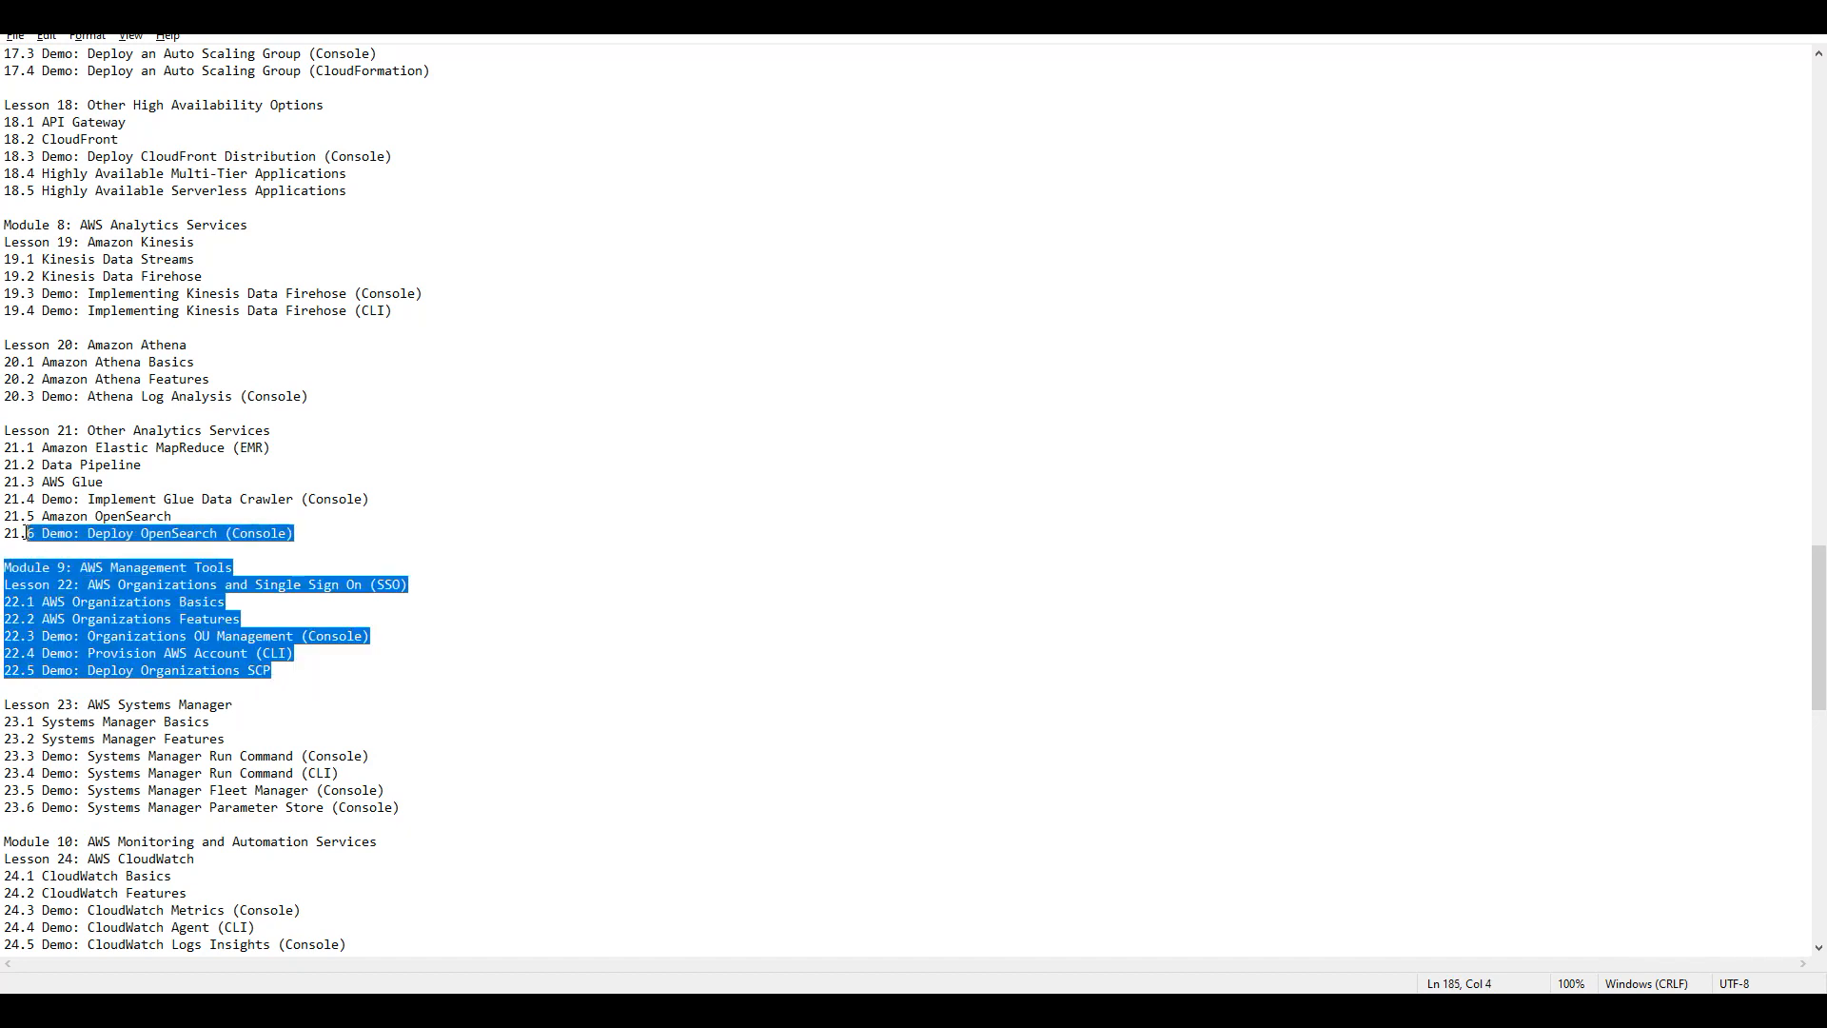
pyautogui.click(381, 672)
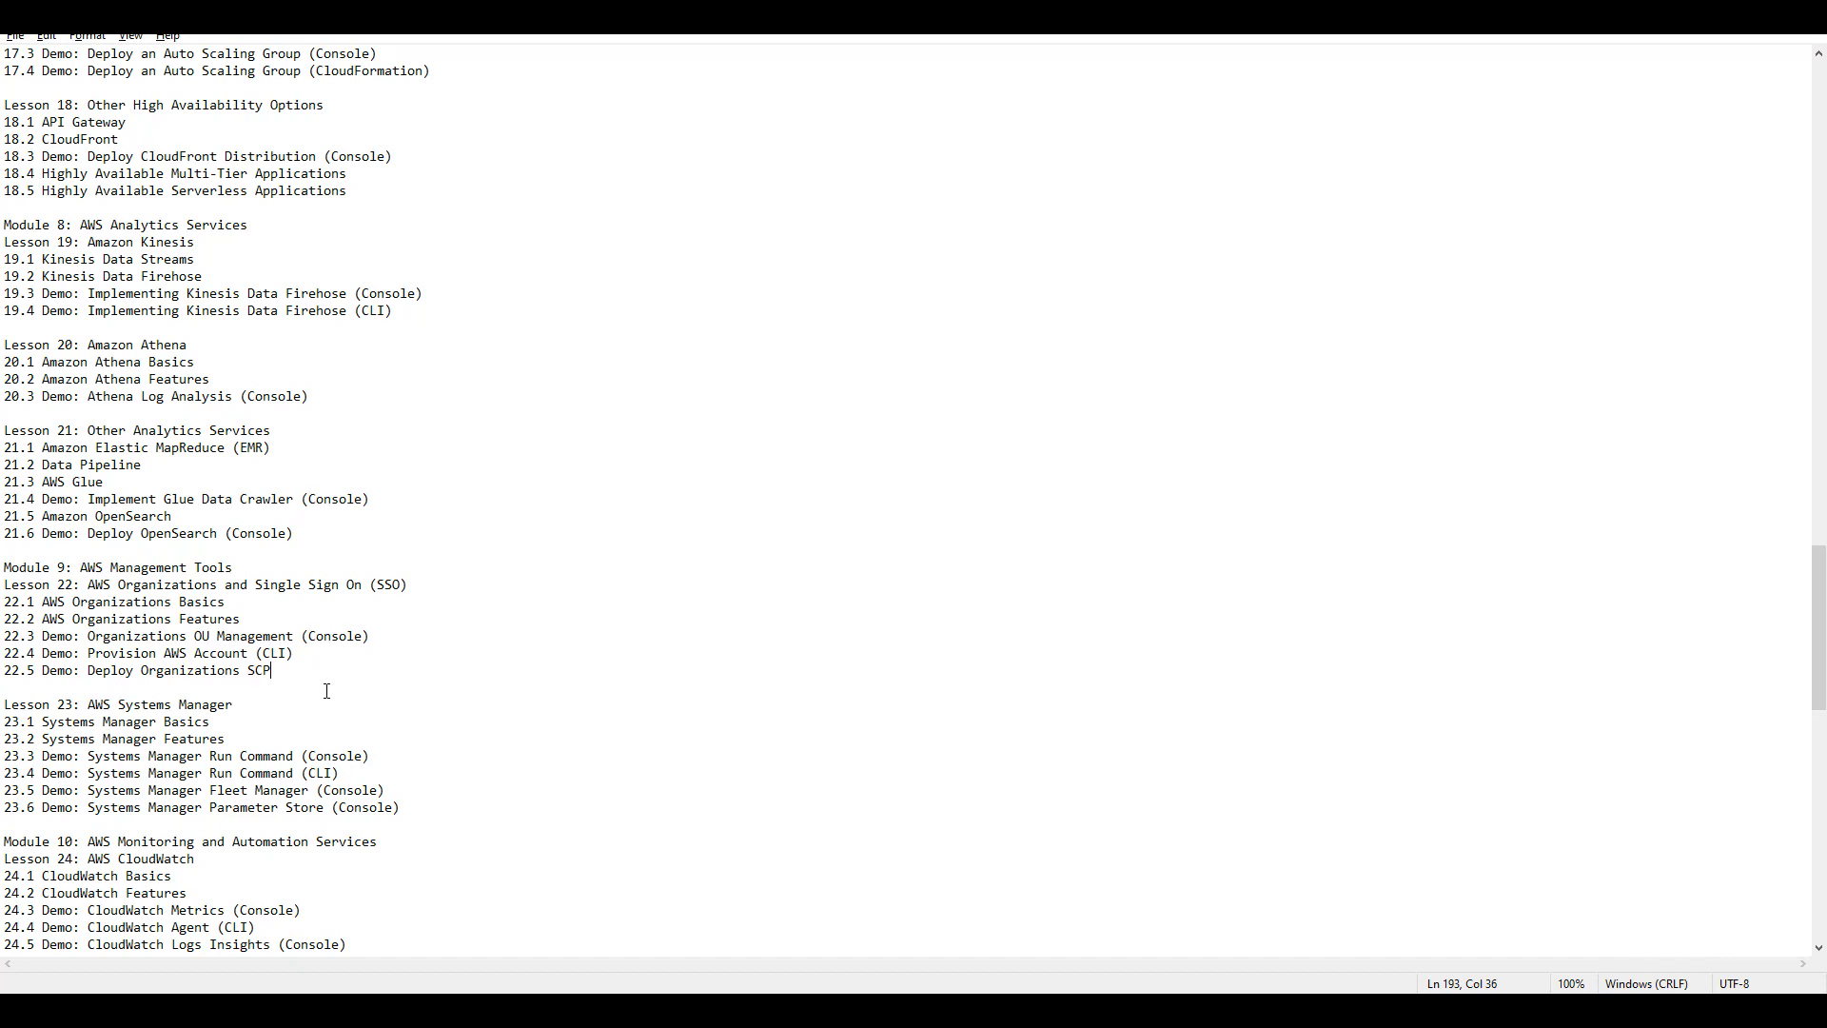
pyautogui.moveTo(270, 670); pyautogui.dragTo(4, 584)
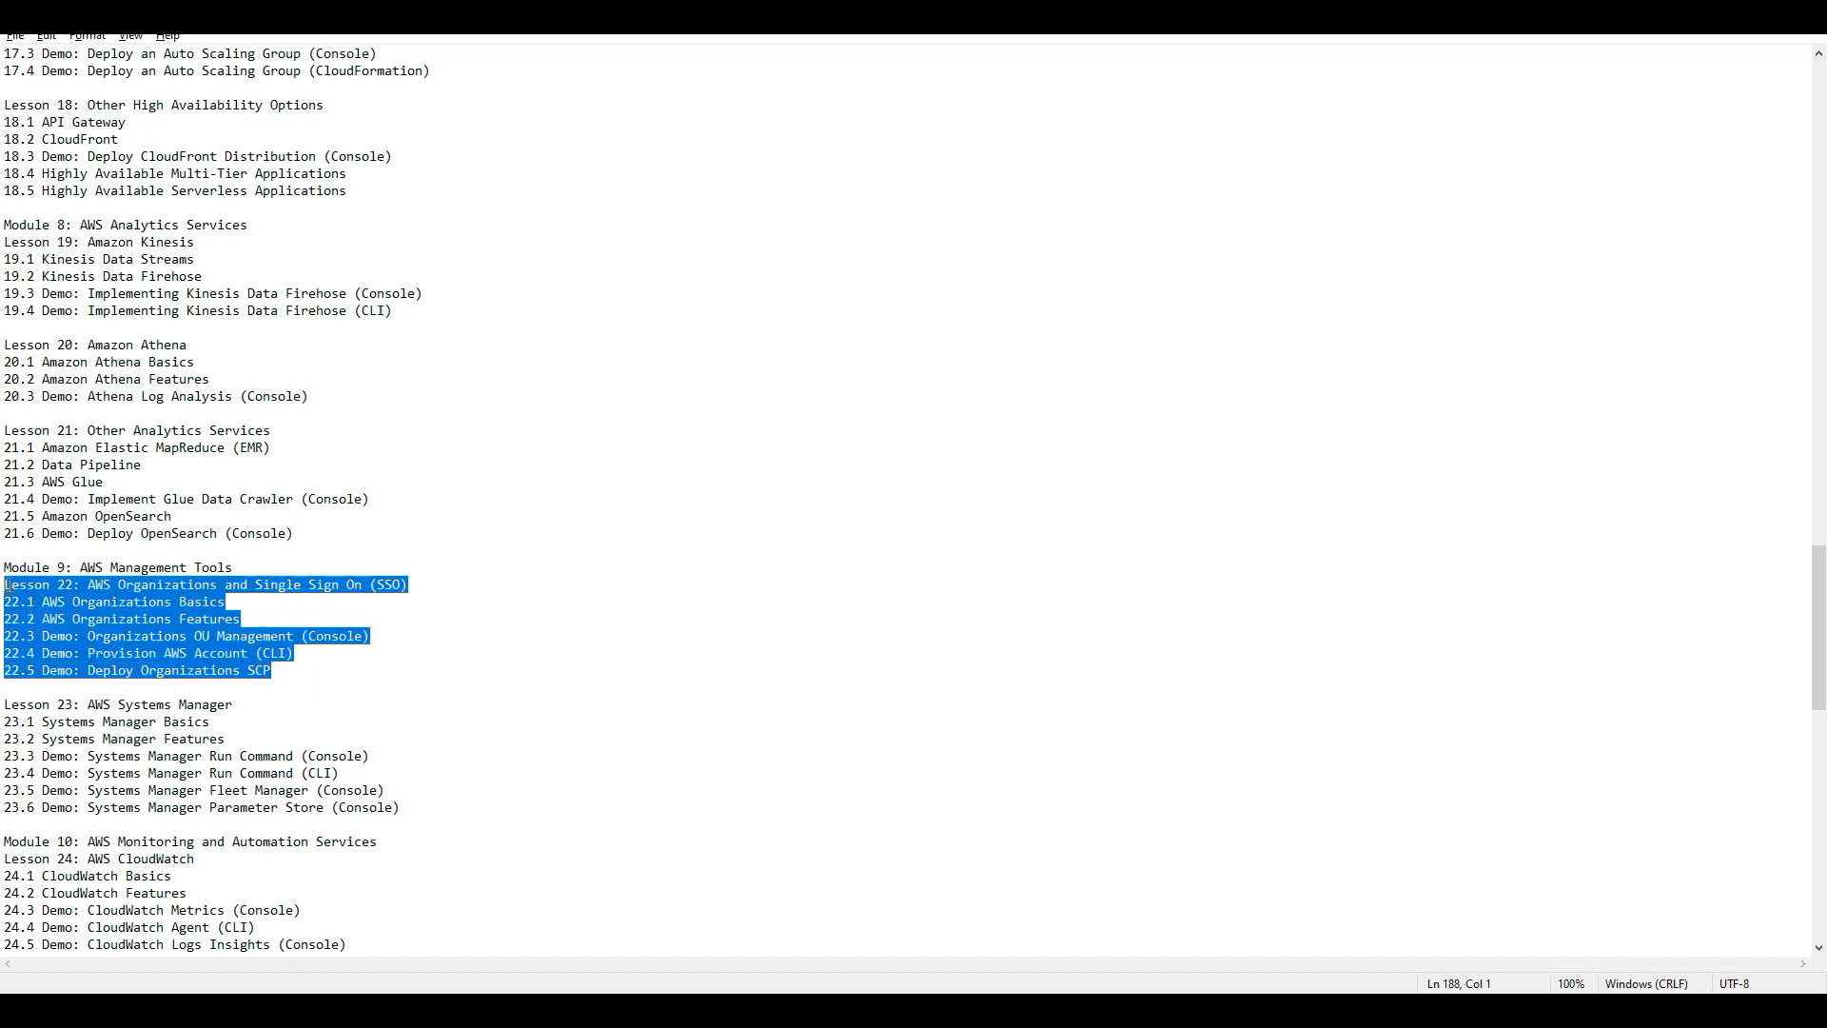
pyautogui.click(339, 682)
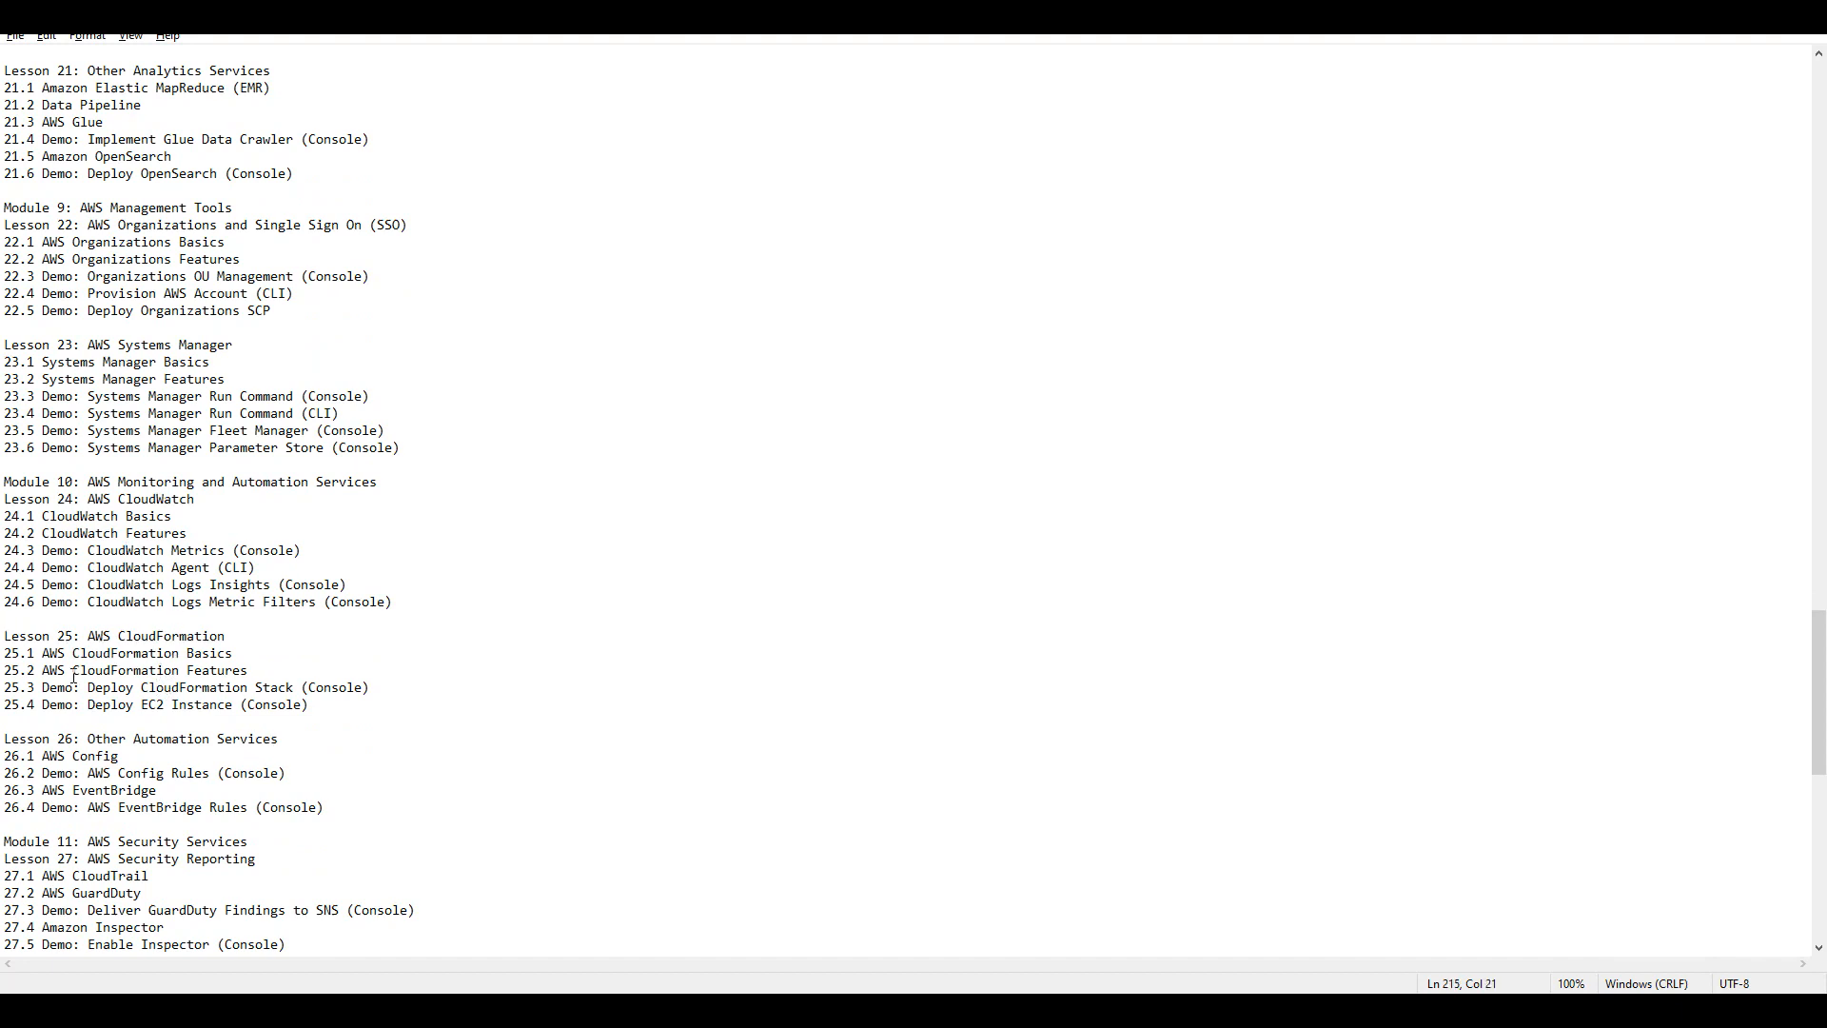
pyautogui.doubleClick(169, 481)
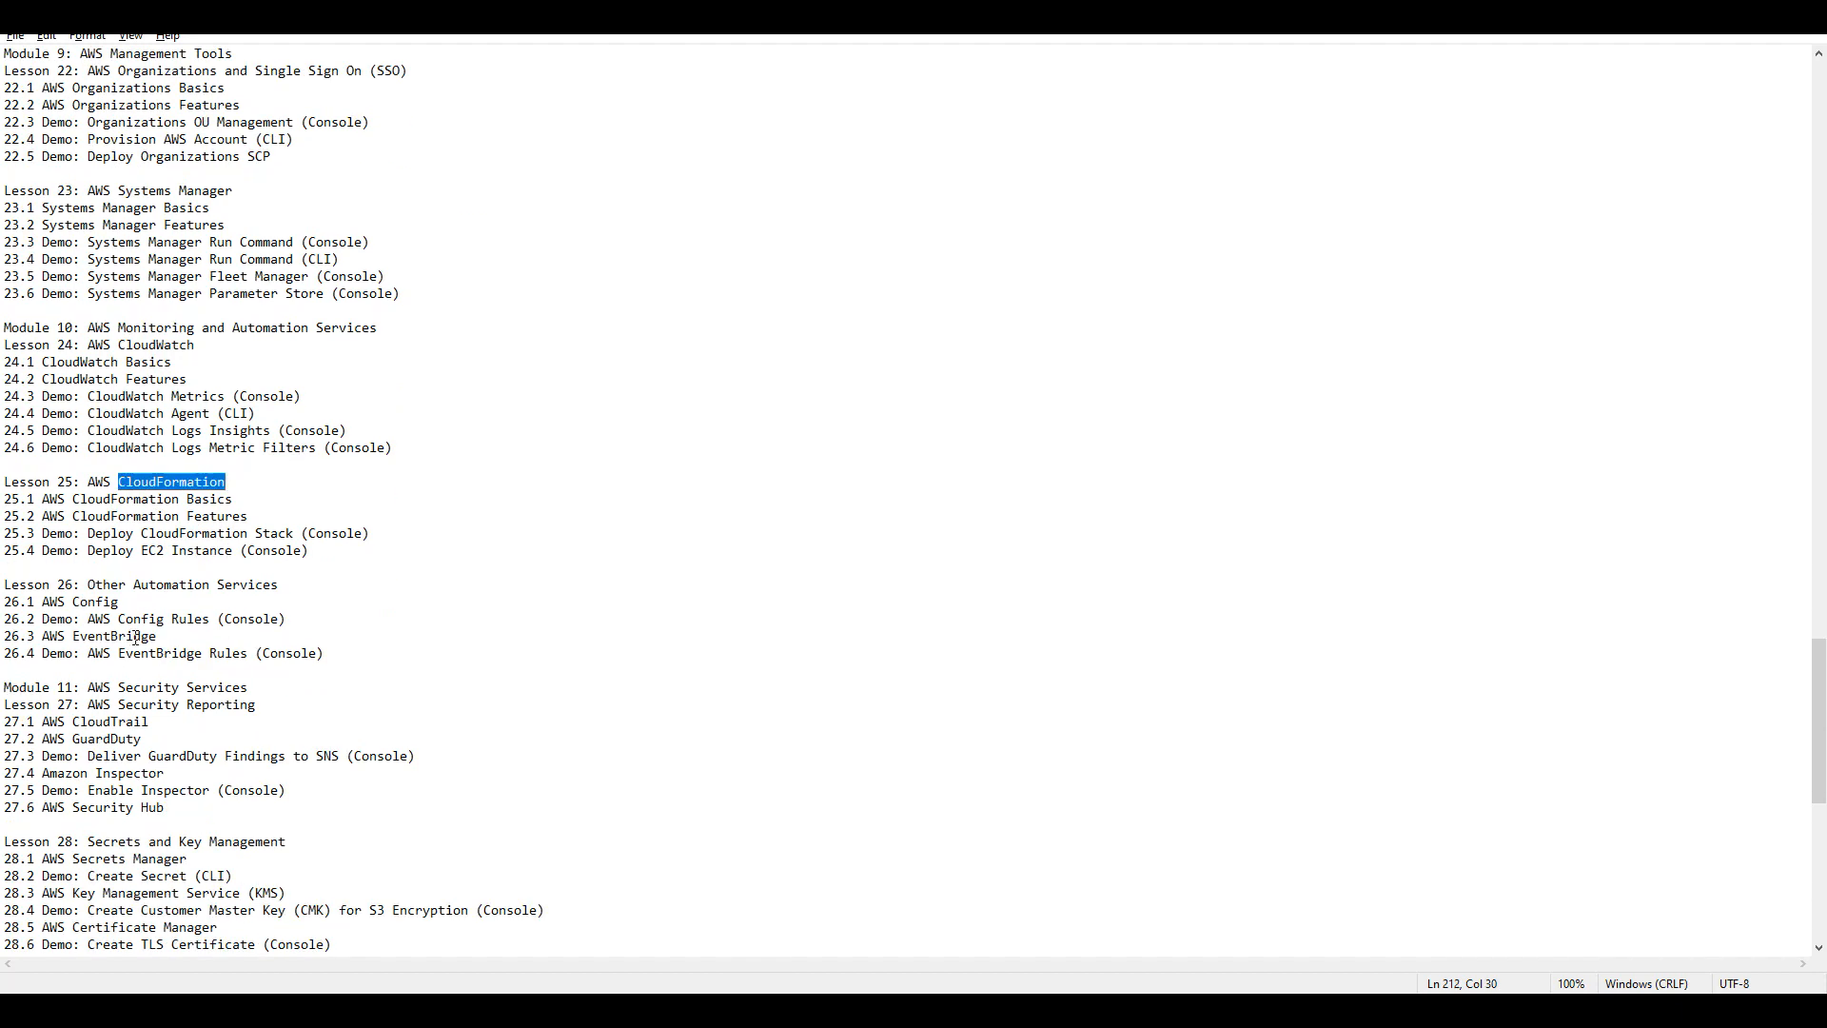
pyautogui.scroll(-3)
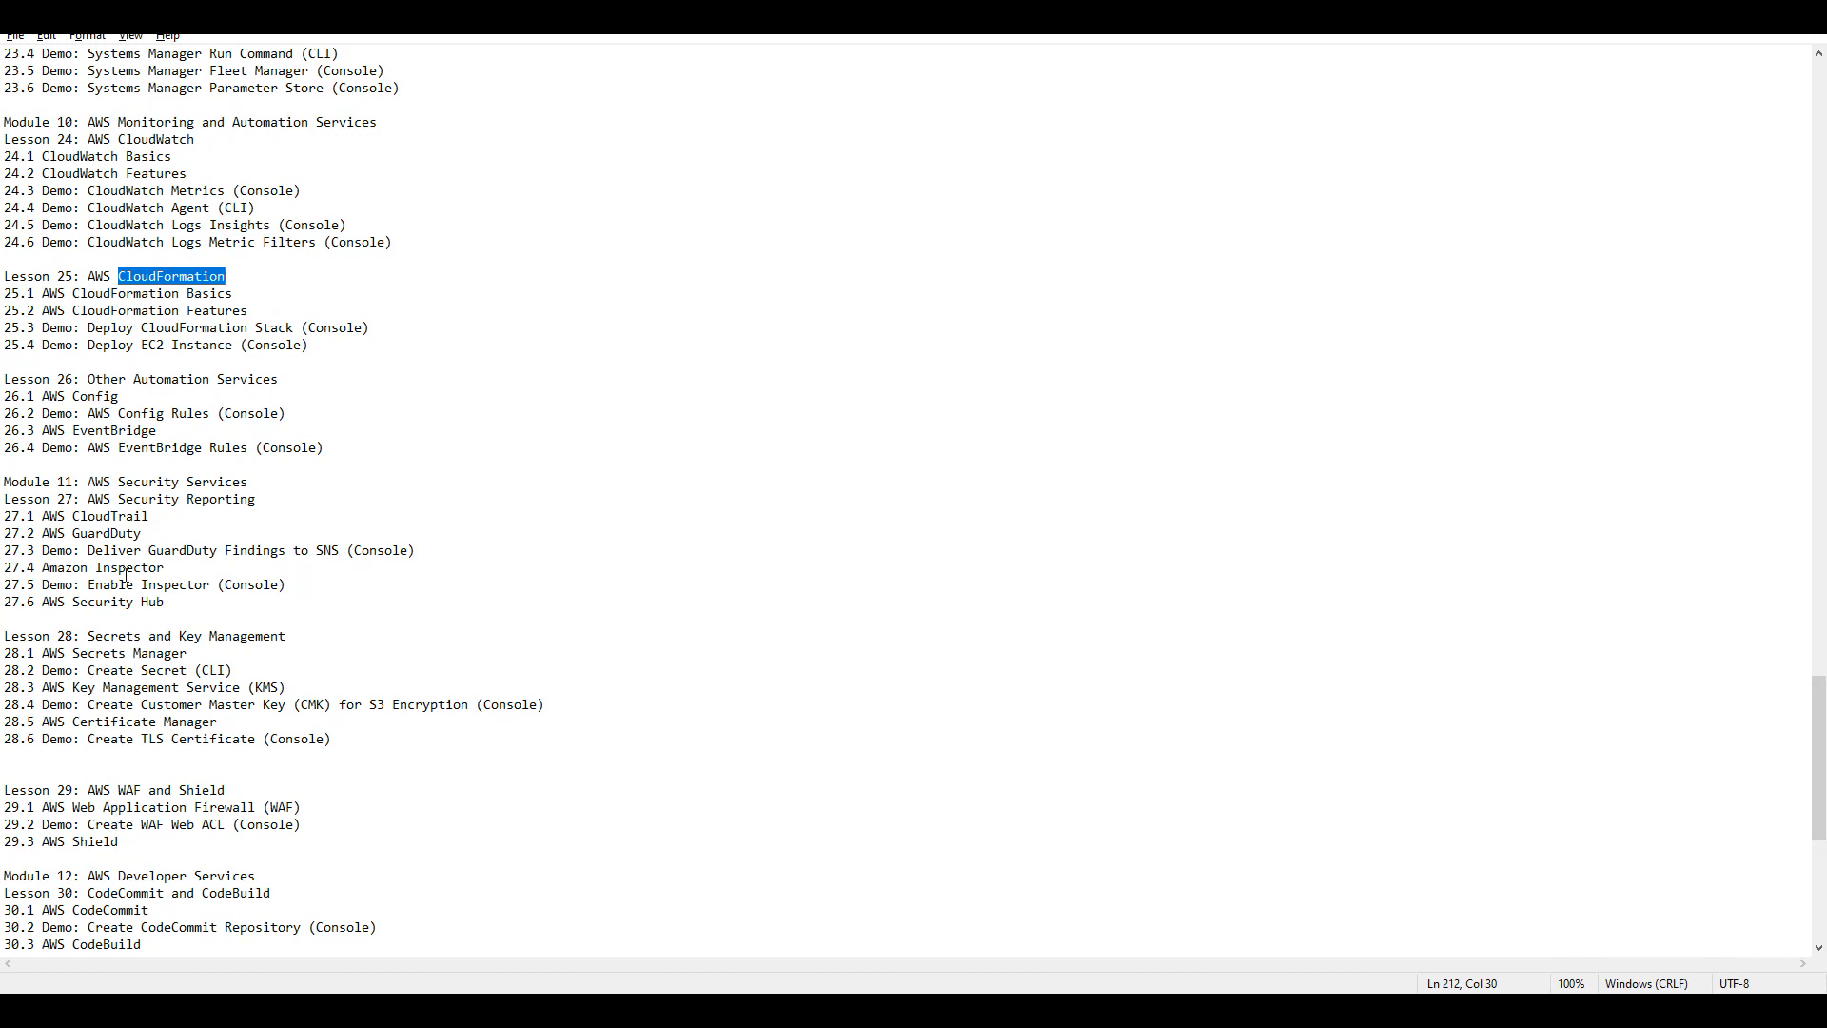
pyautogui.scroll(-3)
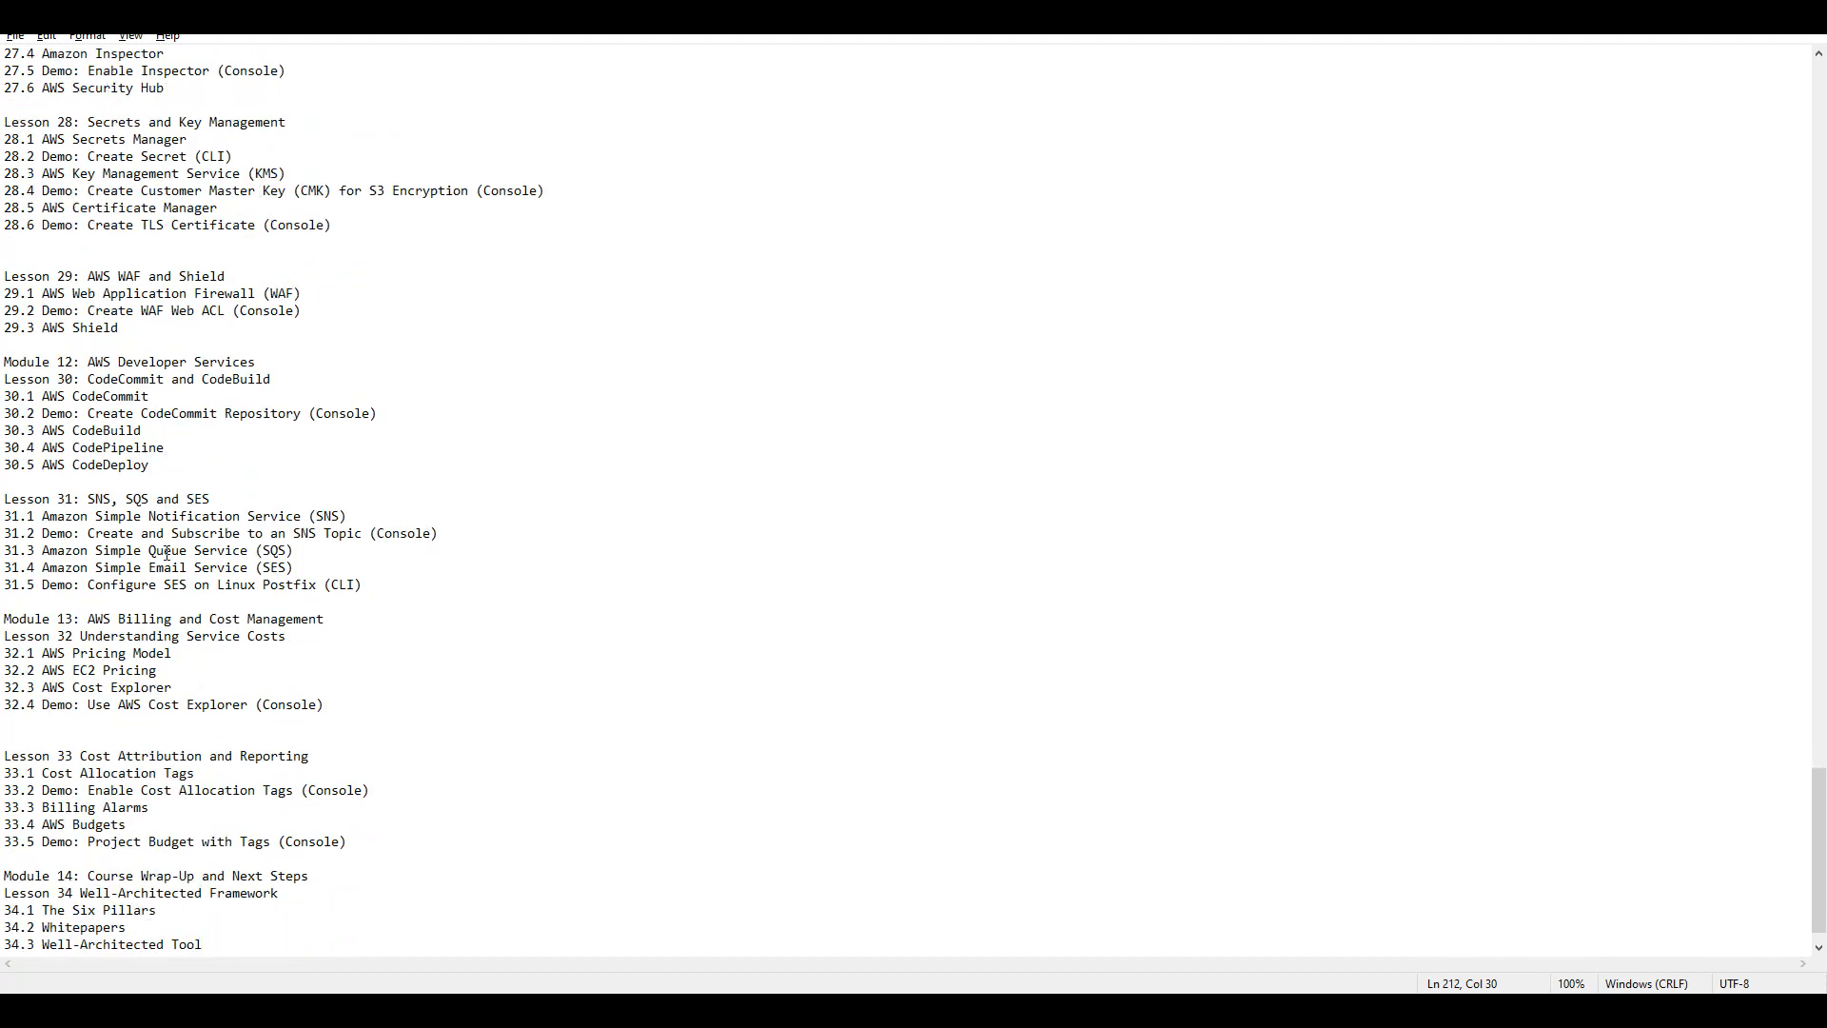
pyautogui.scroll(-3)
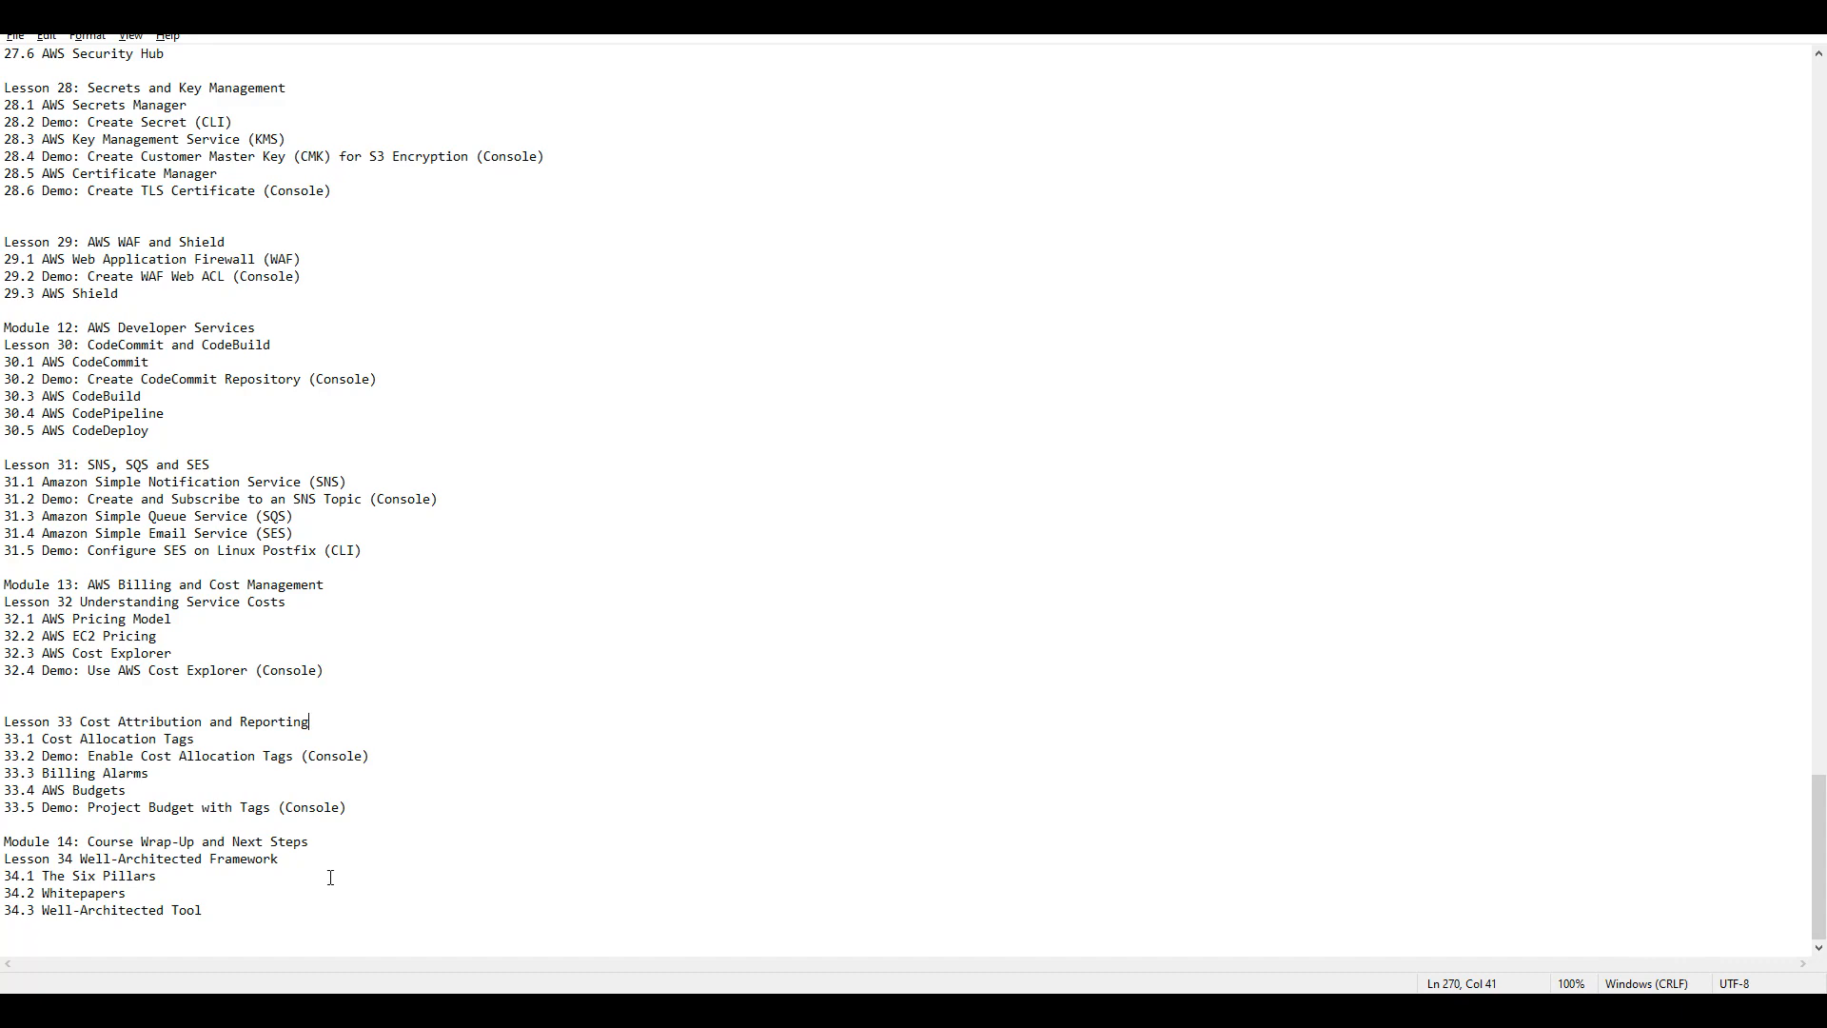
pyautogui.scroll(3)
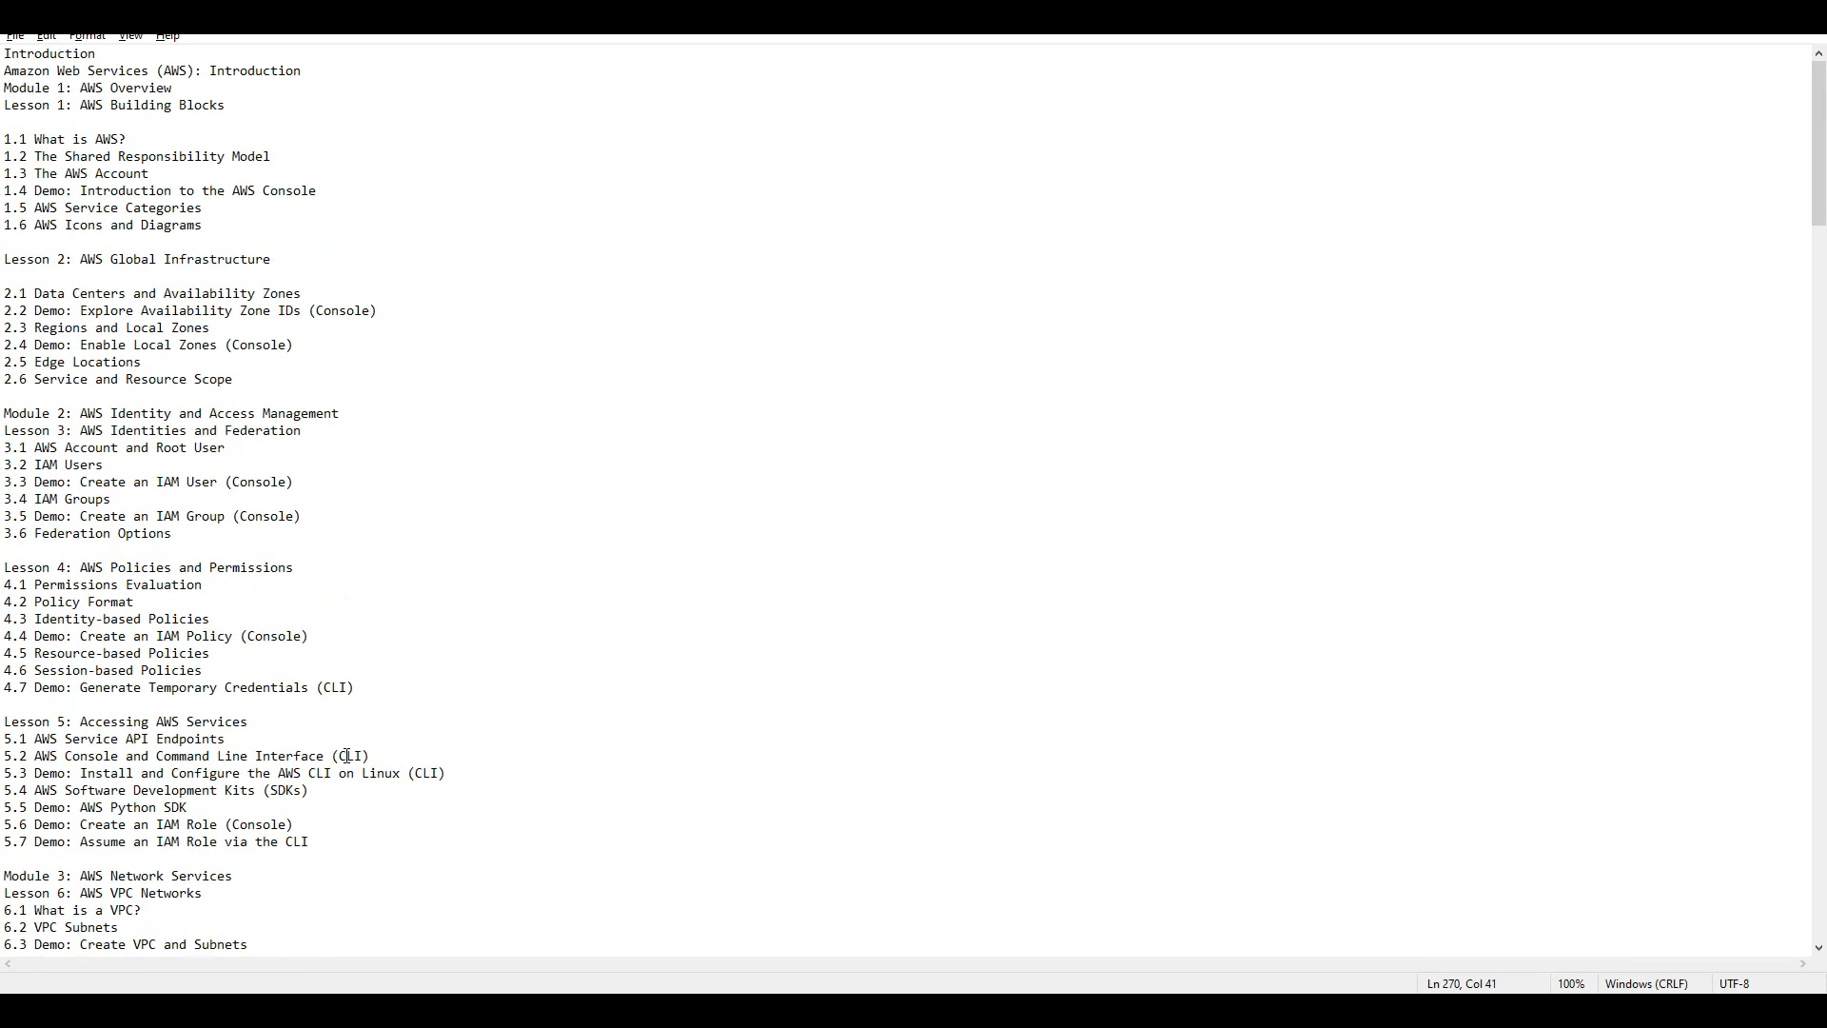
pyautogui.scroll(-3)
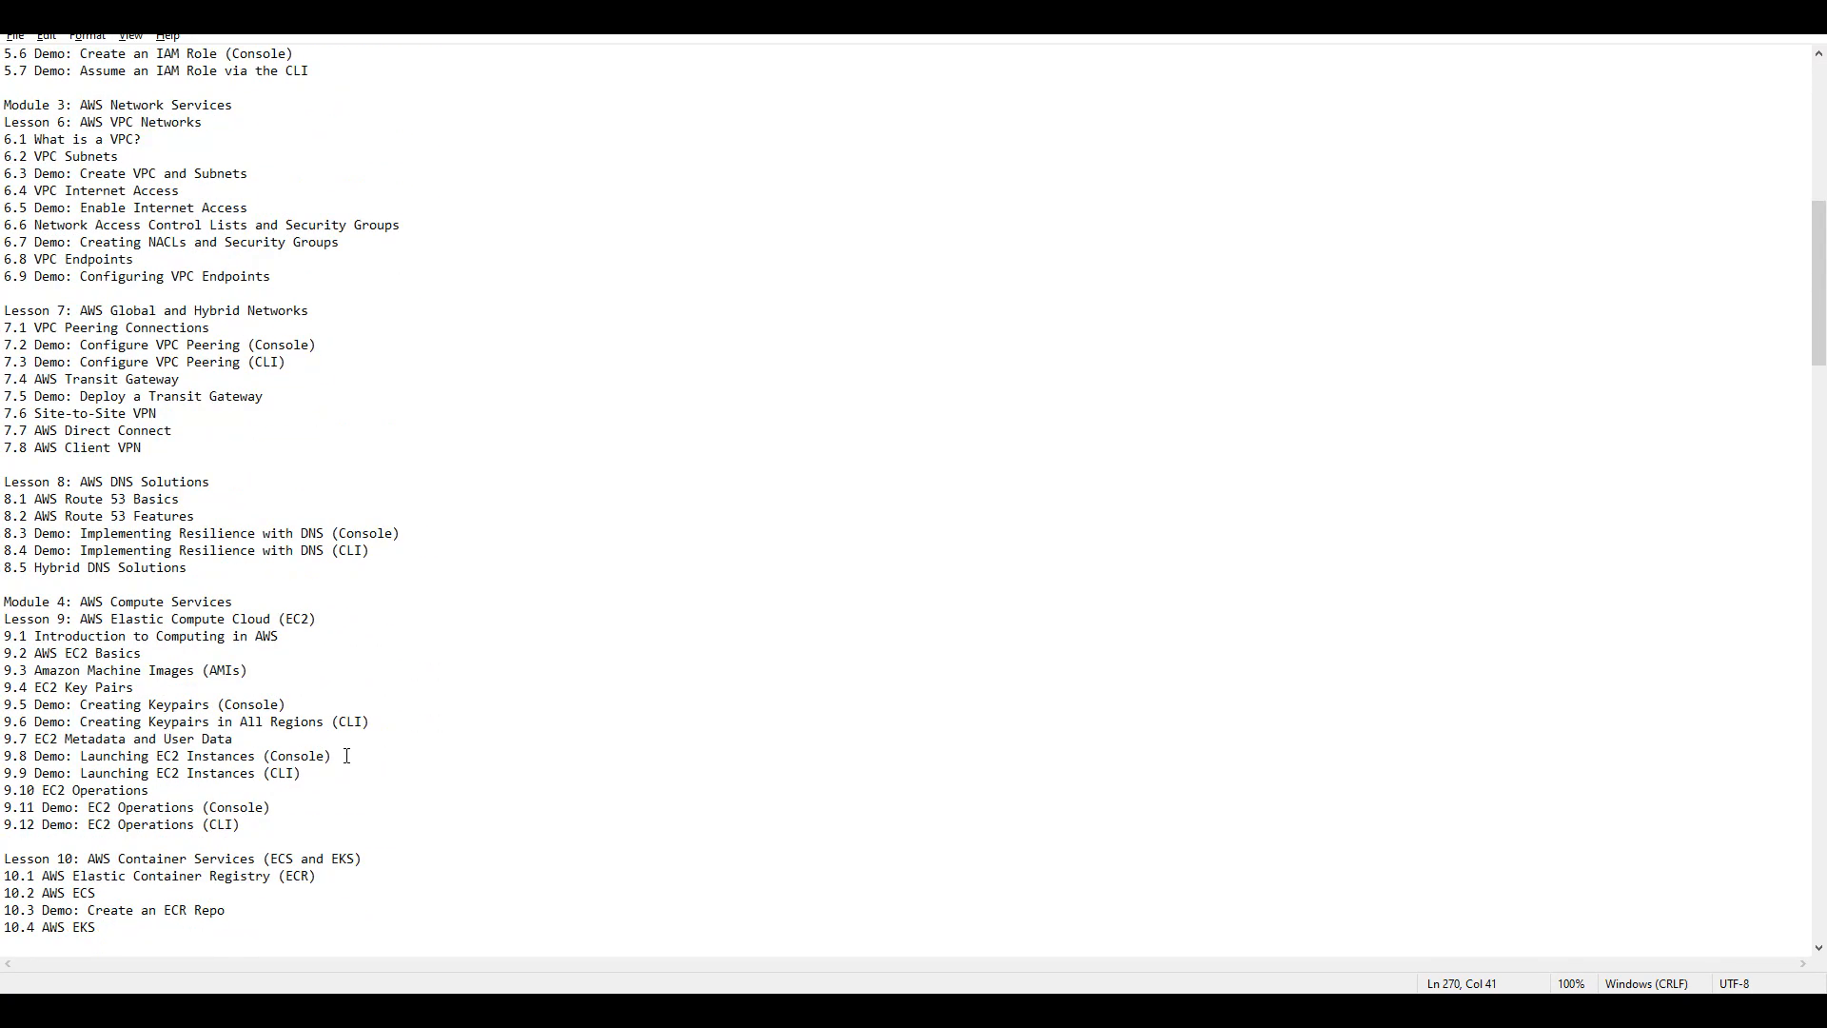
pyautogui.scroll(-3)
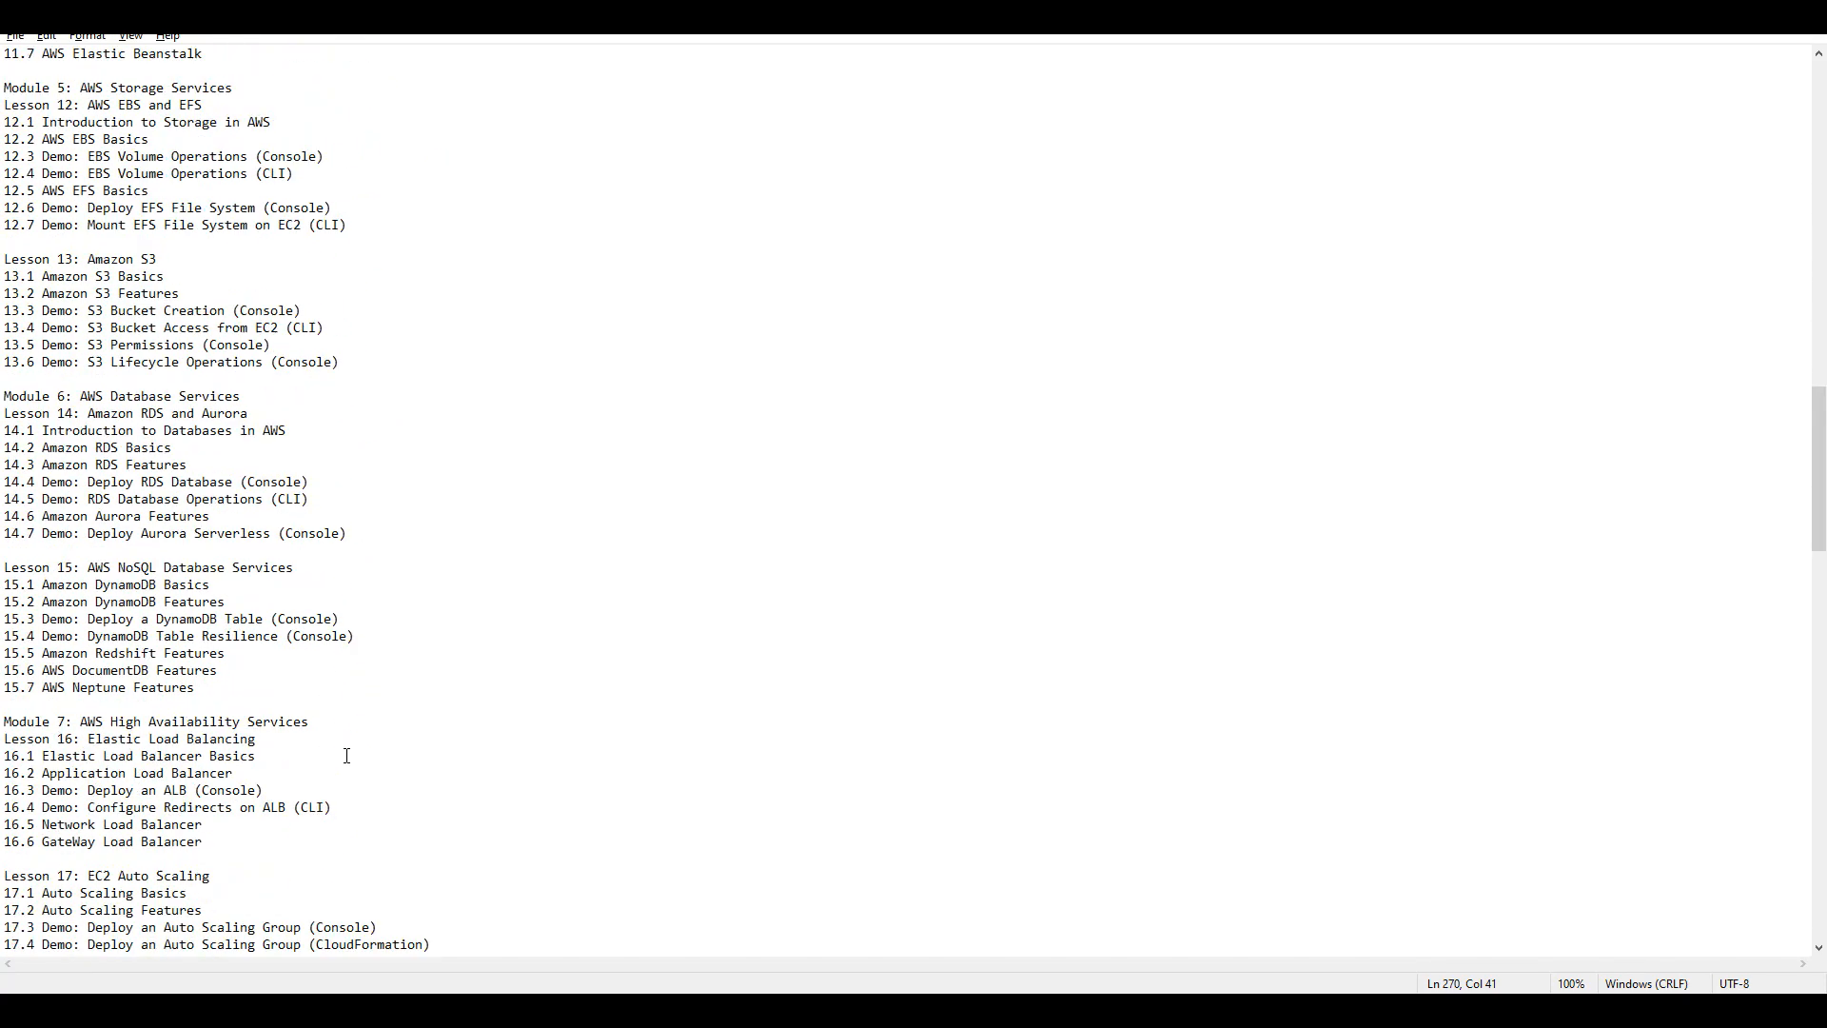
pyautogui.scroll(-3)
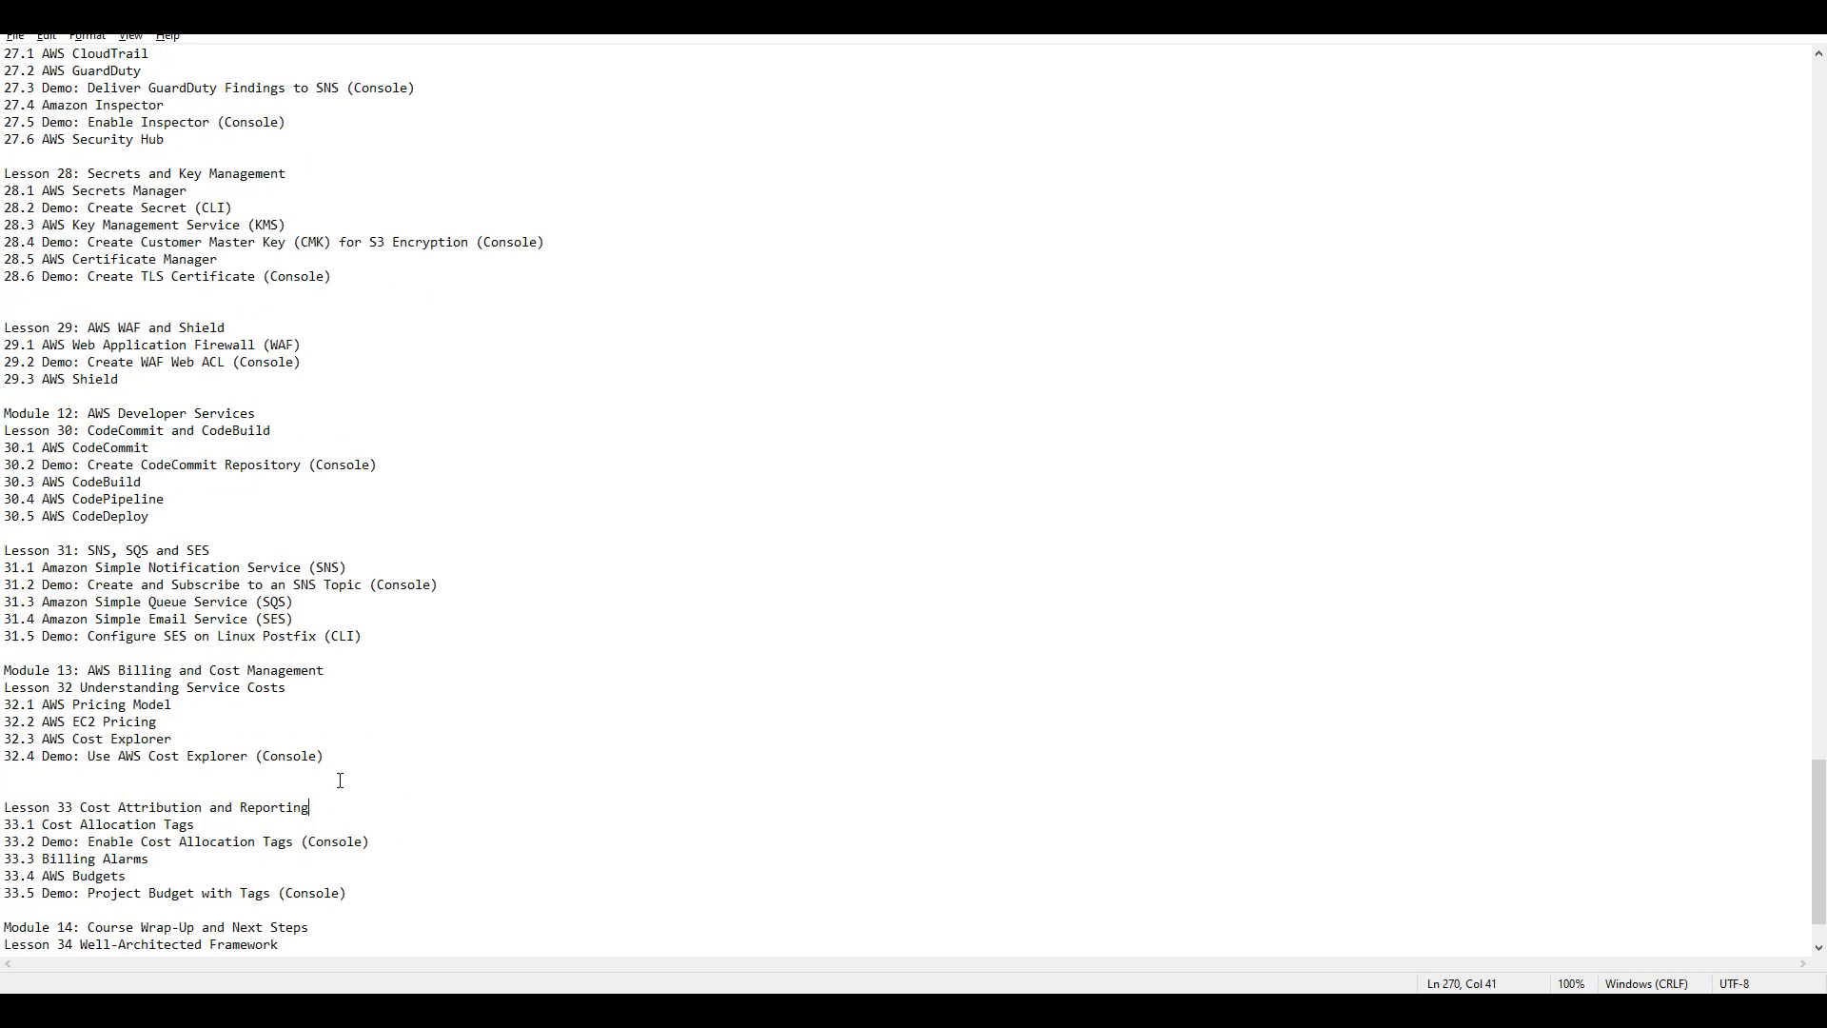
pyautogui.scroll(-3)
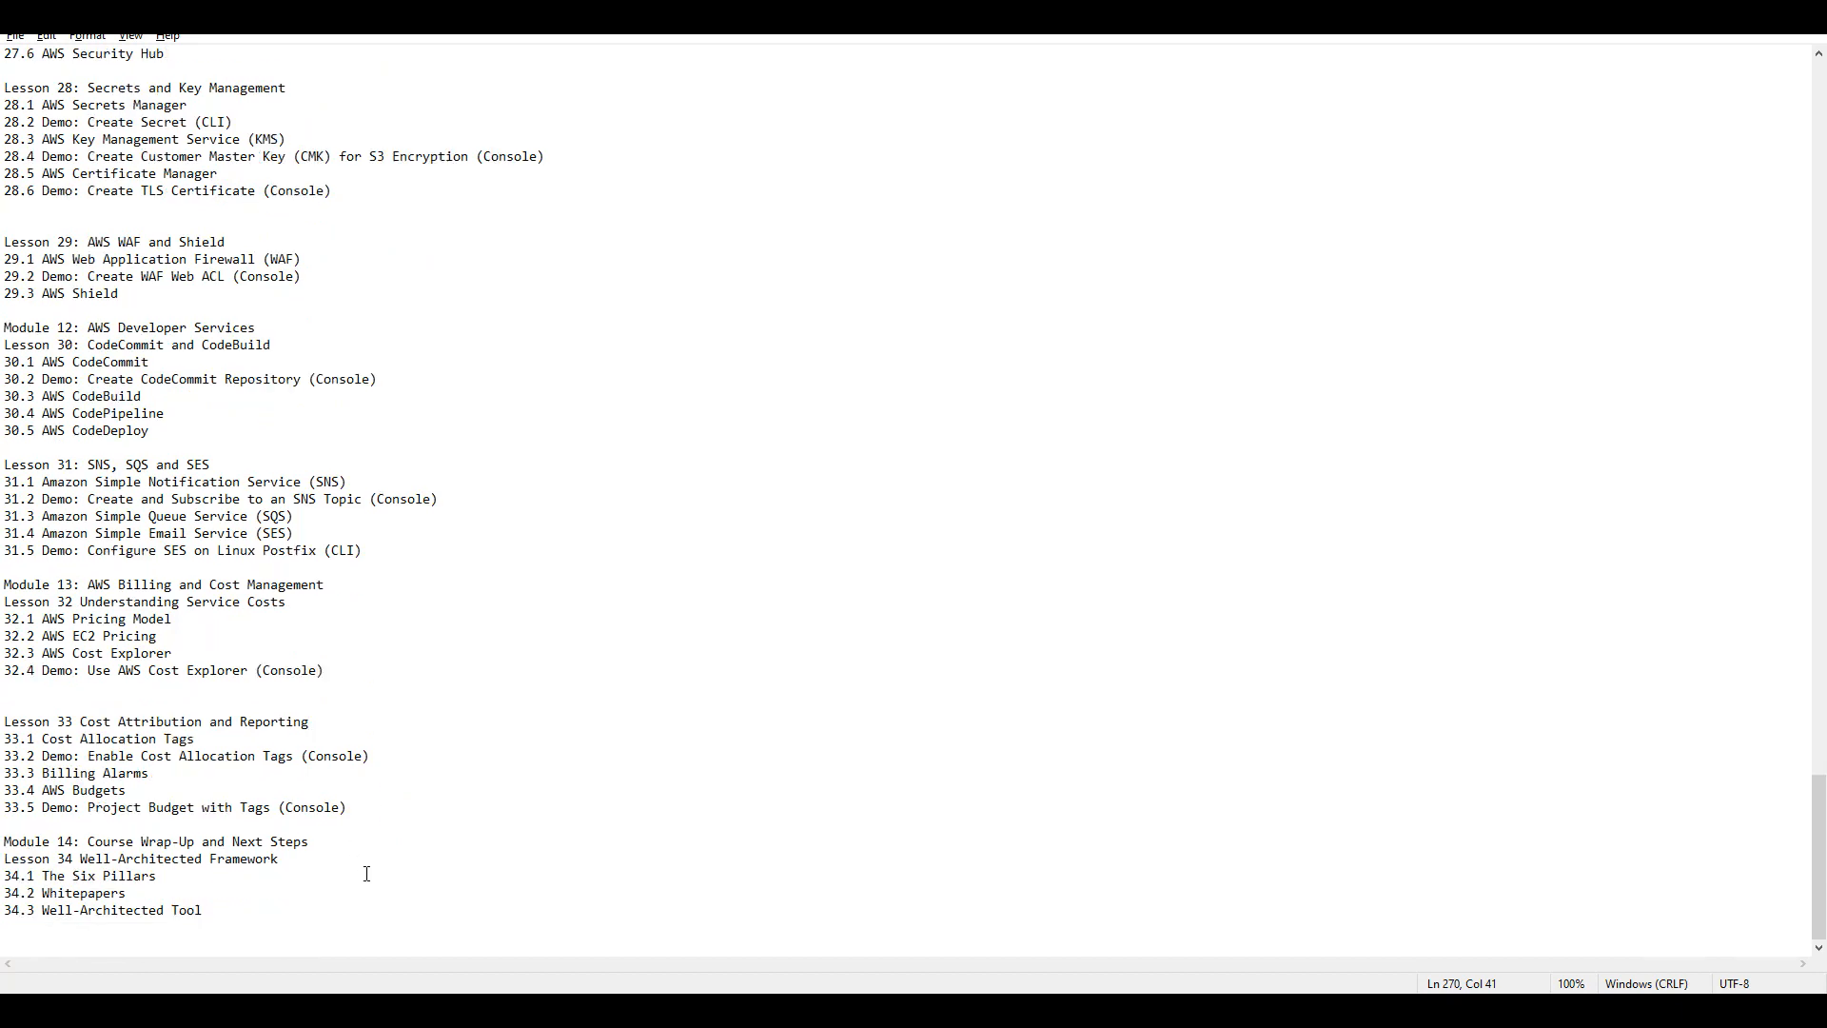